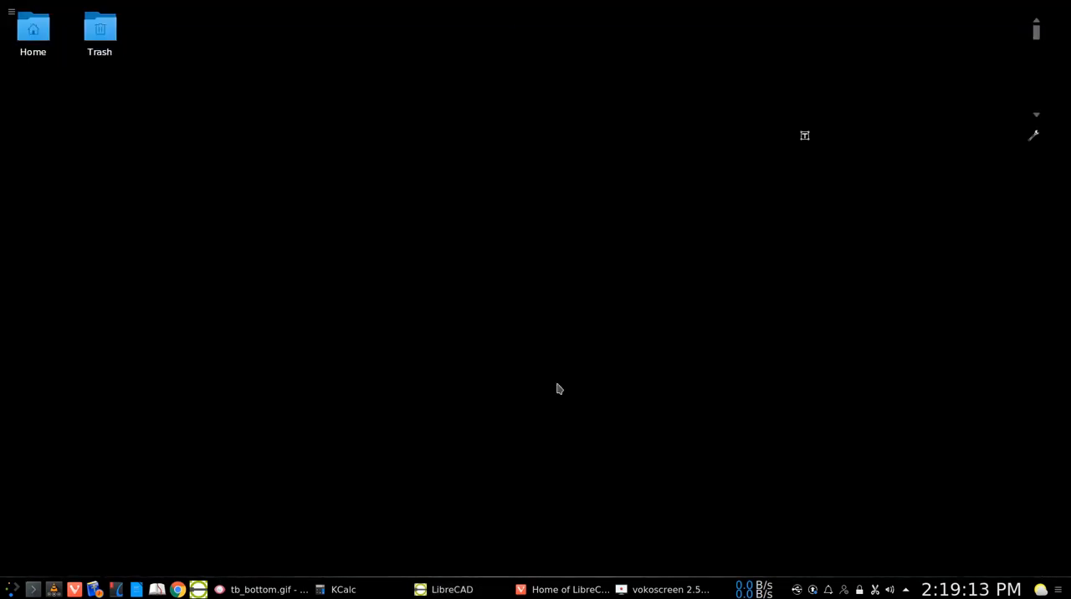
# Step: Restore the Vivaldi window showing the LibreCAD home page
pyautogui.click(546, 589)
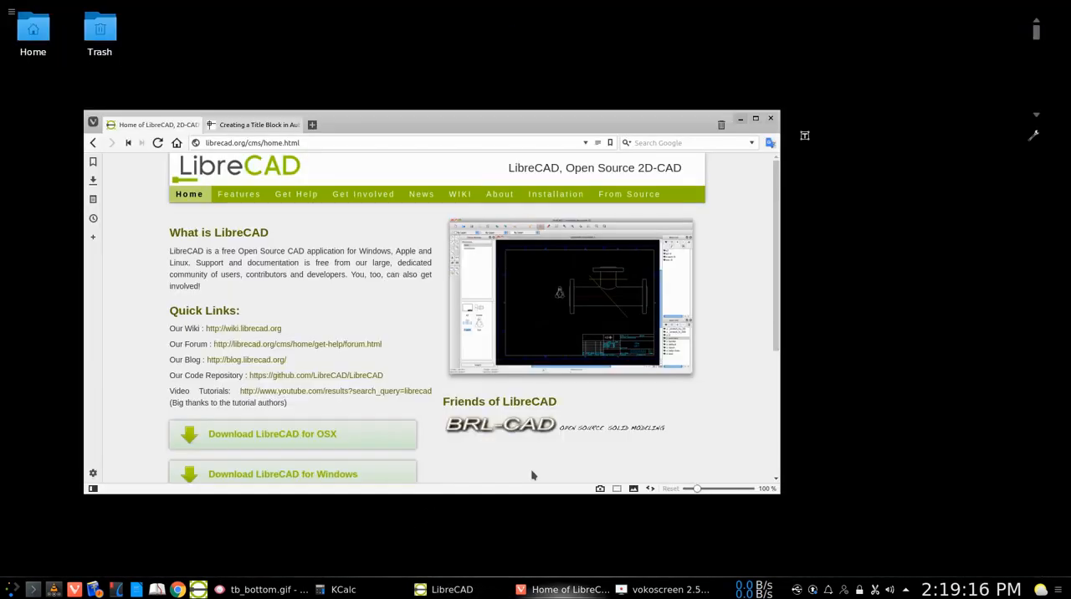
pyautogui.moveTo(310, 211)
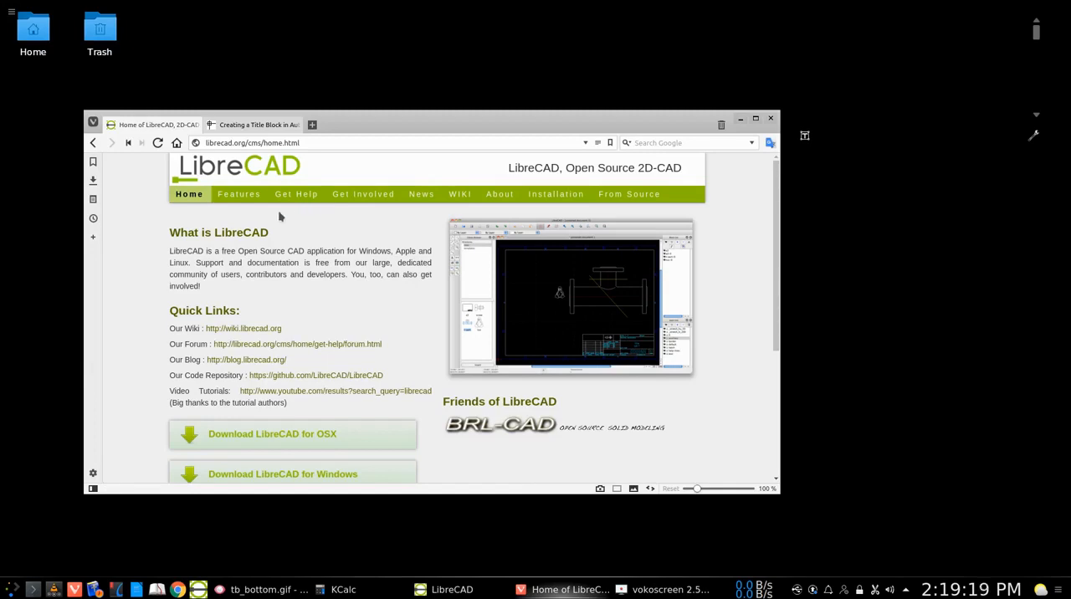
pyautogui.moveTo(286, 292)
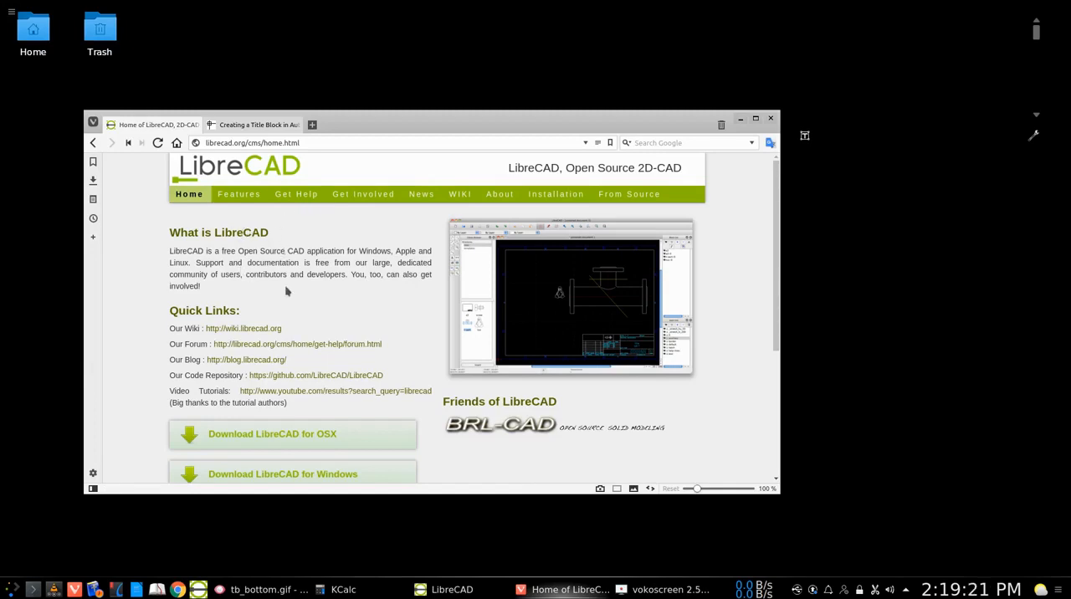
pyautogui.moveTo(469, 415)
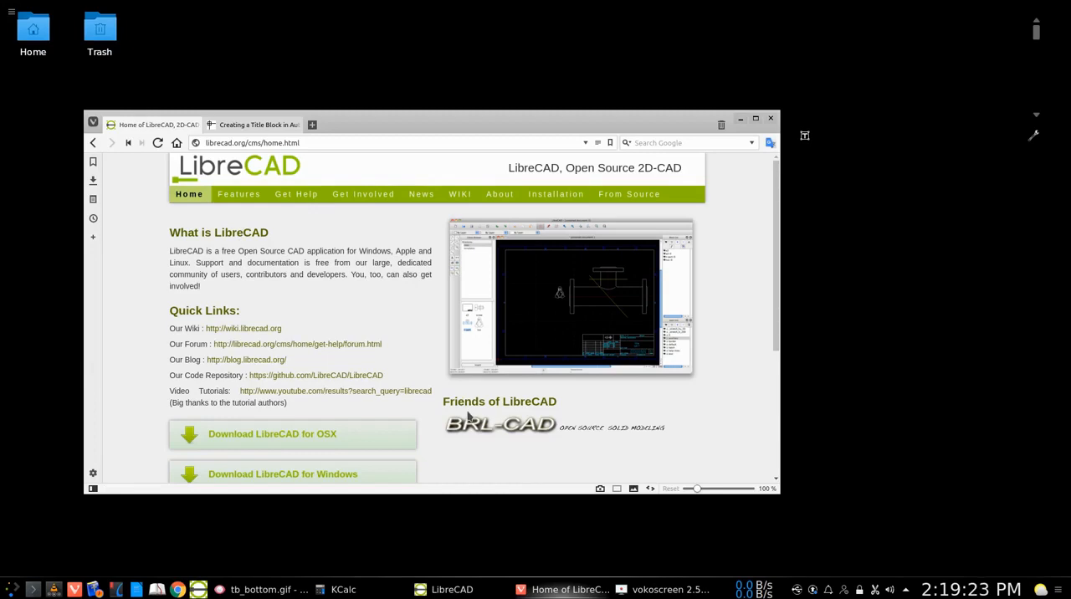
pyautogui.moveTo(743, 123)
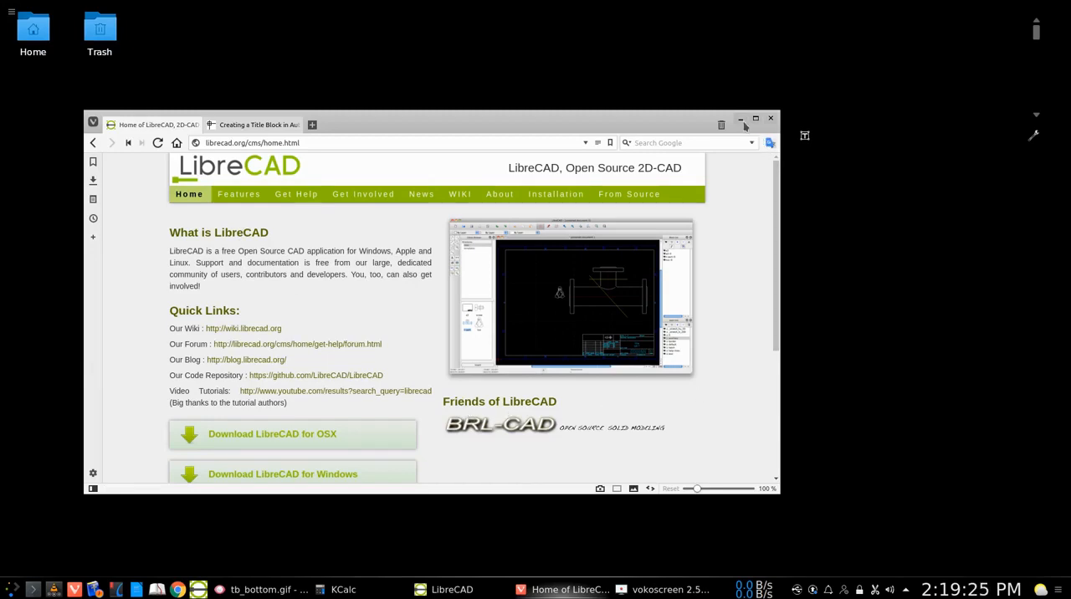
# Step: Switch to LibreCAD, load title-blk.dxf and auto-zoom to the border
pyautogui.click(443, 590)
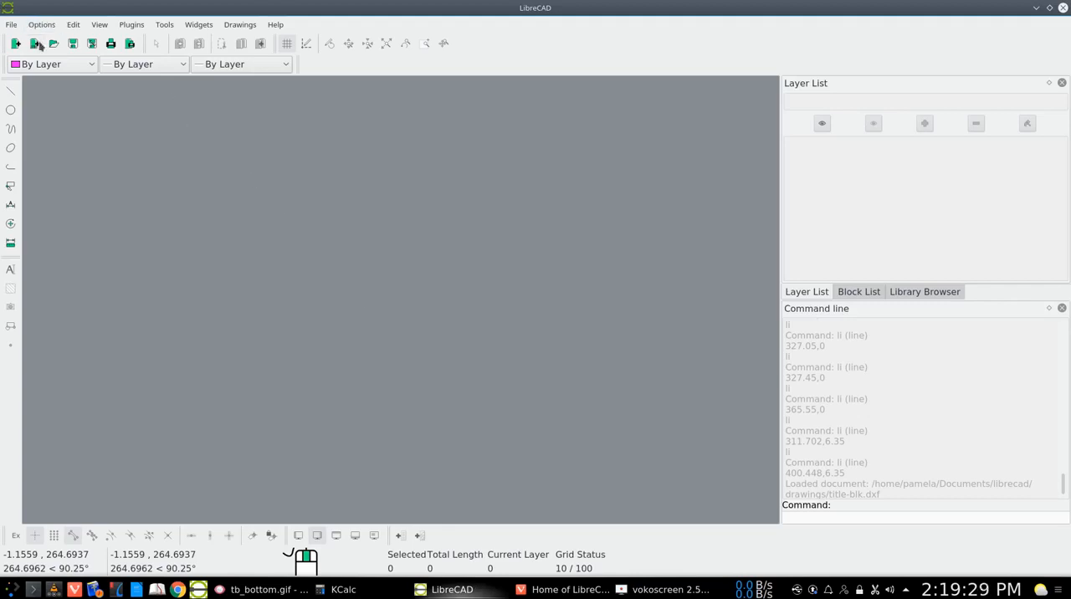
pyautogui.click(52, 42)
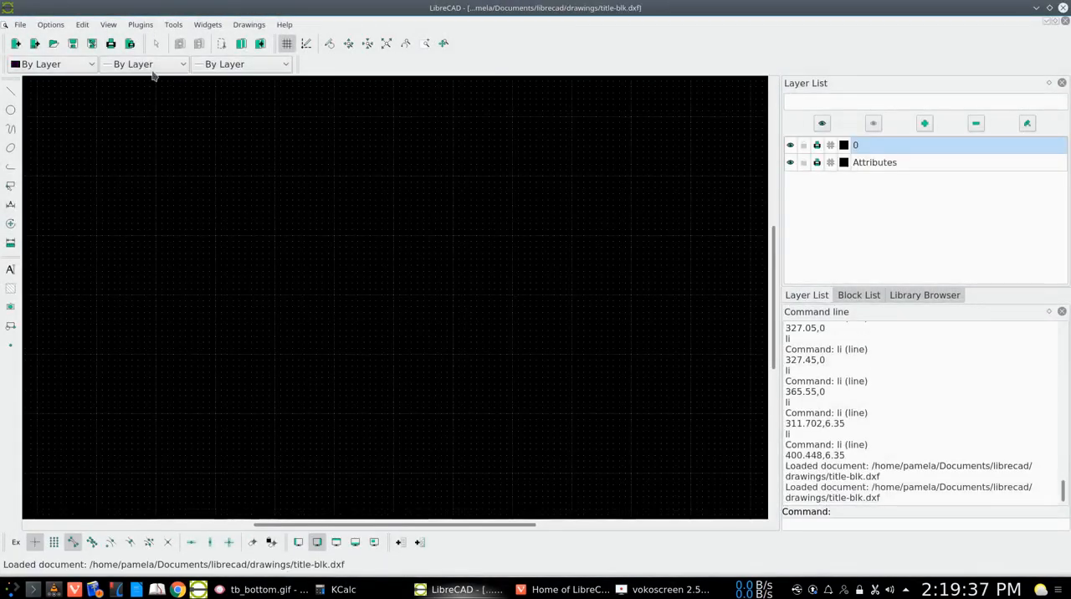
pyautogui.click(107, 23)
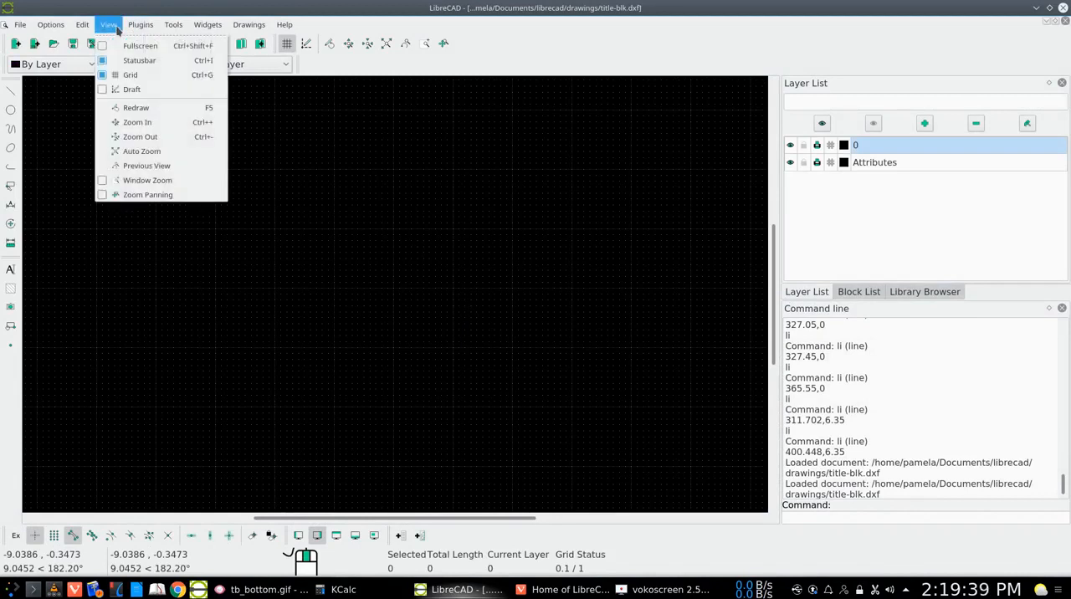
pyautogui.moveTo(135, 107)
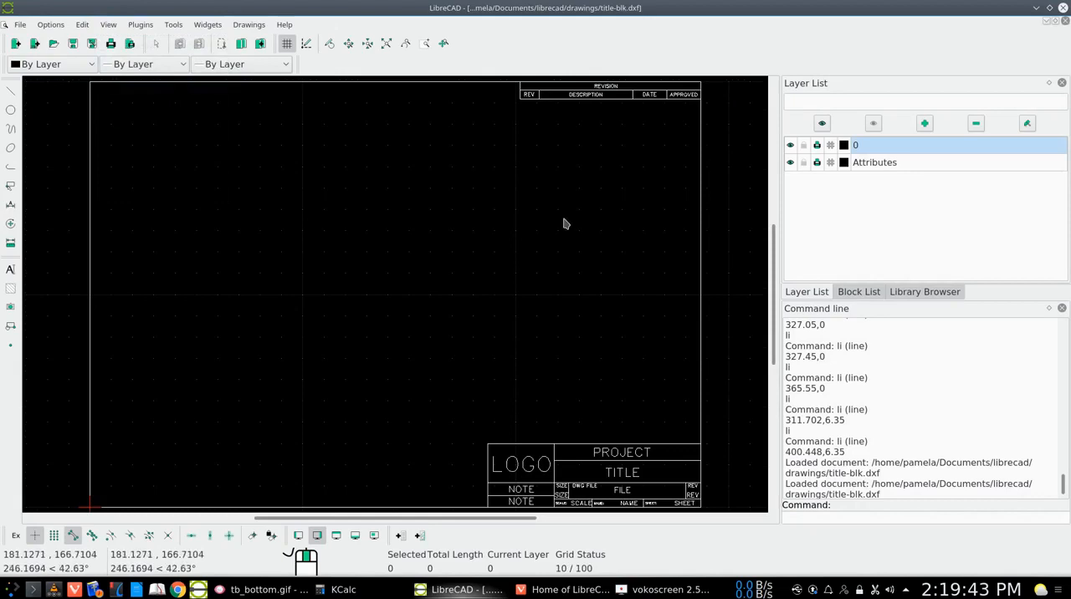
pyautogui.moveTo(626, 238)
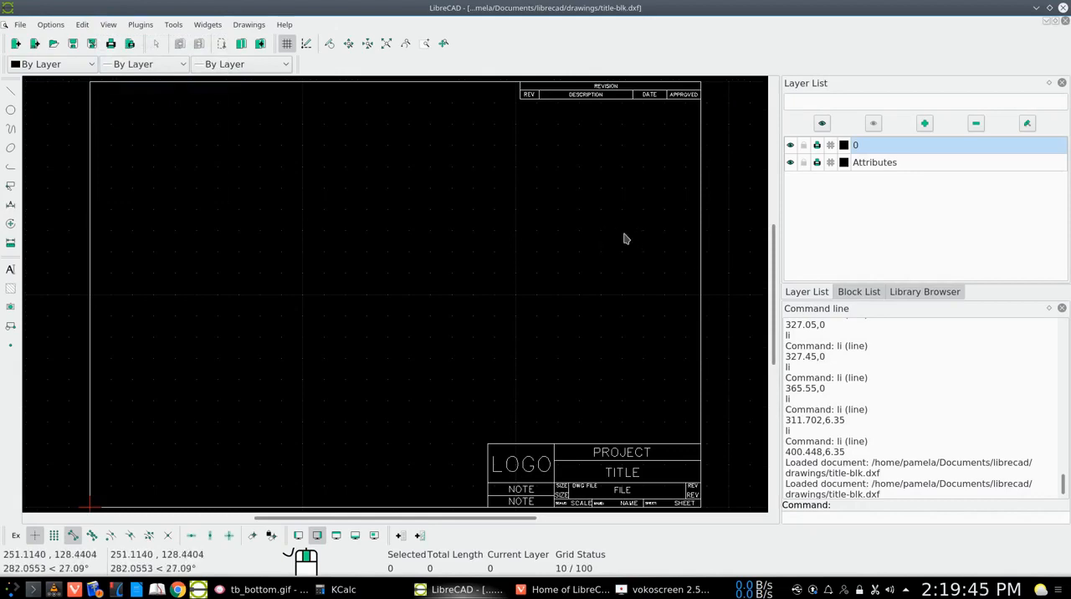
pyautogui.moveTo(520, 88)
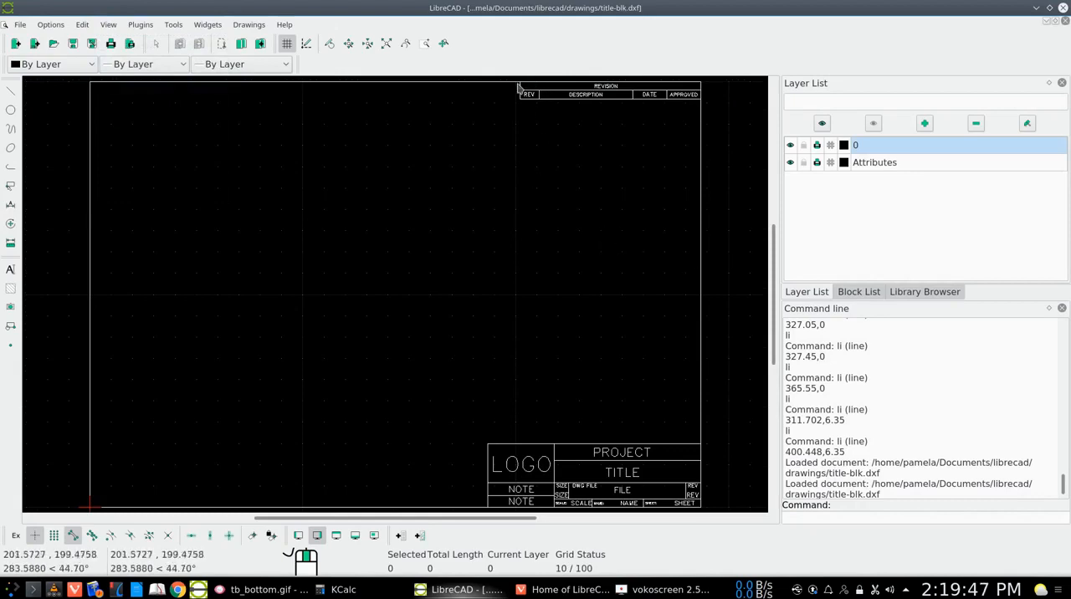
pyautogui.moveTo(527, 99)
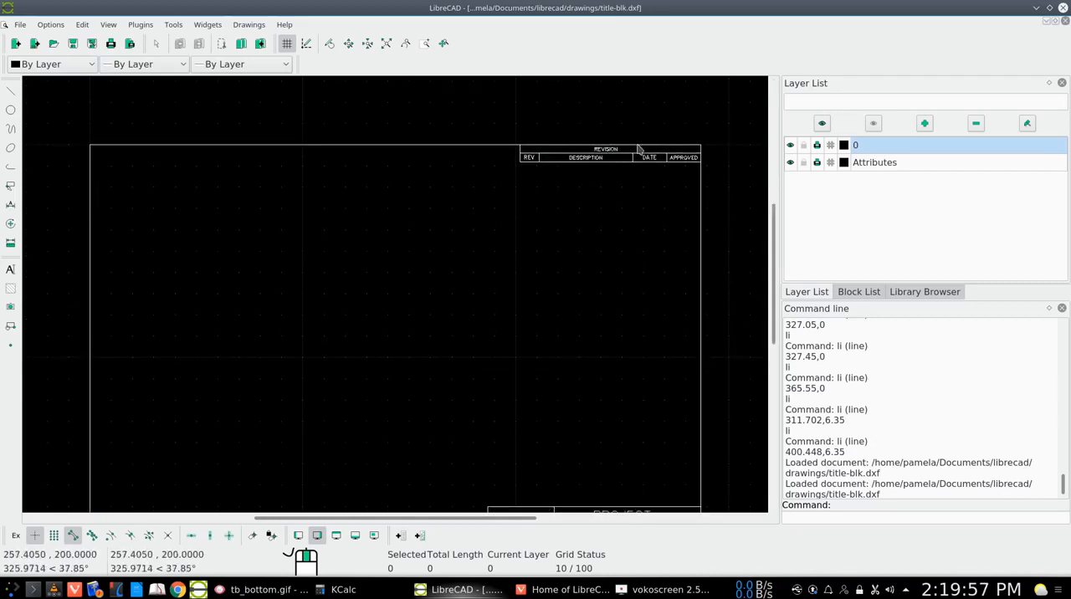
pyautogui.moveTo(312, 186)
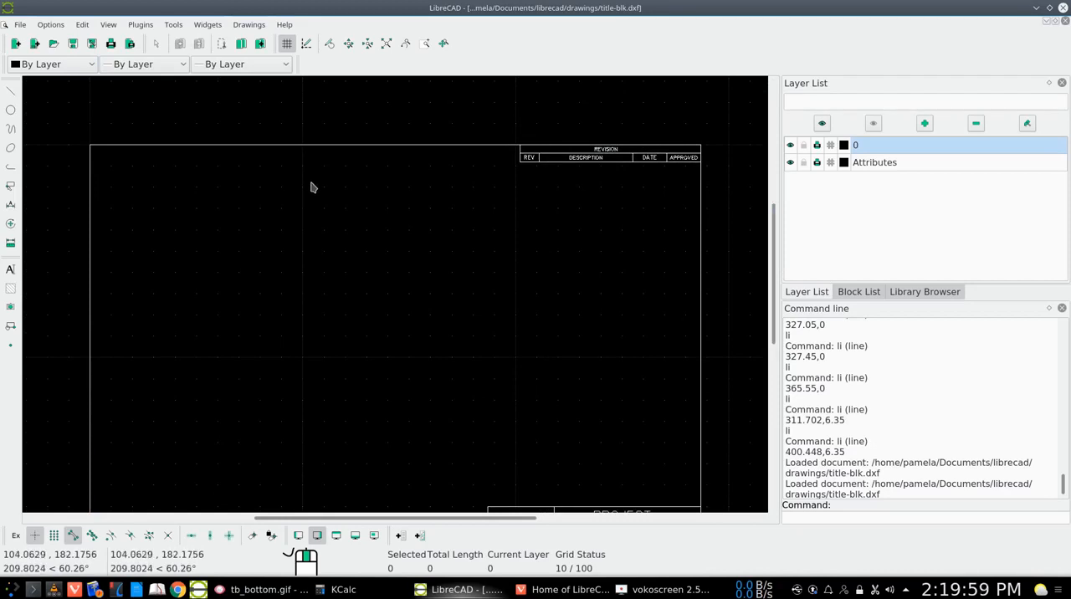
pyautogui.moveTo(648, 225)
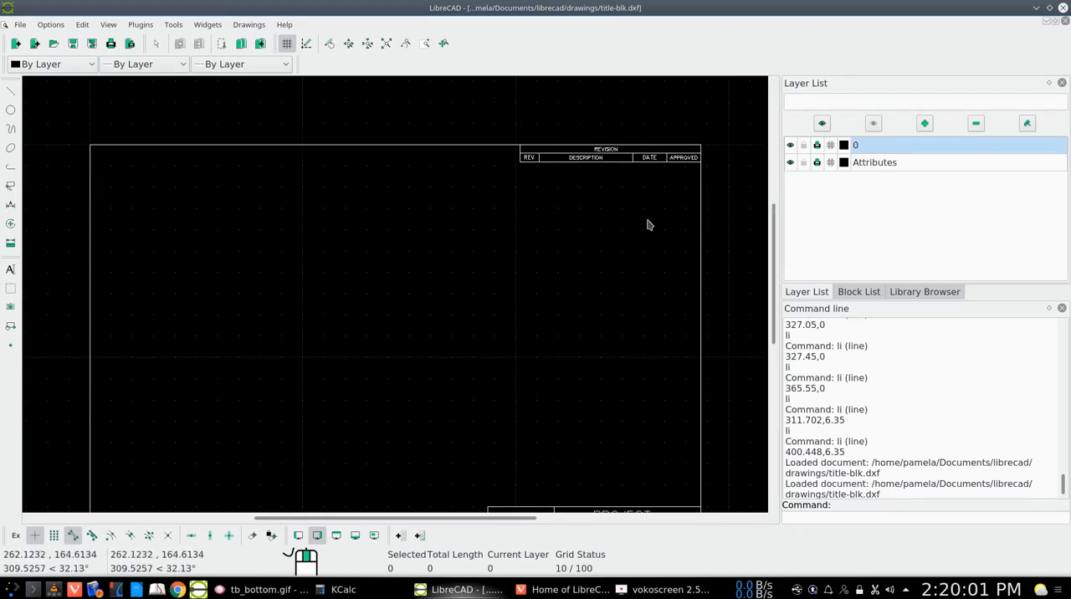
# Step: Create a new layer named Dimensions in the Layer List
pyautogui.click(924, 123)
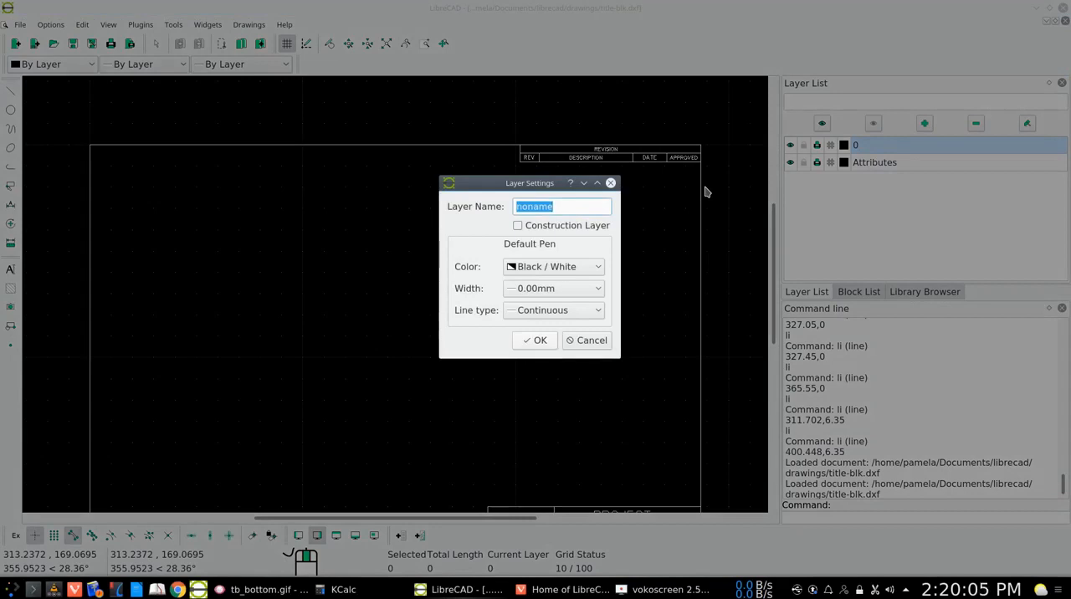
pyautogui.write('Dim')
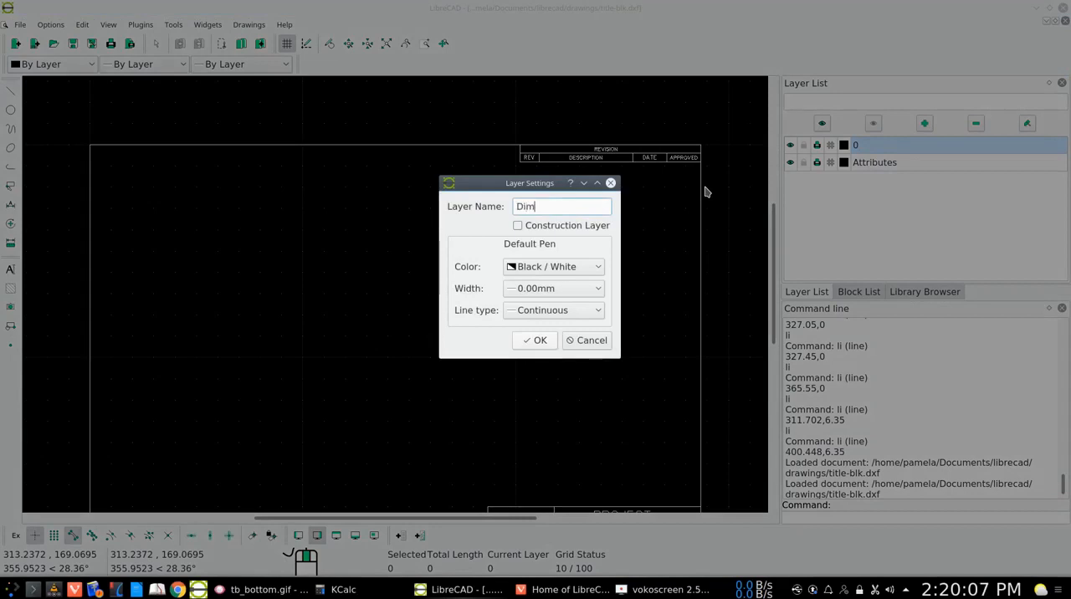
pyautogui.write('ensions')
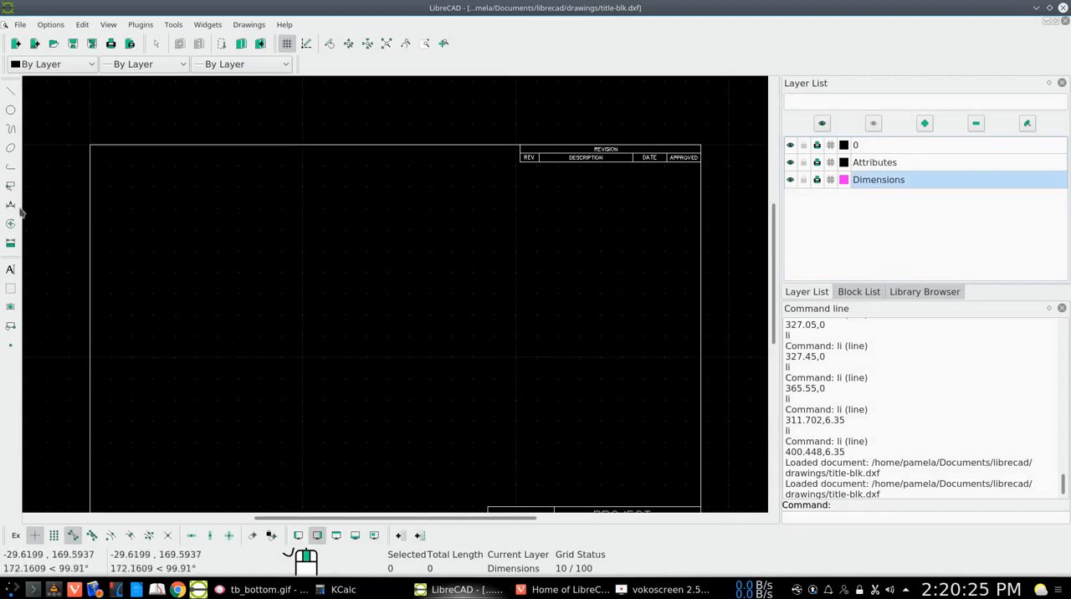
# Step: Start an aligned dimension of 202 from the top-left border corner to the revision block
pyautogui.click(10, 205)
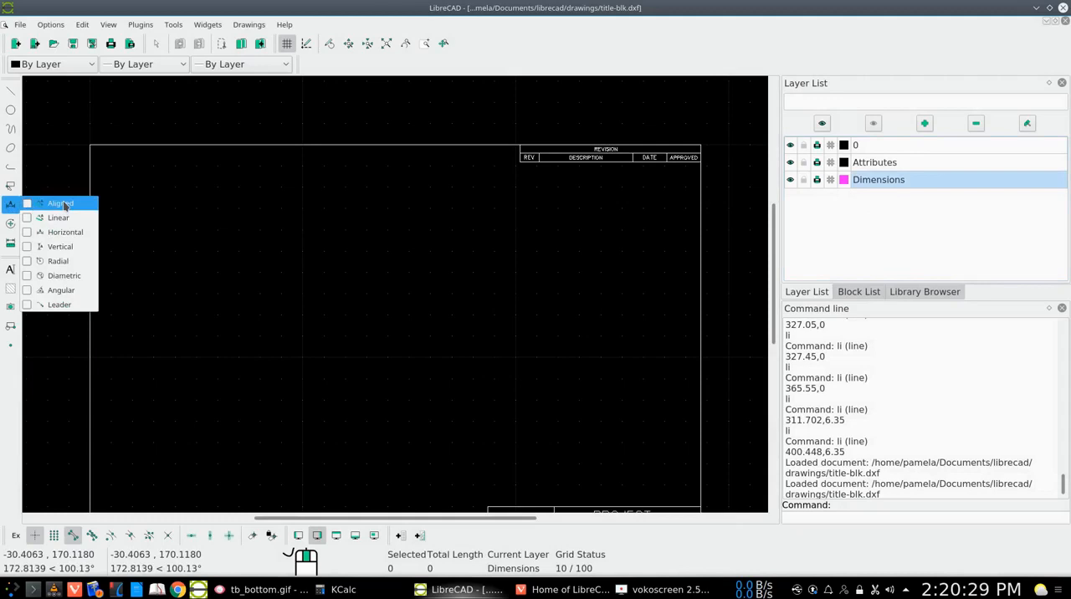
pyautogui.click(60, 202)
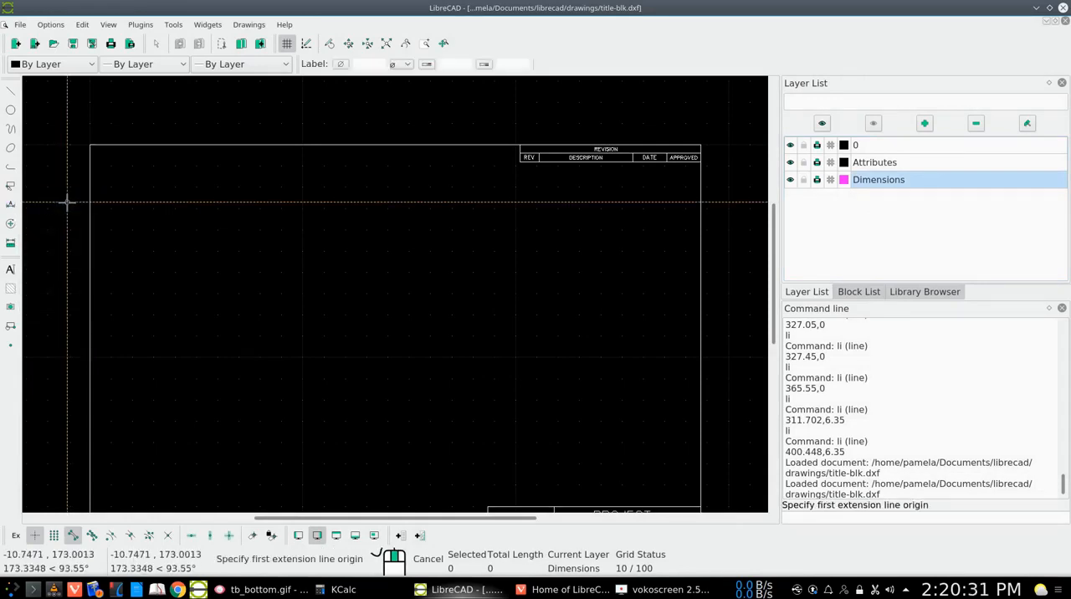
pyautogui.moveTo(100, 209)
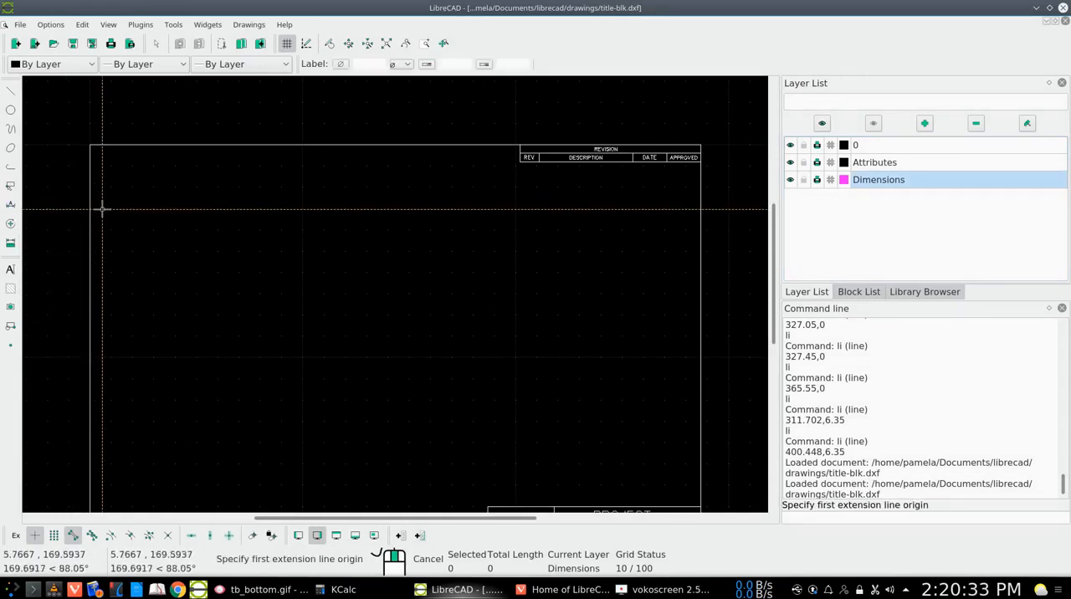
pyautogui.moveTo(89, 281)
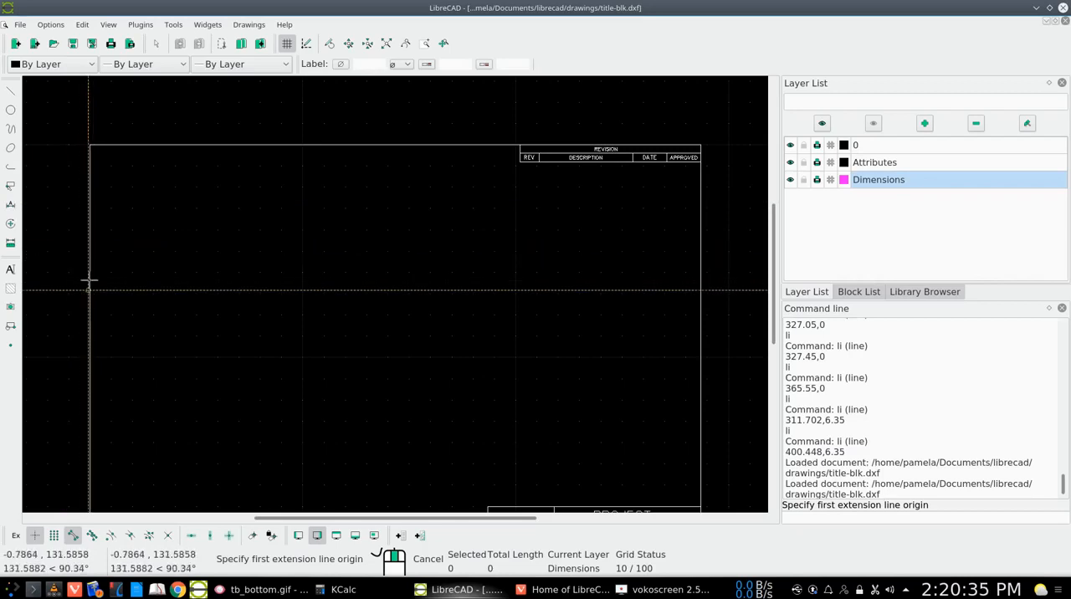
pyautogui.moveTo(107, 229)
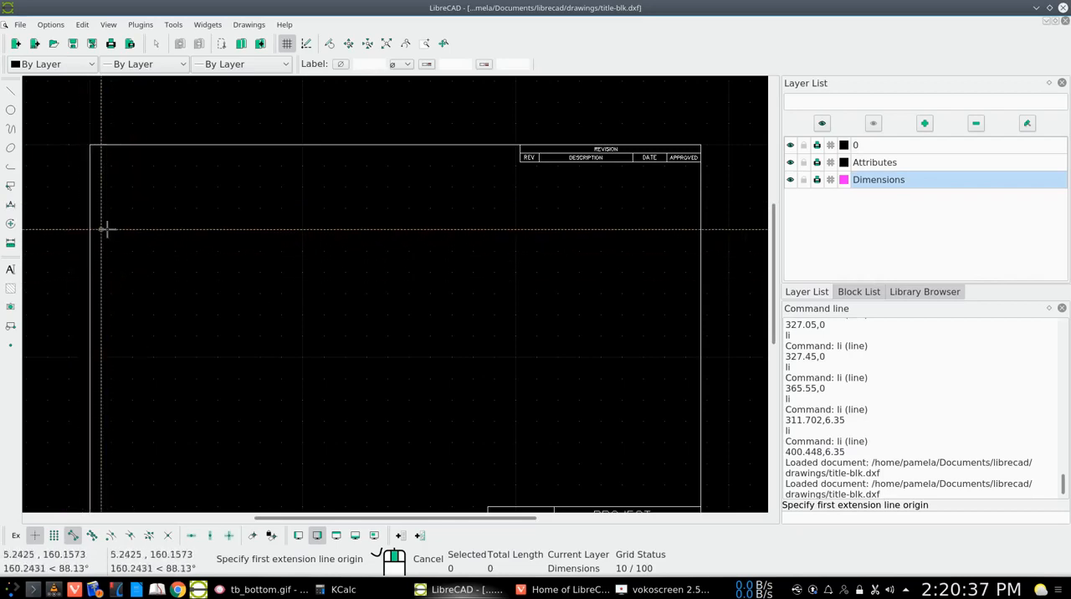
pyautogui.moveTo(114, 290)
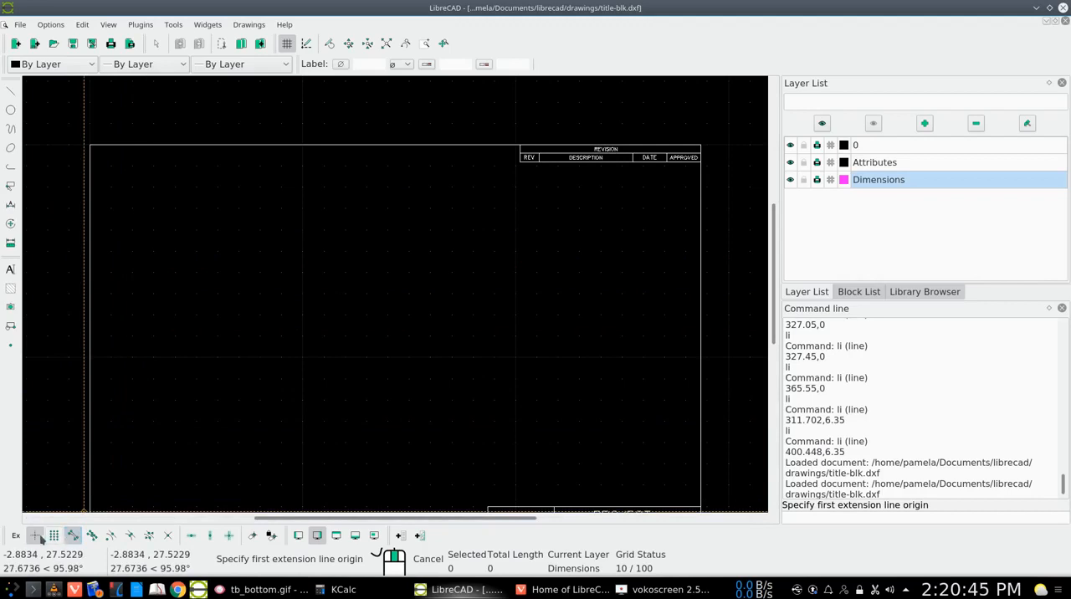
pyautogui.moveTo(144, 467)
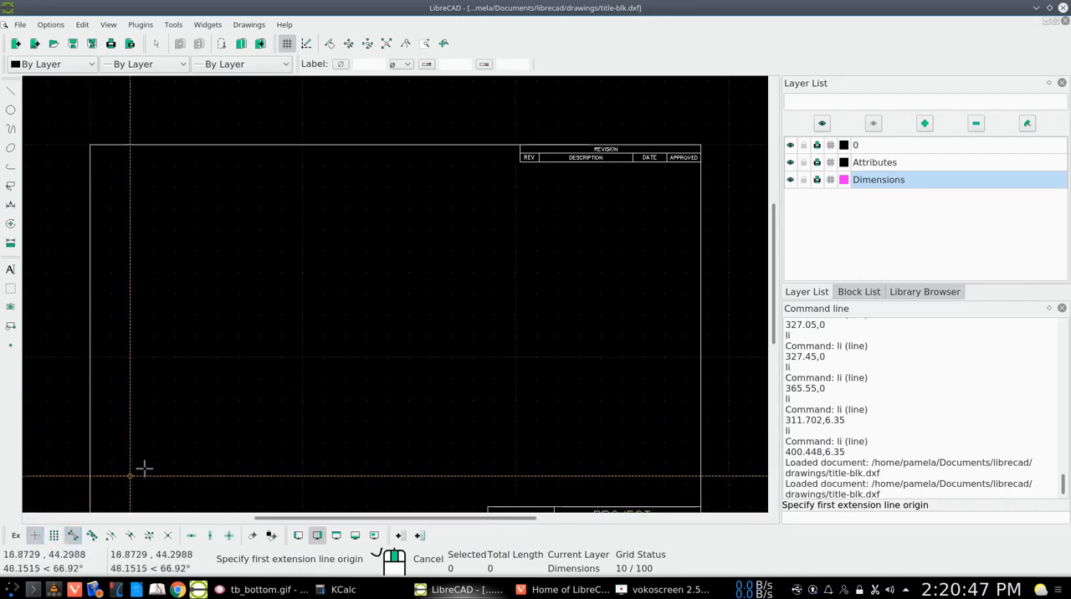
pyautogui.moveTo(138, 501)
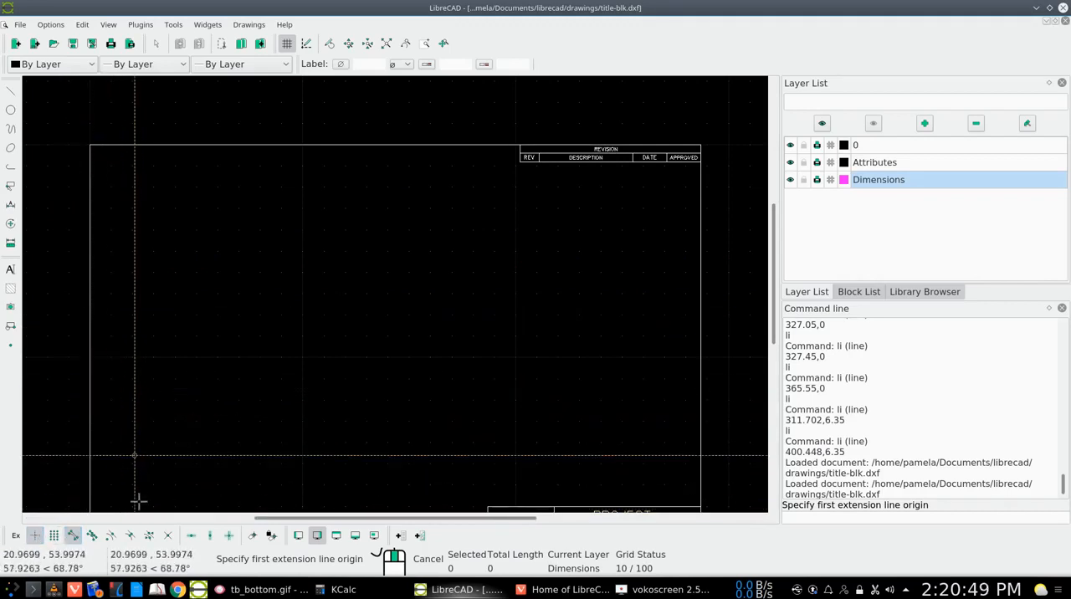
pyautogui.moveTo(75, 446)
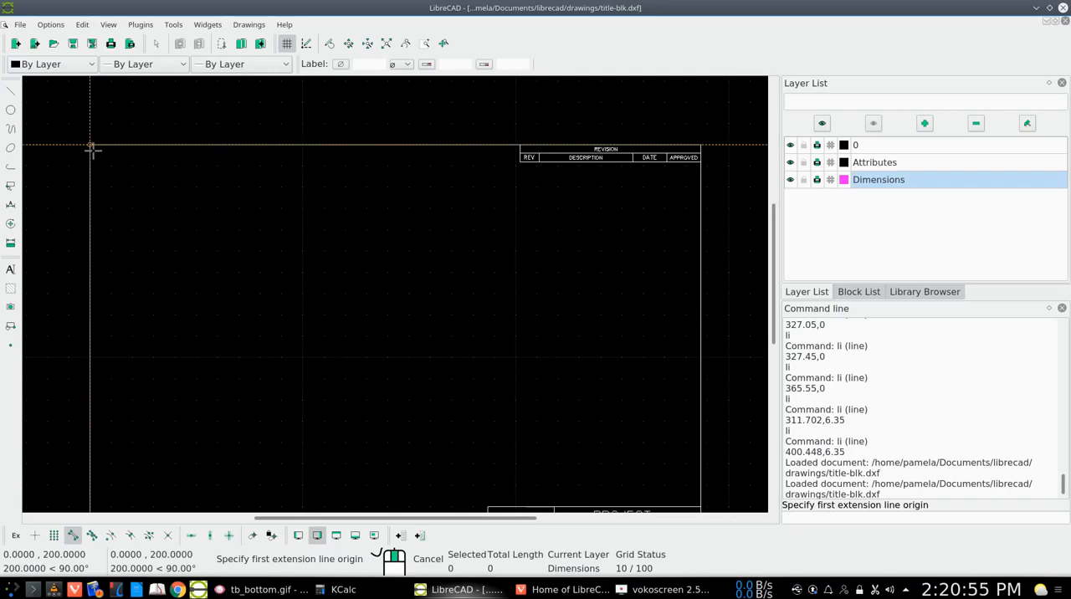
pyautogui.moveTo(92, 144)
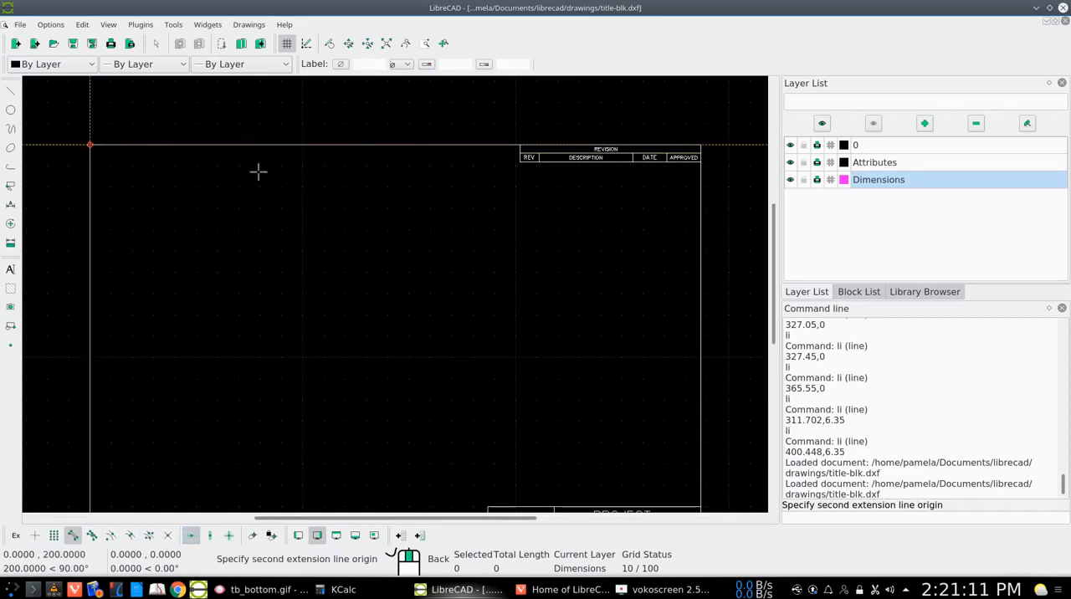
pyautogui.moveTo(523, 144)
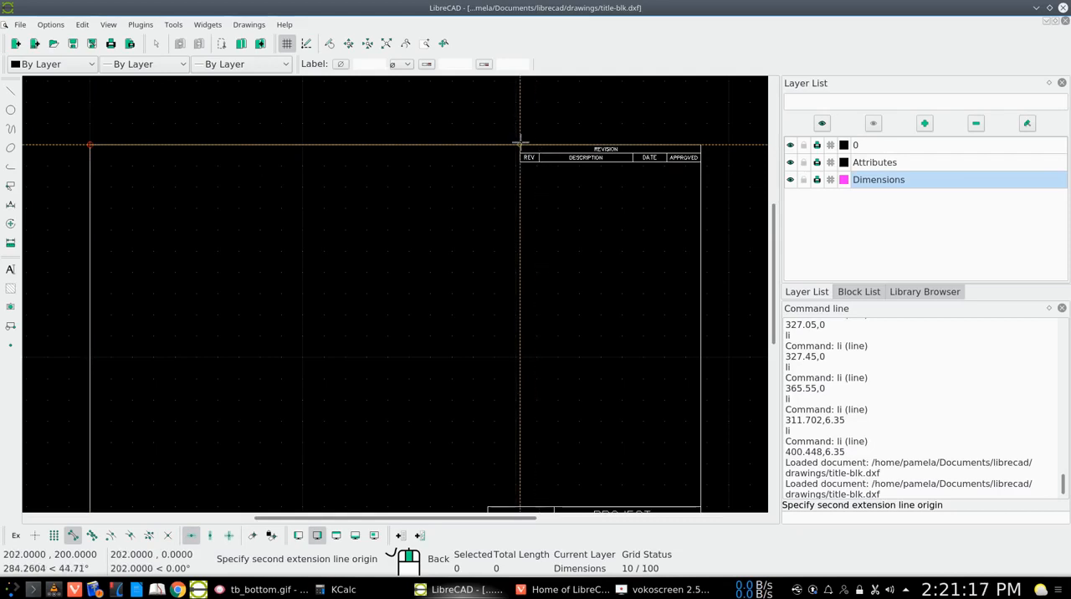
pyautogui.click(519, 141)
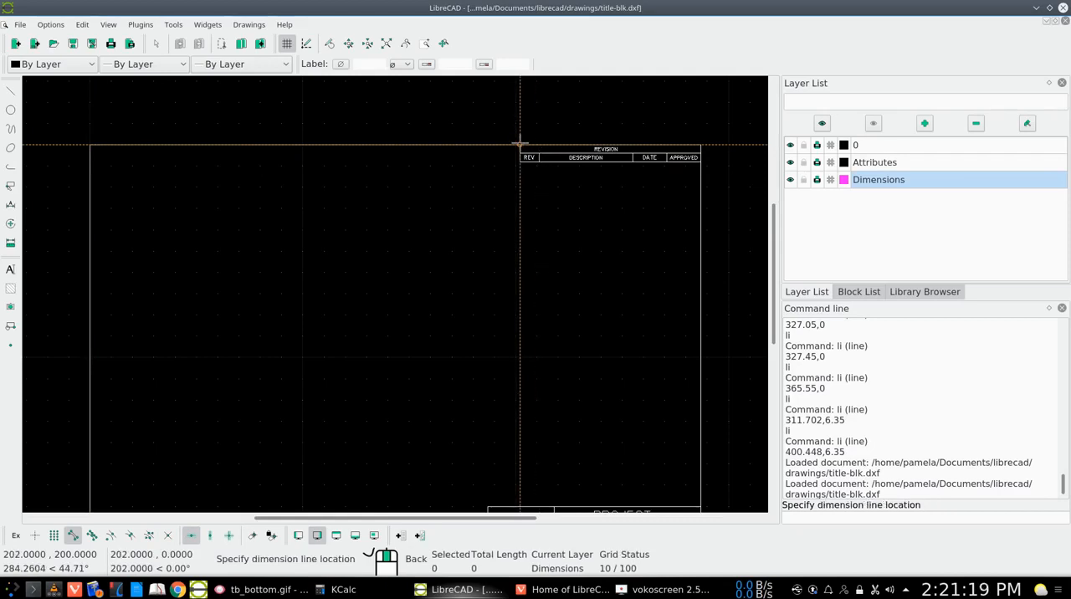
pyautogui.click(512, 109)
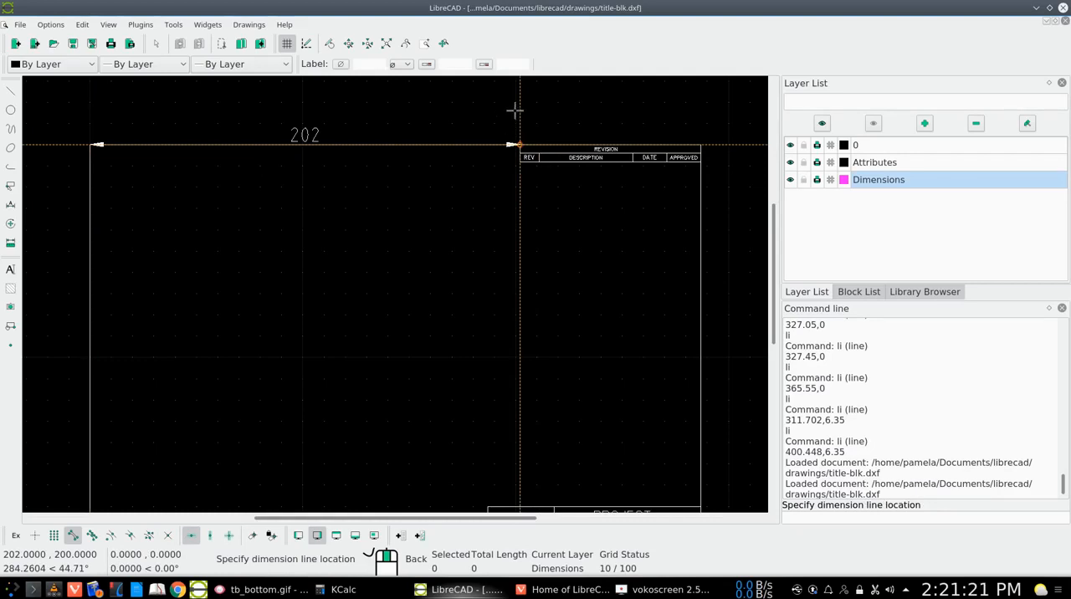
pyautogui.moveTo(512, 117)
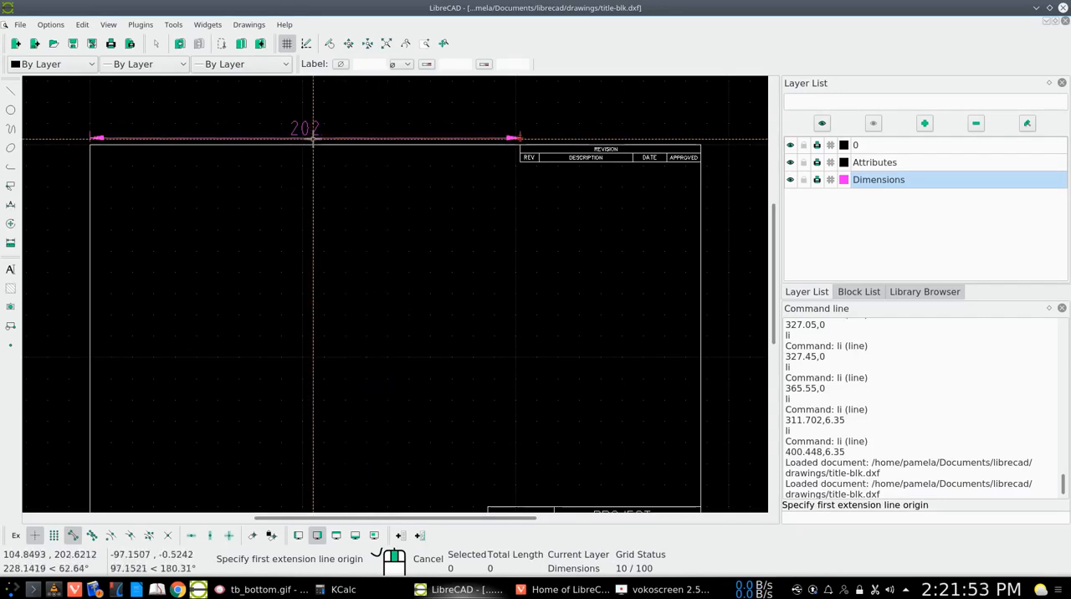
pyautogui.moveTo(816, 512)
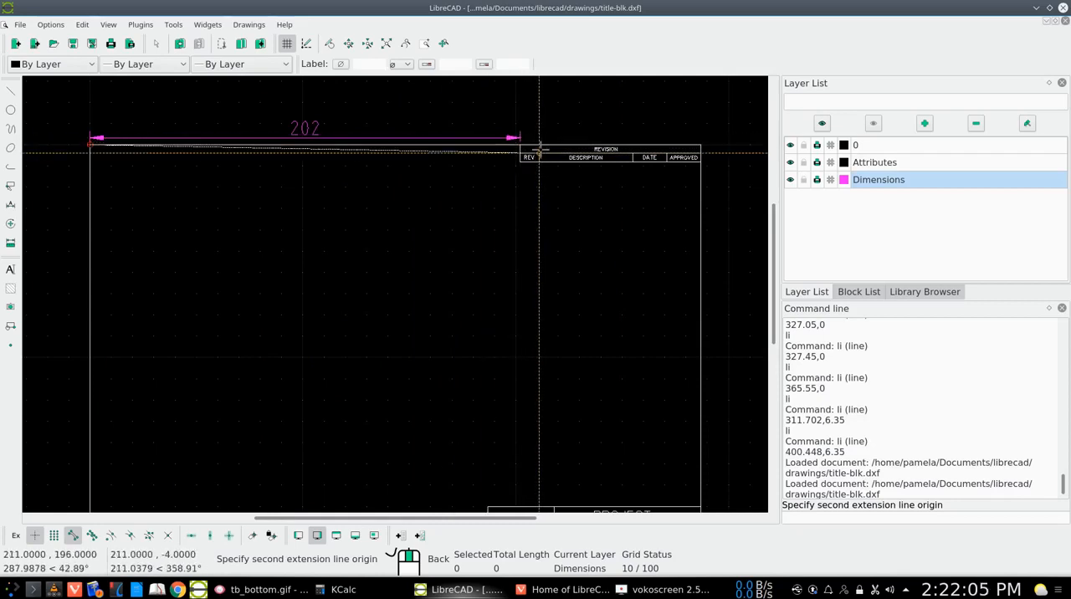
pyautogui.moveTo(538, 134)
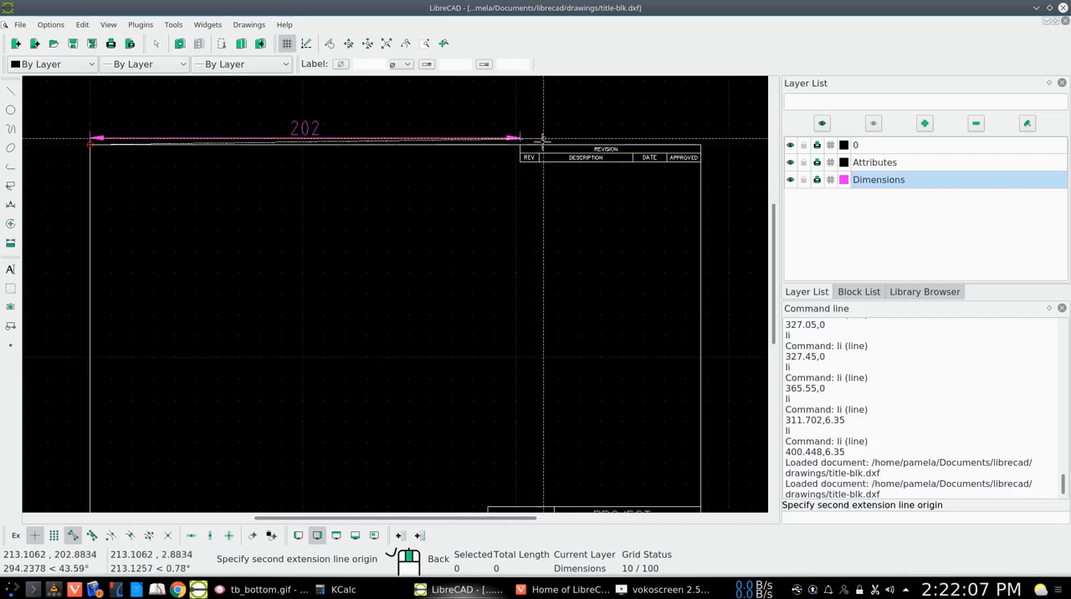
pyautogui.moveTo(472, 162)
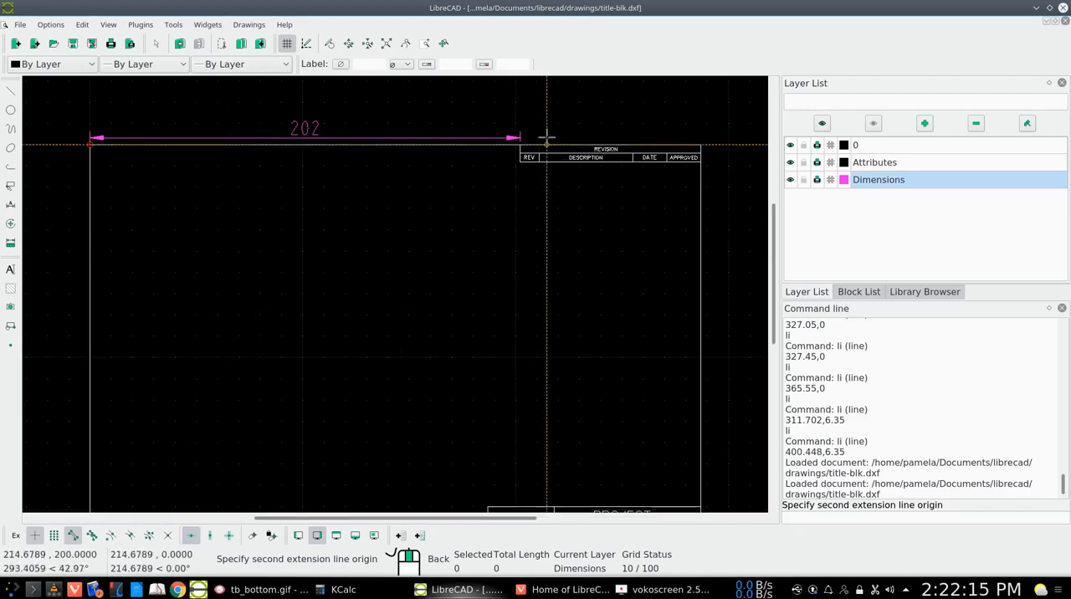
pyautogui.moveTo(547, 136)
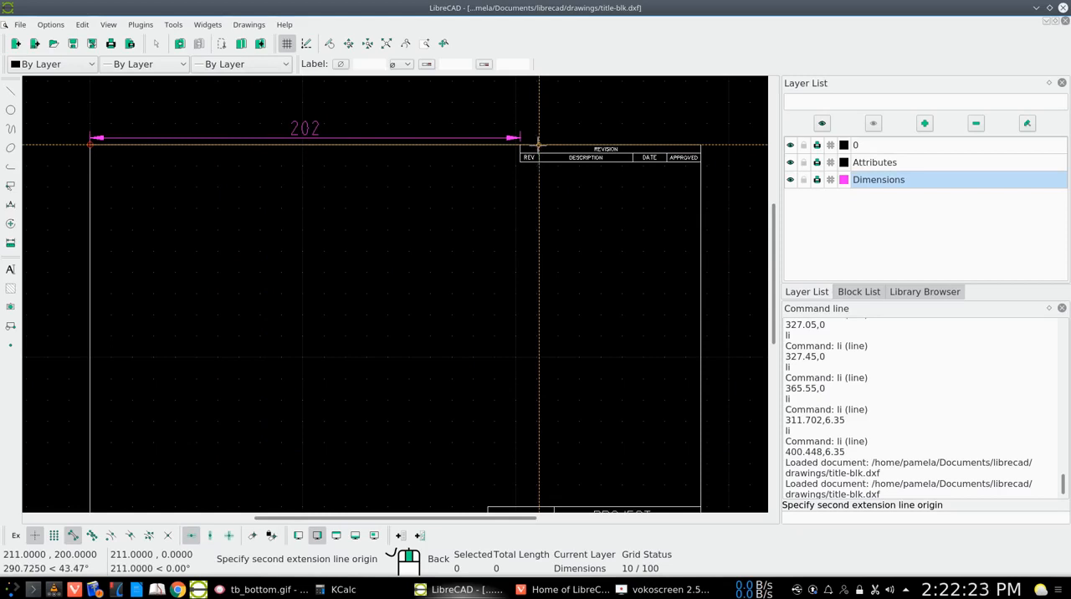
# Step: Set the second dimension's end point at x 211 on the top edge
pyautogui.click(539, 137)
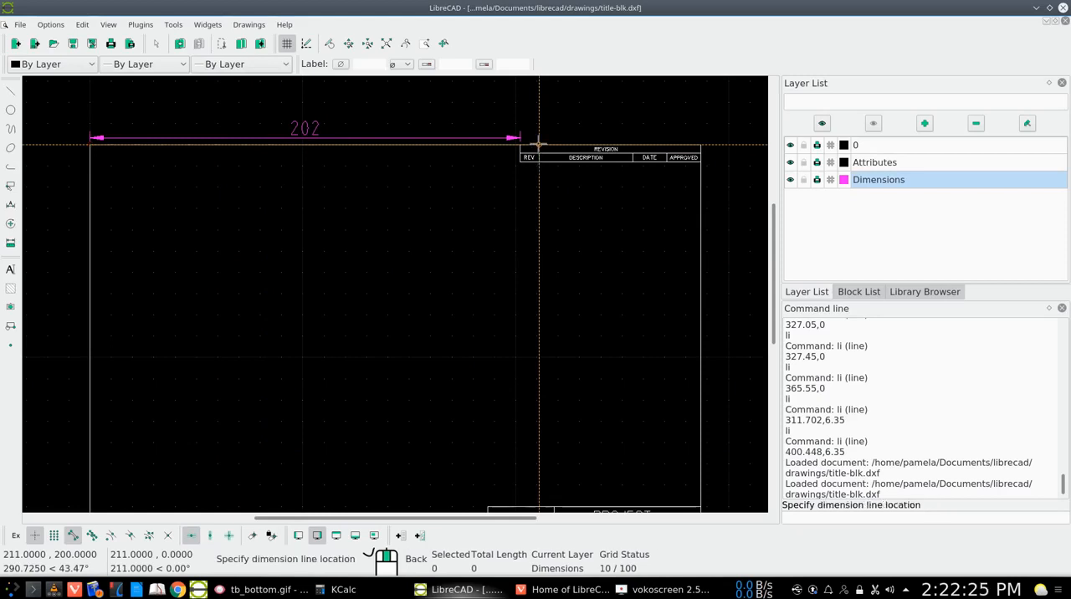
pyautogui.moveTo(536, 115)
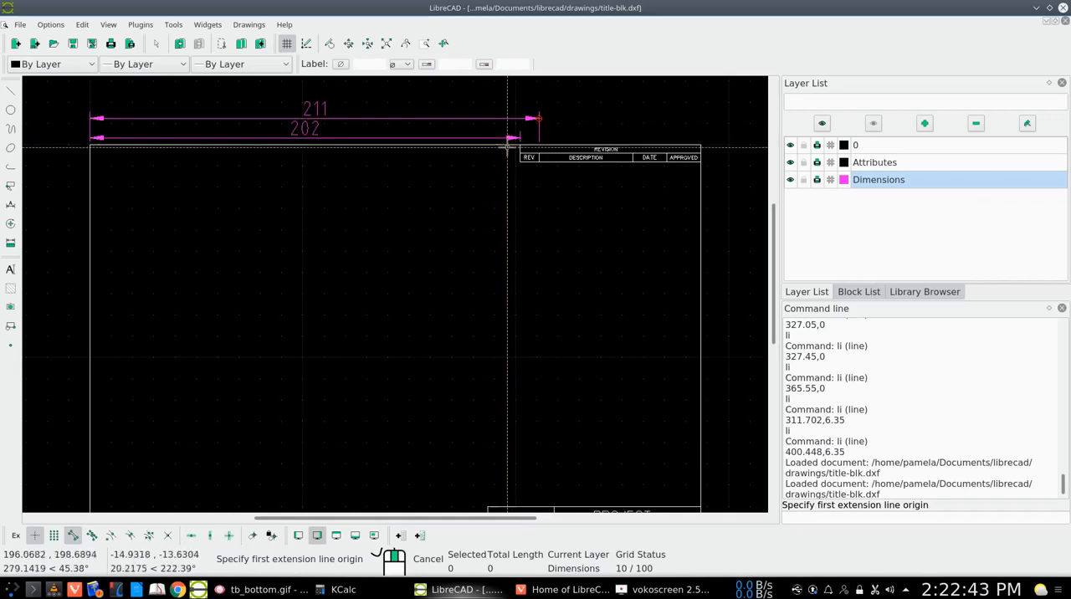
pyautogui.moveTo(164, 177)
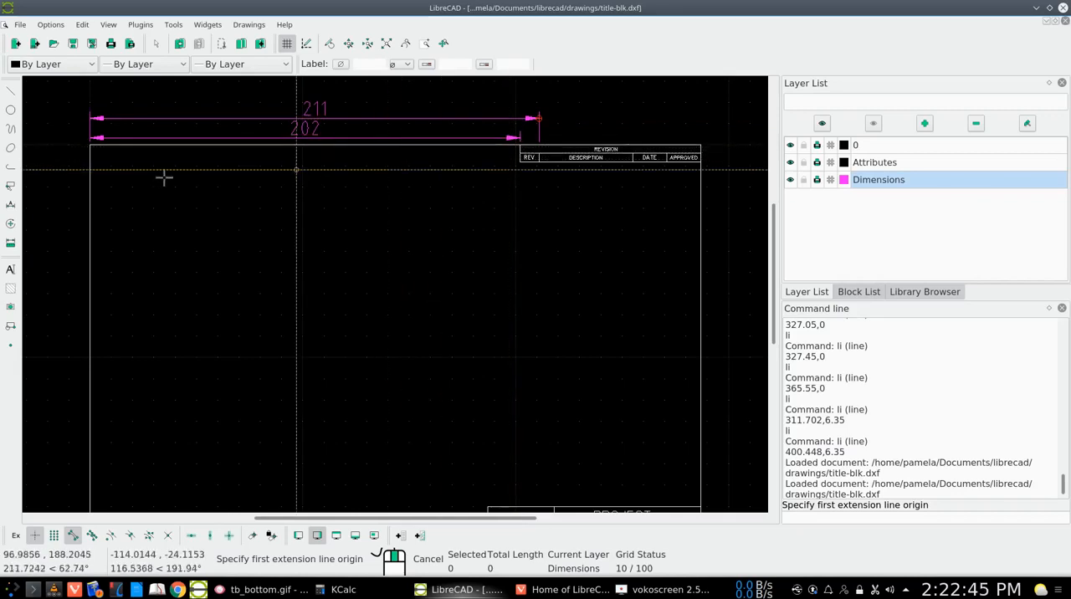
pyautogui.moveTo(90, 146)
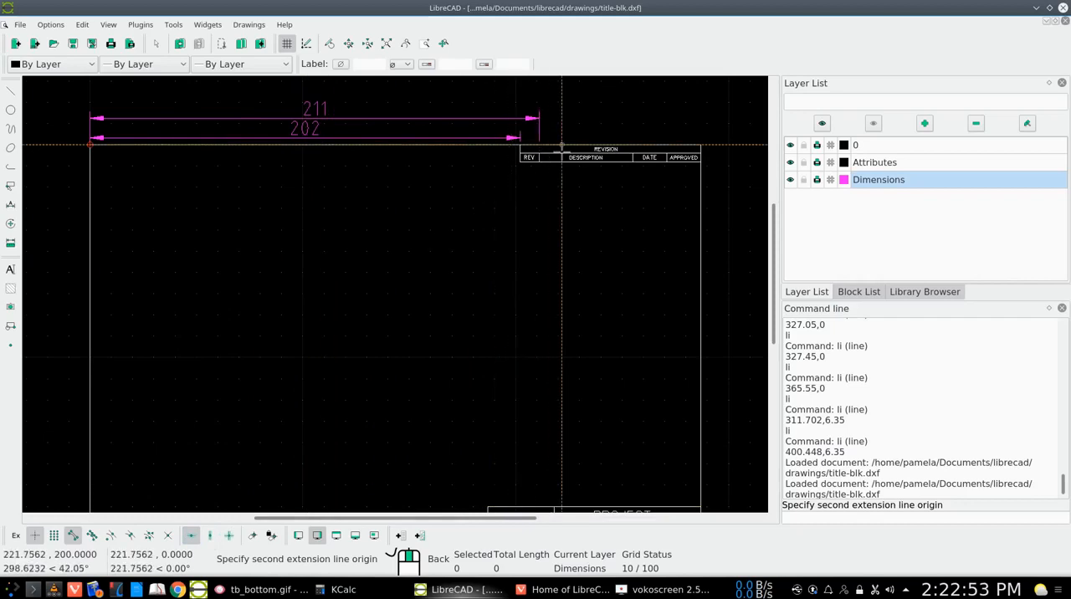
pyautogui.moveTo(636, 136)
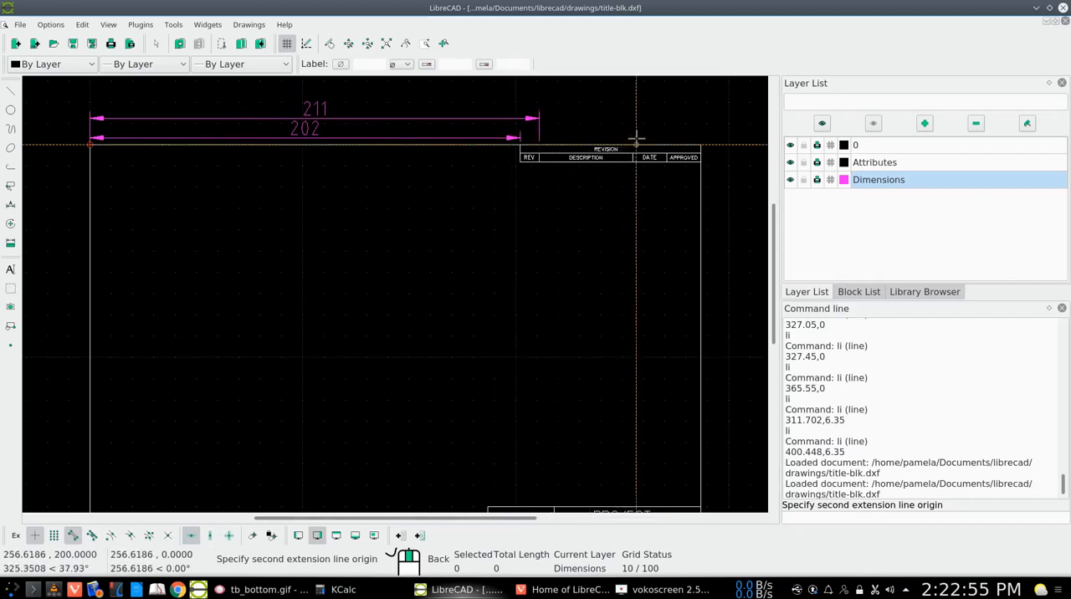
pyautogui.moveTo(634, 134)
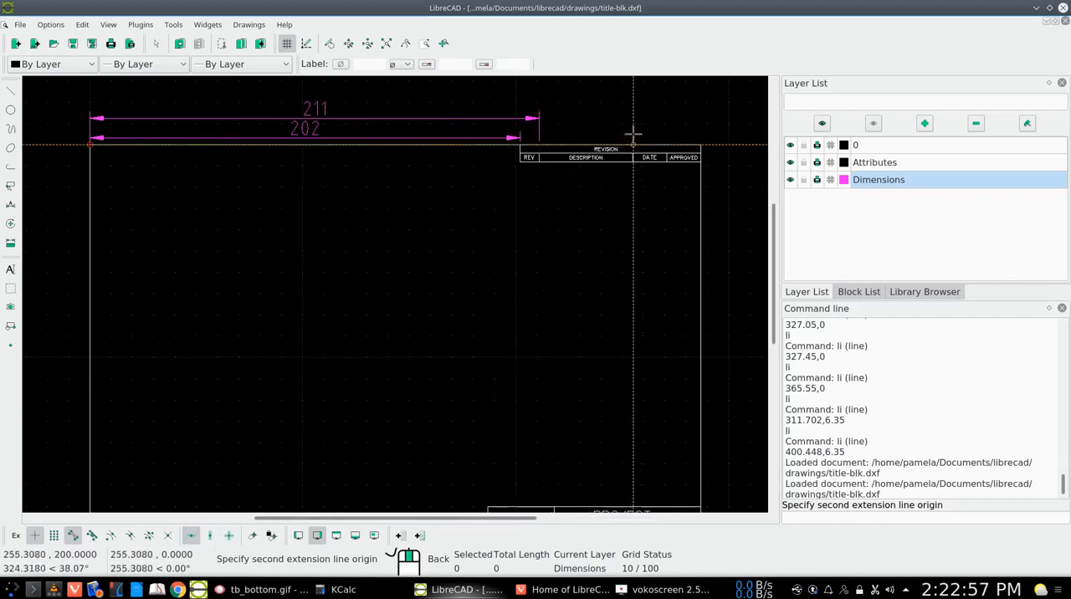
pyautogui.moveTo(634, 185)
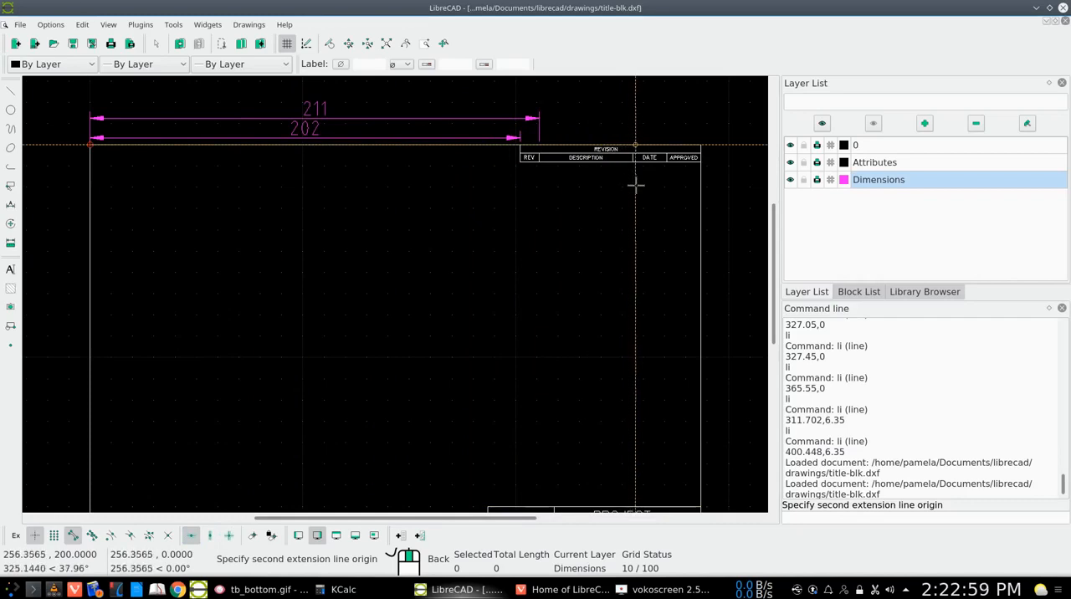
pyautogui.moveTo(630, 181)
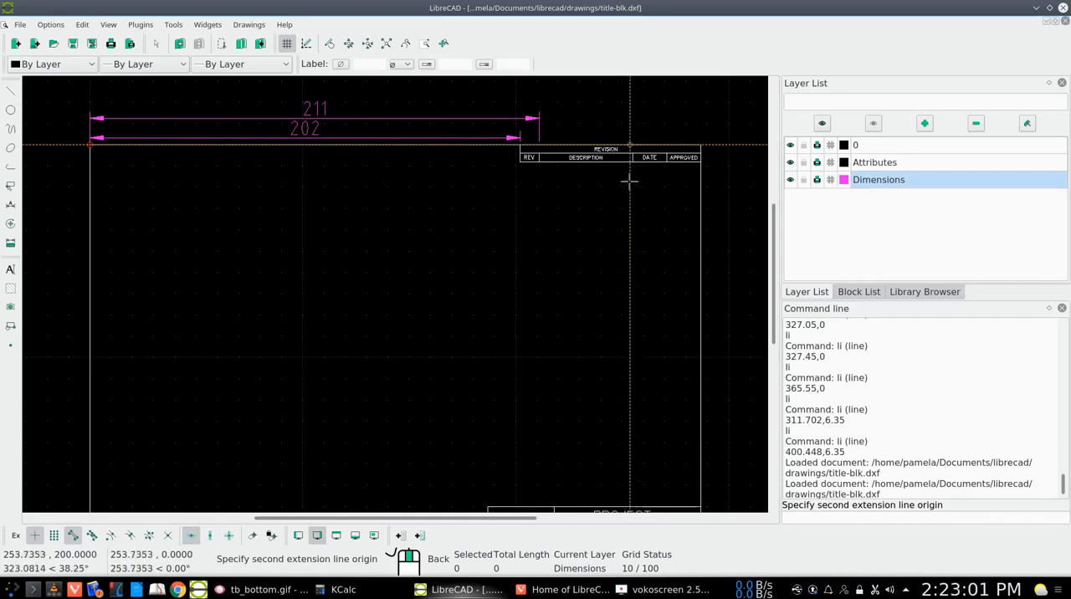
pyautogui.moveTo(624, 177)
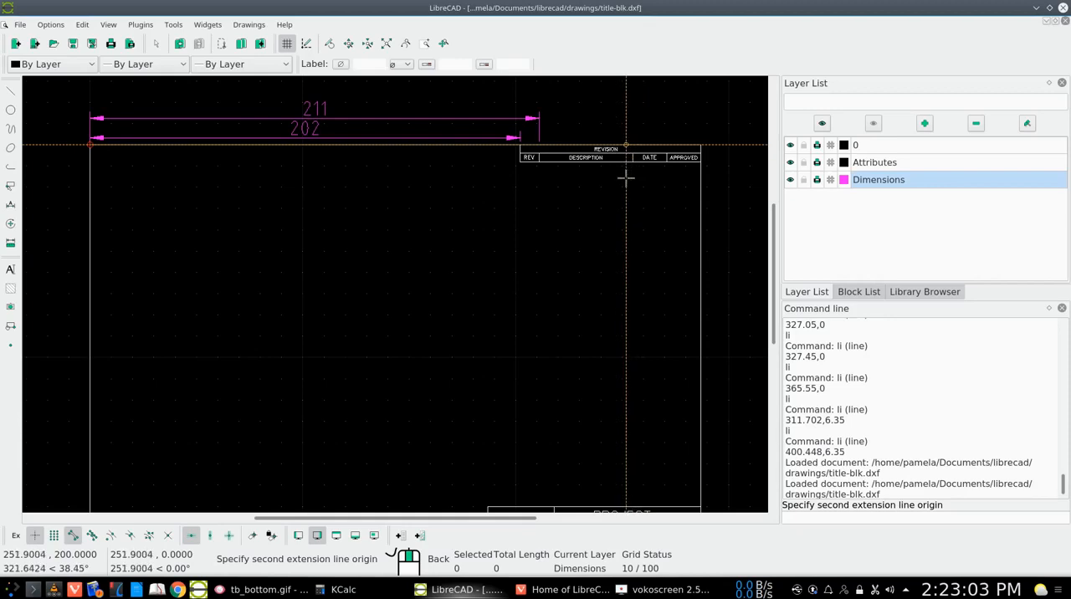
pyautogui.moveTo(615, 197)
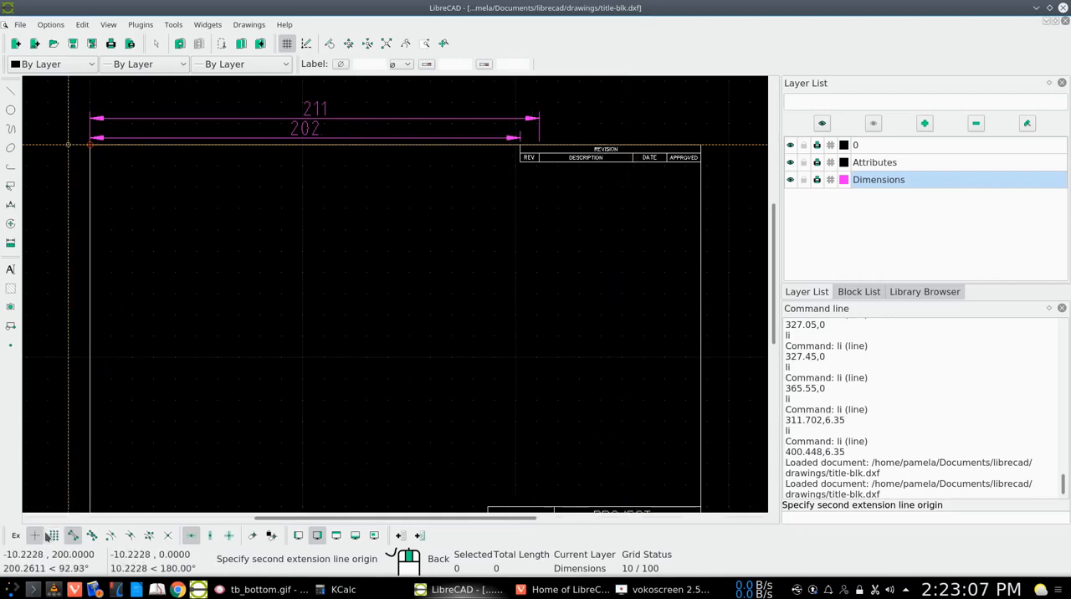
pyautogui.moveTo(649, 174)
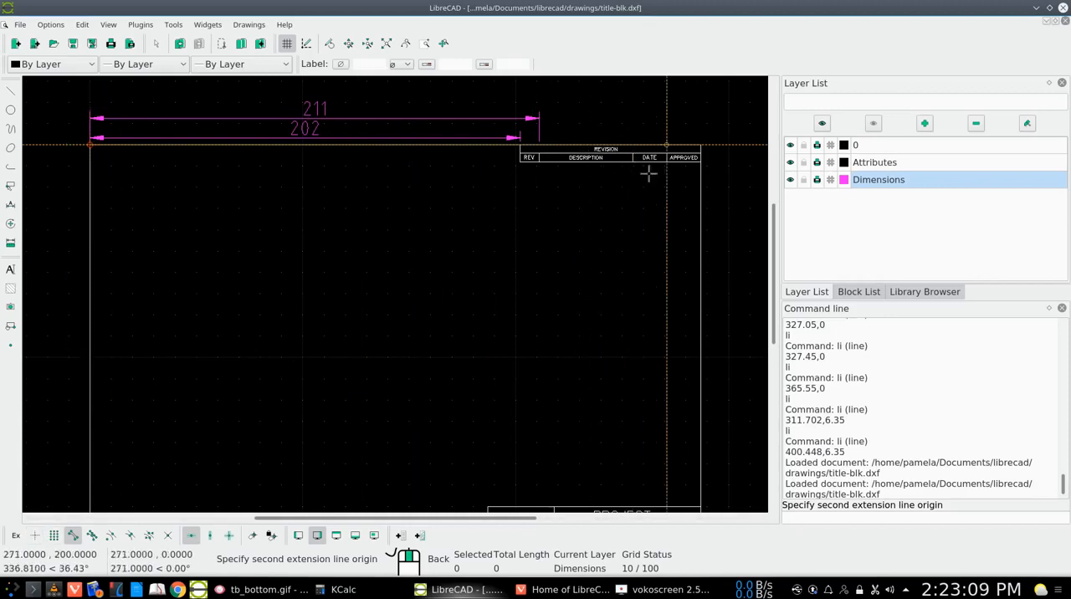
pyautogui.moveTo(630, 148)
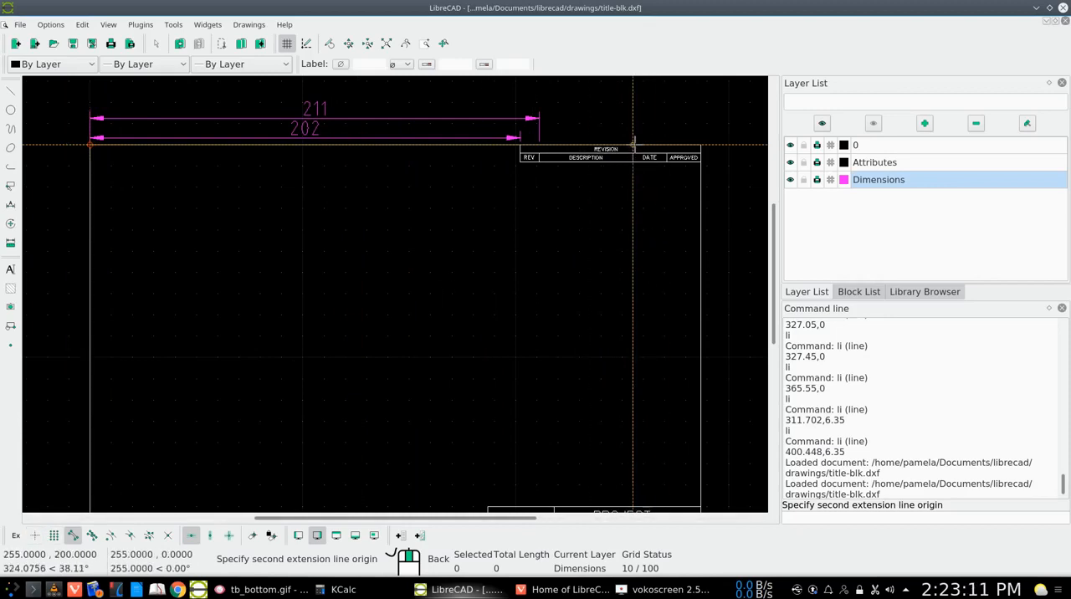
# Step: Pick the 255 dimension's end point at x 255 and begin placing it above
pyautogui.click(631, 145)
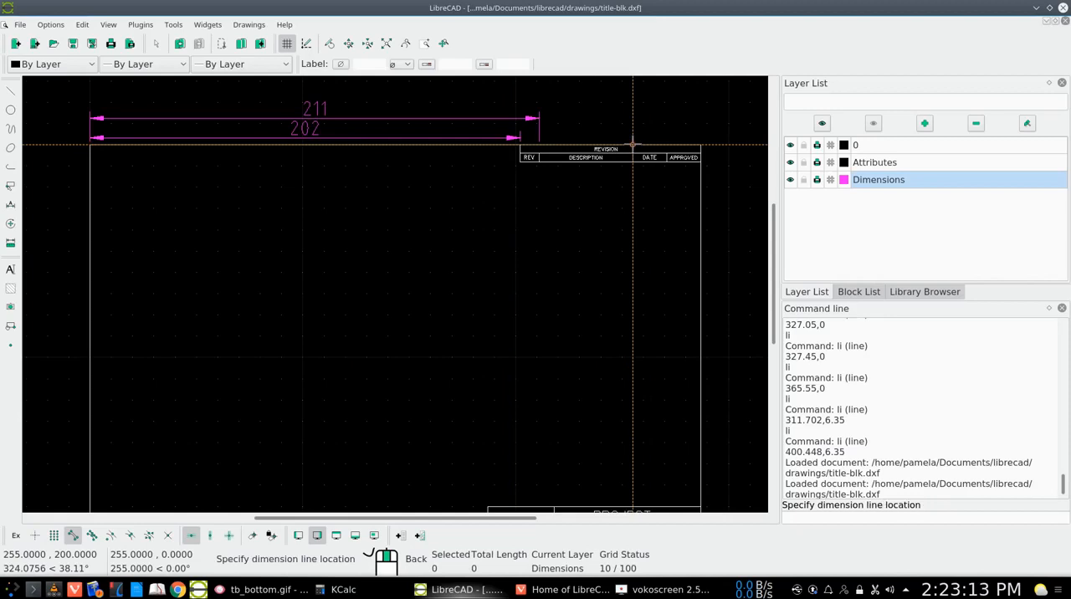
pyautogui.click(628, 144)
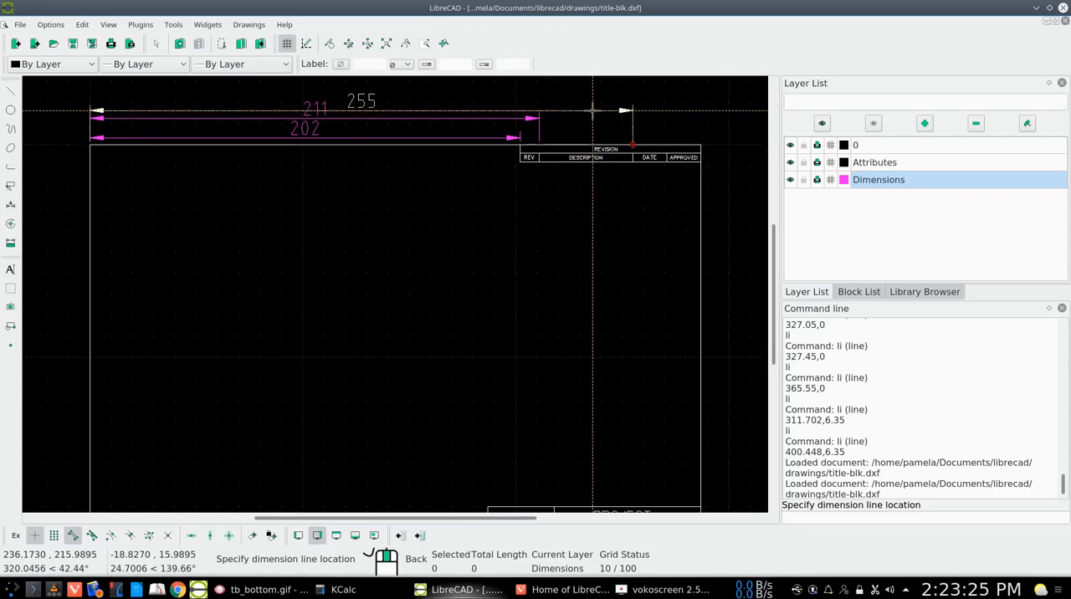
pyautogui.moveTo(592, 109)
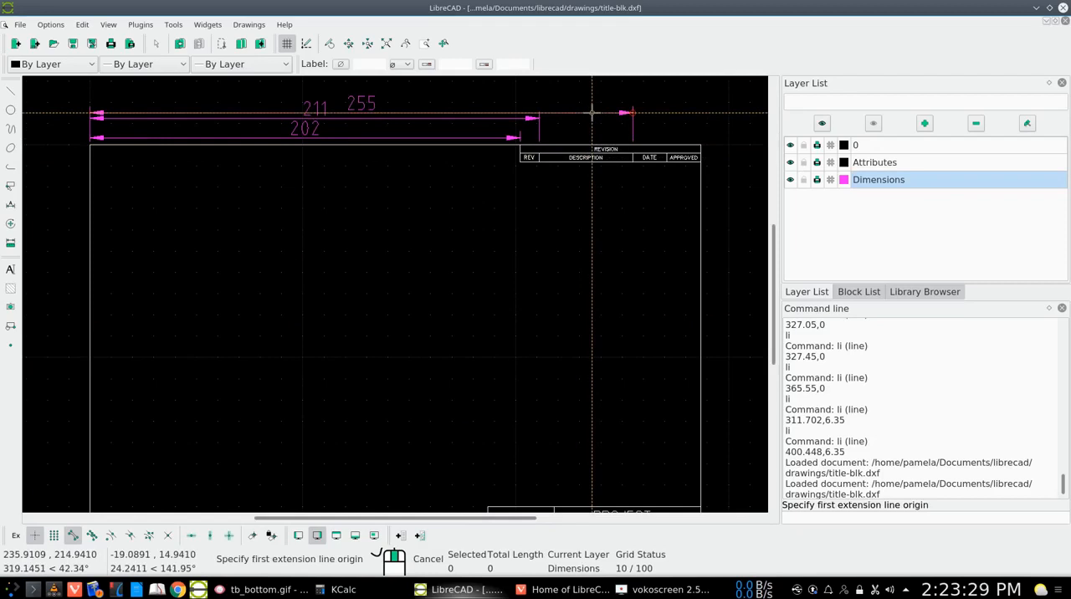
pyautogui.moveTo(574, 169)
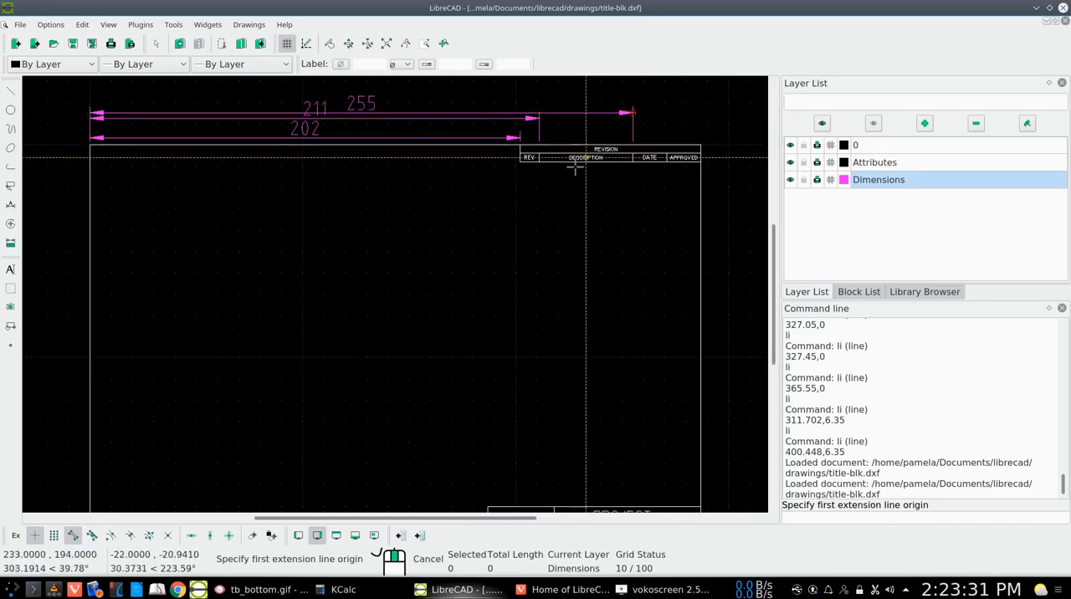
pyautogui.moveTo(514, 273)
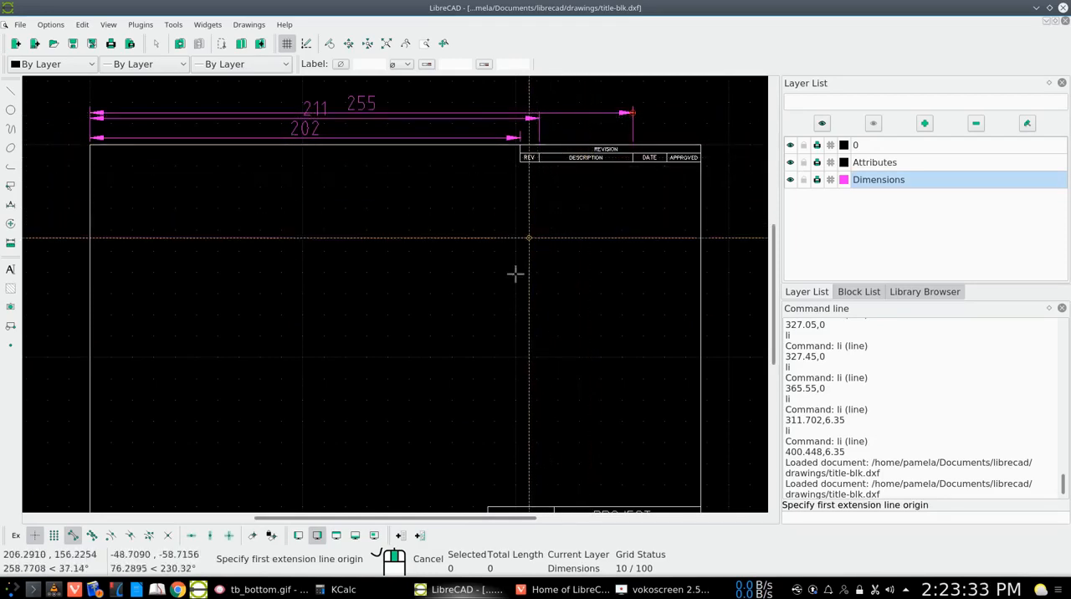
pyautogui.moveTo(417, 412)
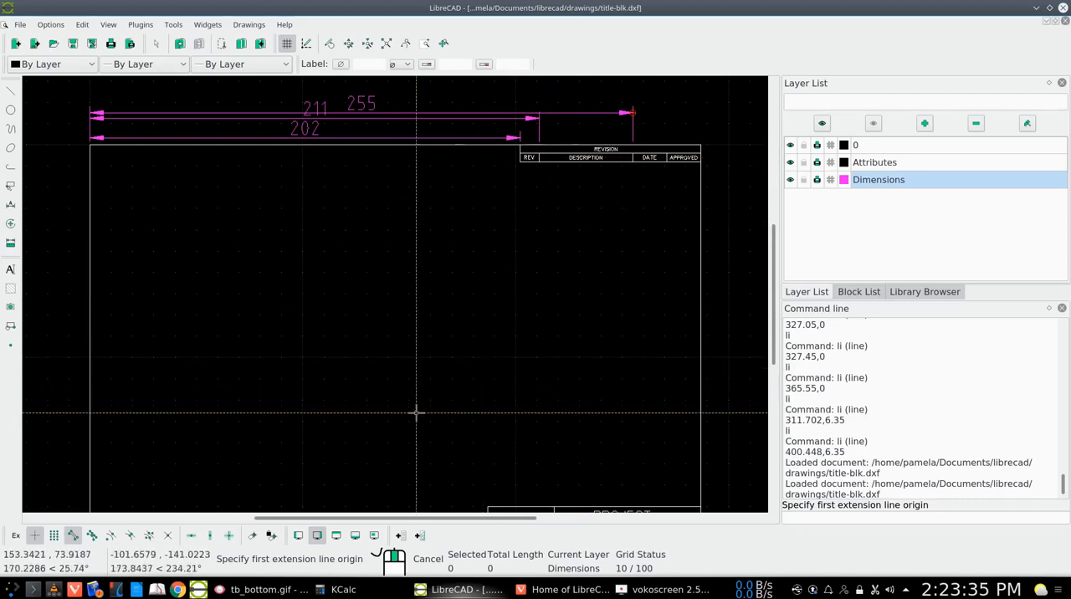
pyautogui.moveTo(322, 442)
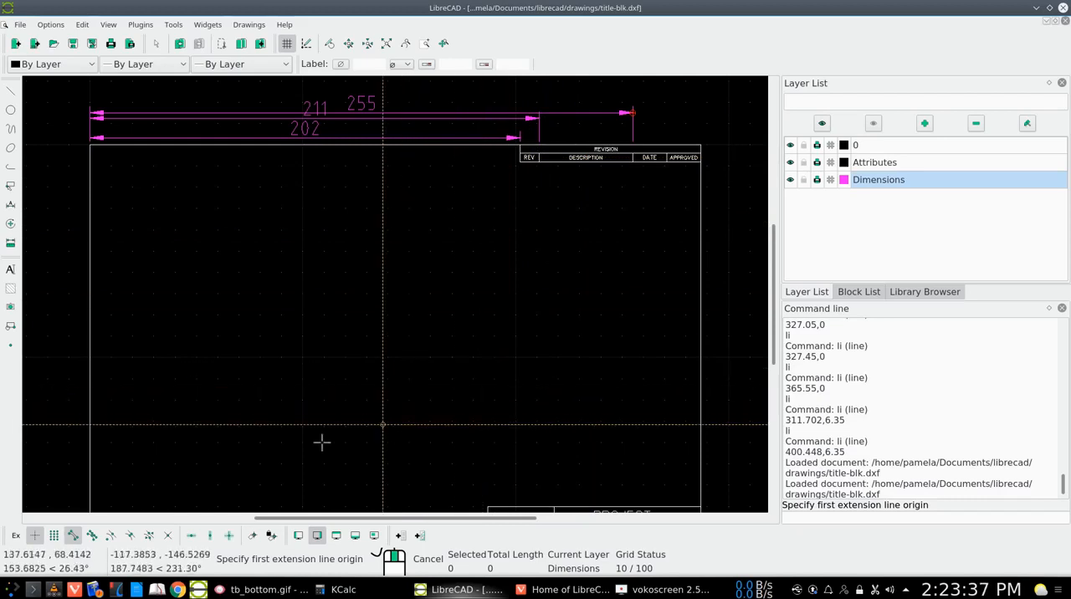
pyautogui.moveTo(123, 132)
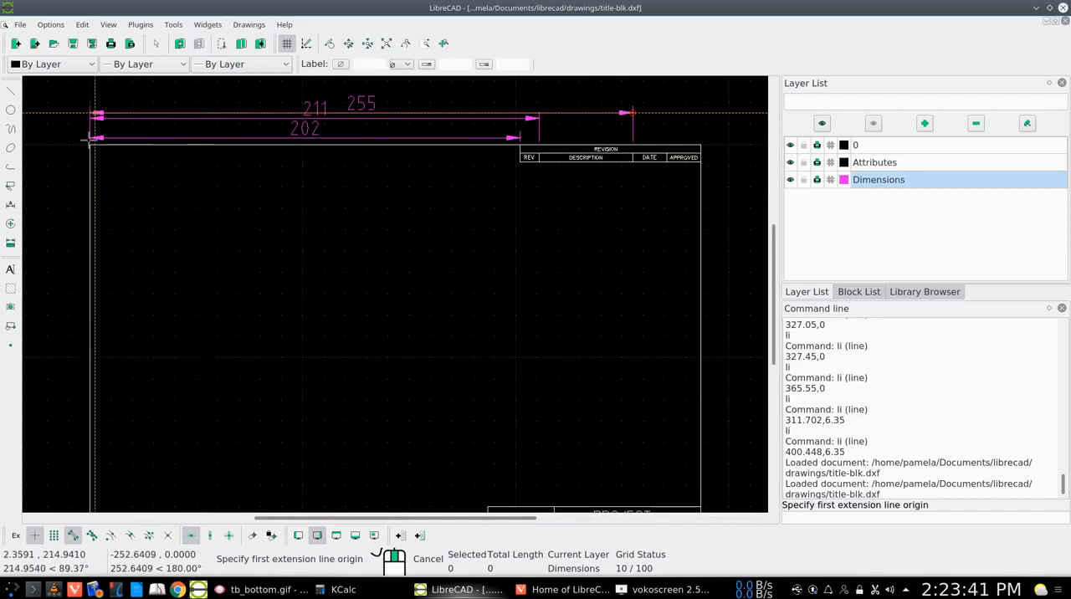
pyautogui.moveTo(88, 127)
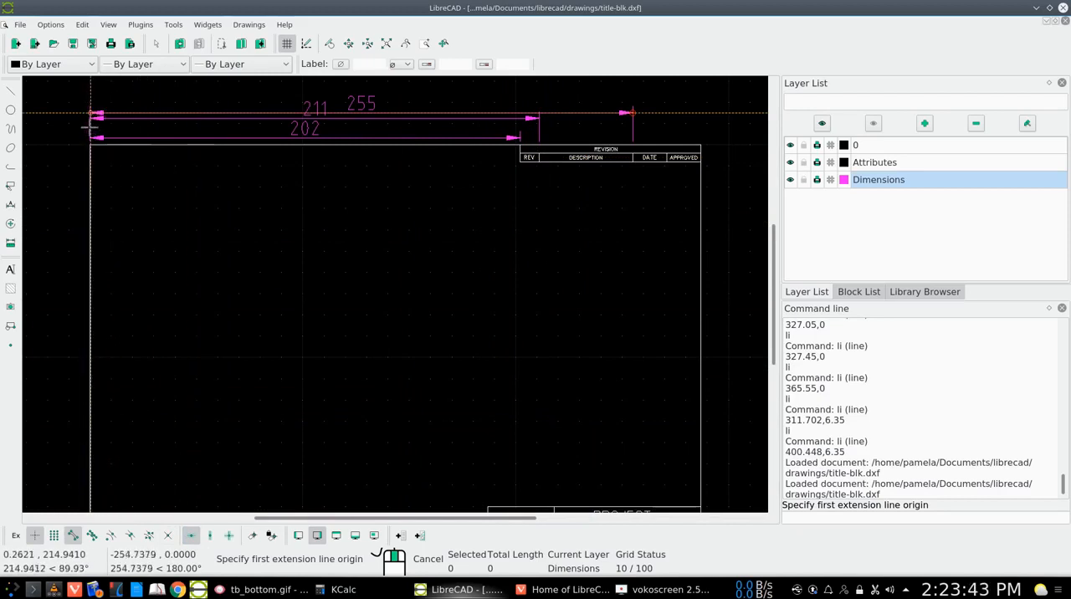
pyautogui.moveTo(90, 132)
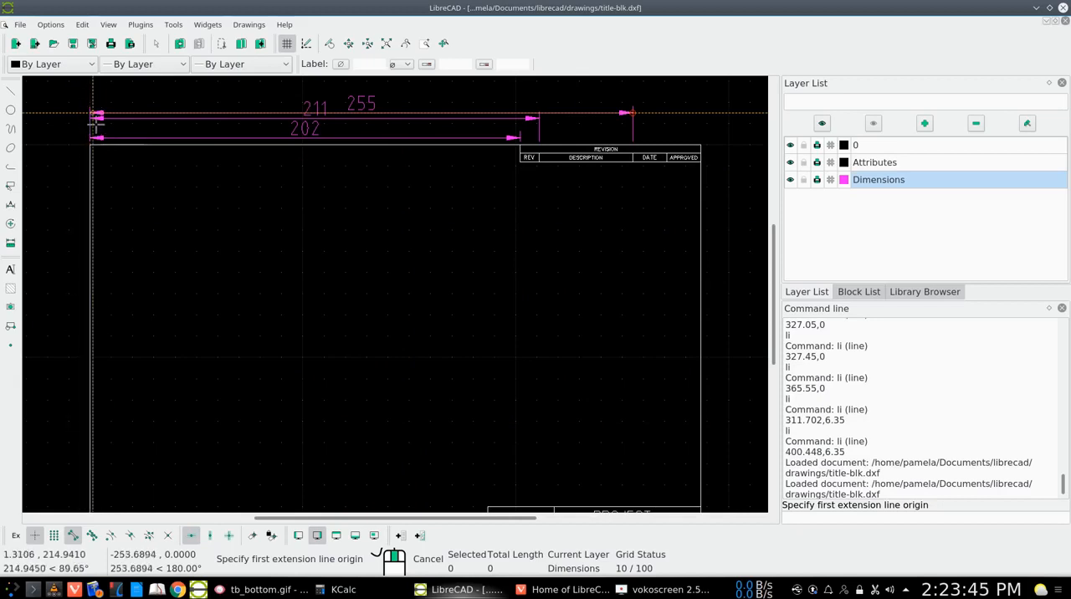
pyautogui.moveTo(91, 158)
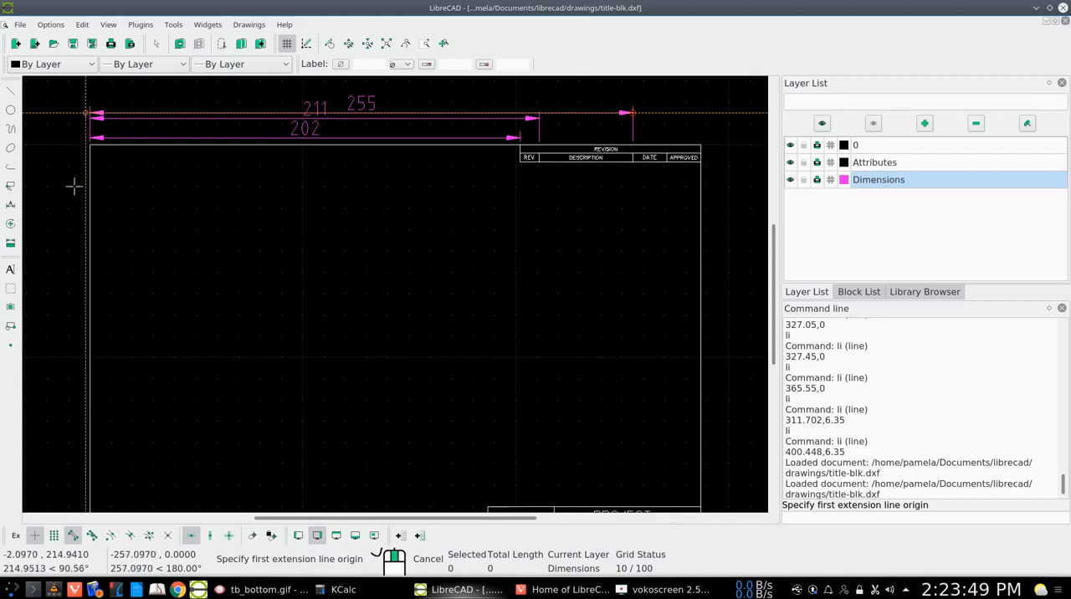
pyautogui.moveTo(87, 111)
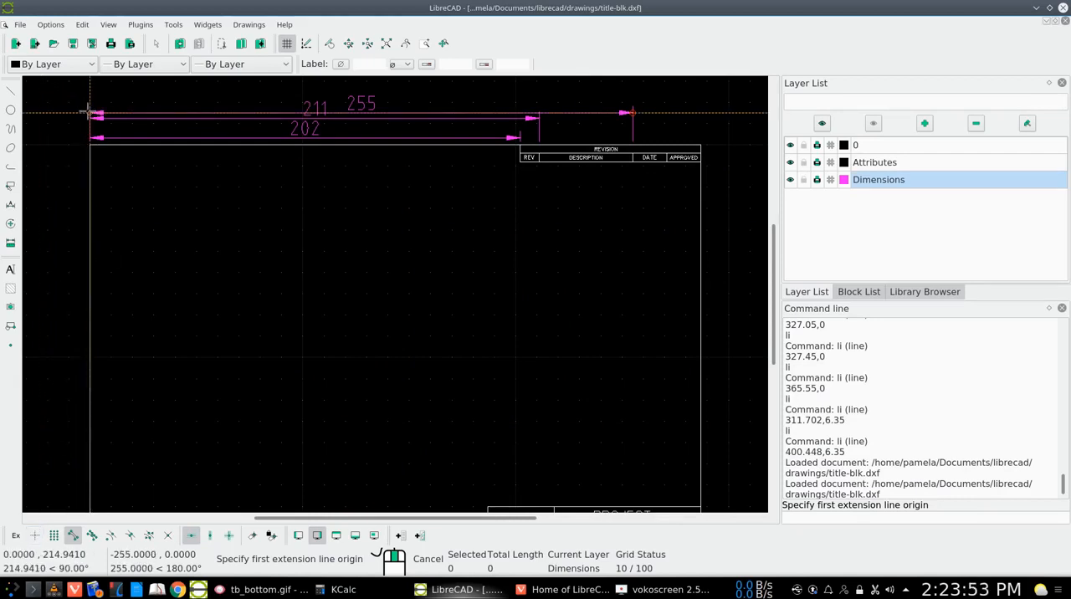
# Step: Span a 271 dimension from the left edge at 0,214.94 to x 271
pyautogui.click(87, 110)
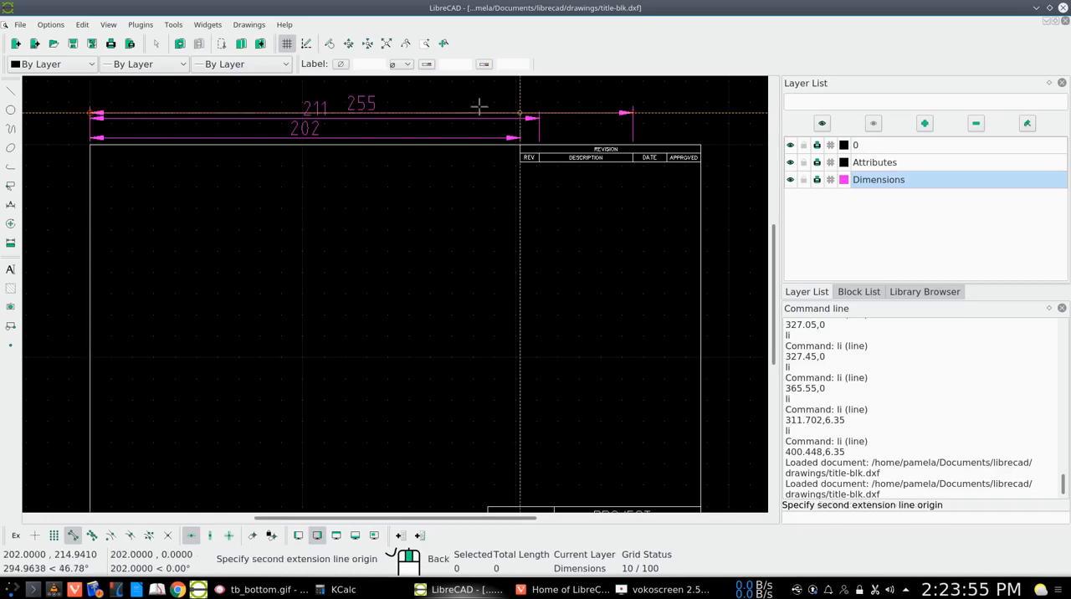
pyautogui.moveTo(667, 124)
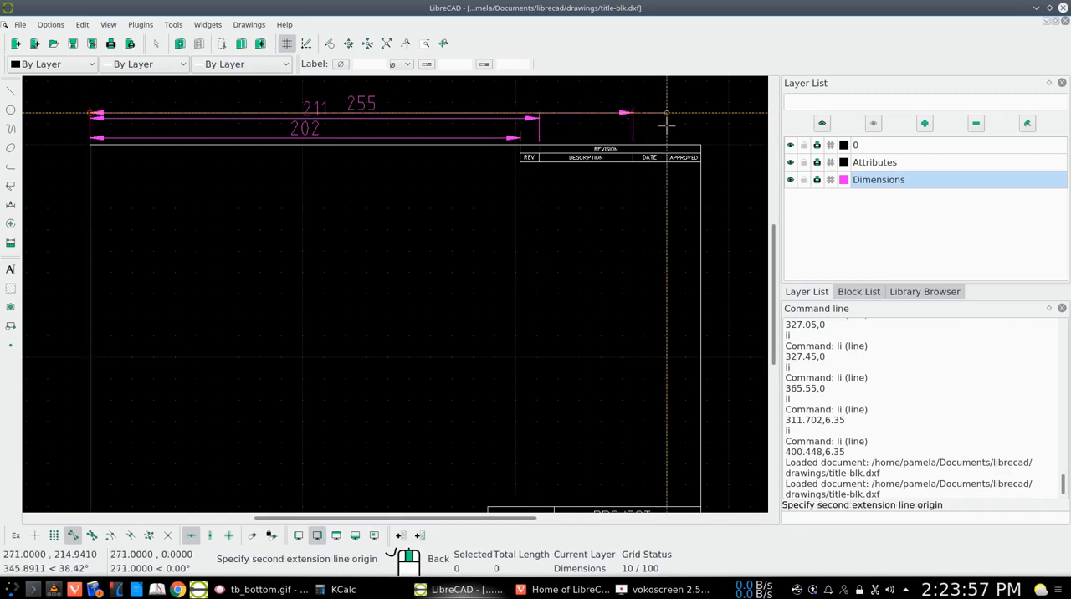
pyautogui.click(666, 109)
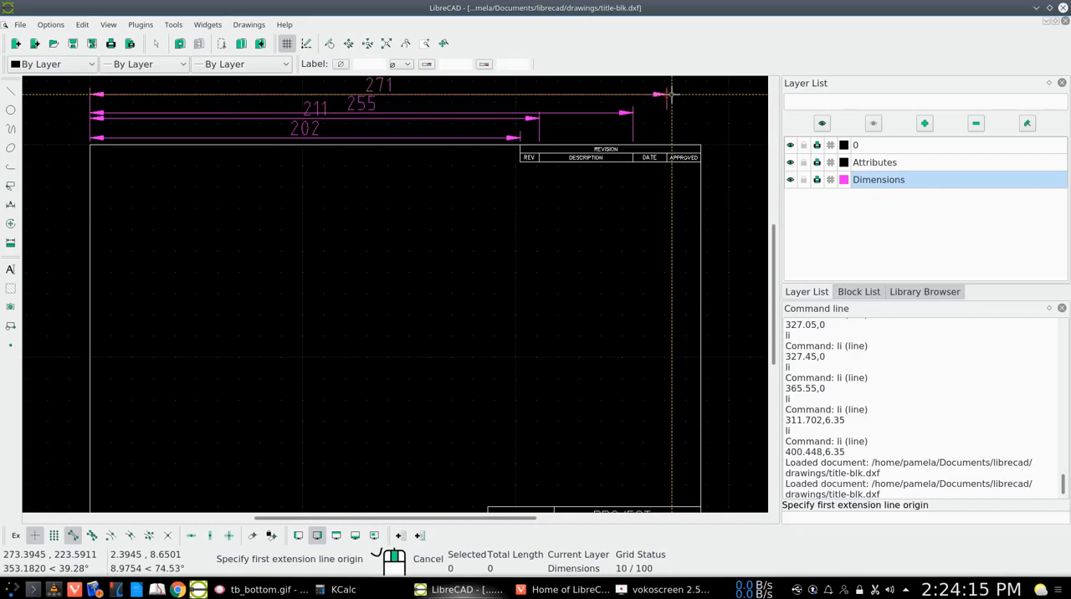
pyautogui.moveTo(652, 178)
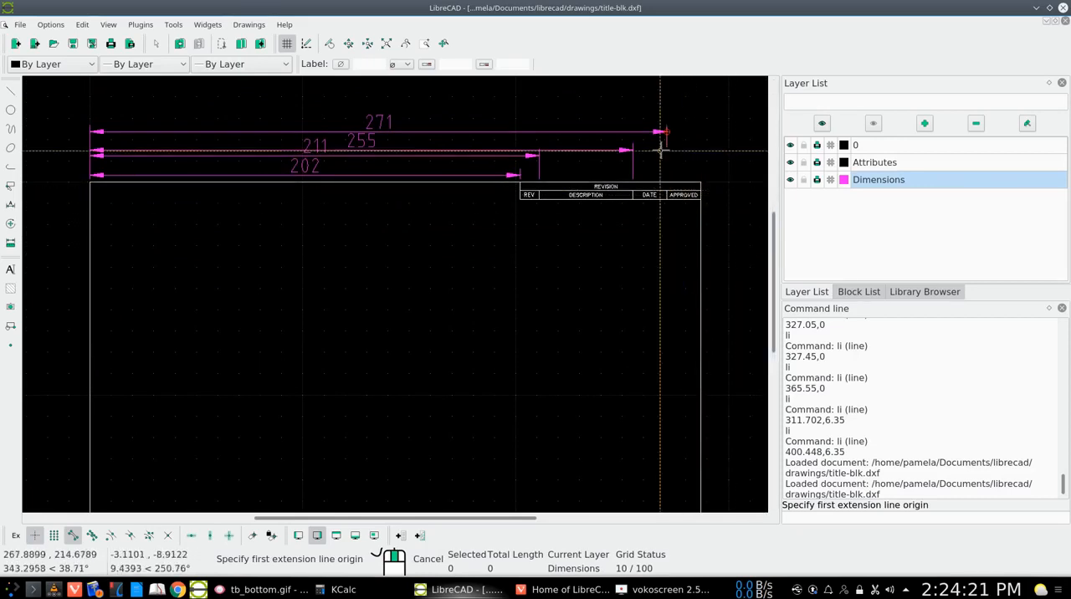
pyautogui.moveTo(657, 222)
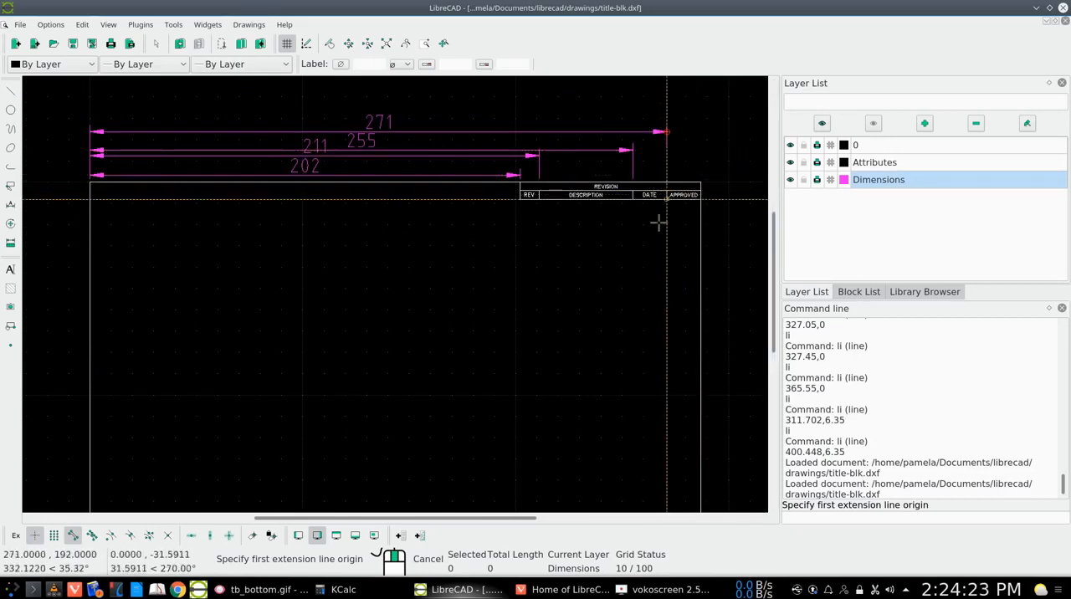
pyautogui.moveTo(665, 162)
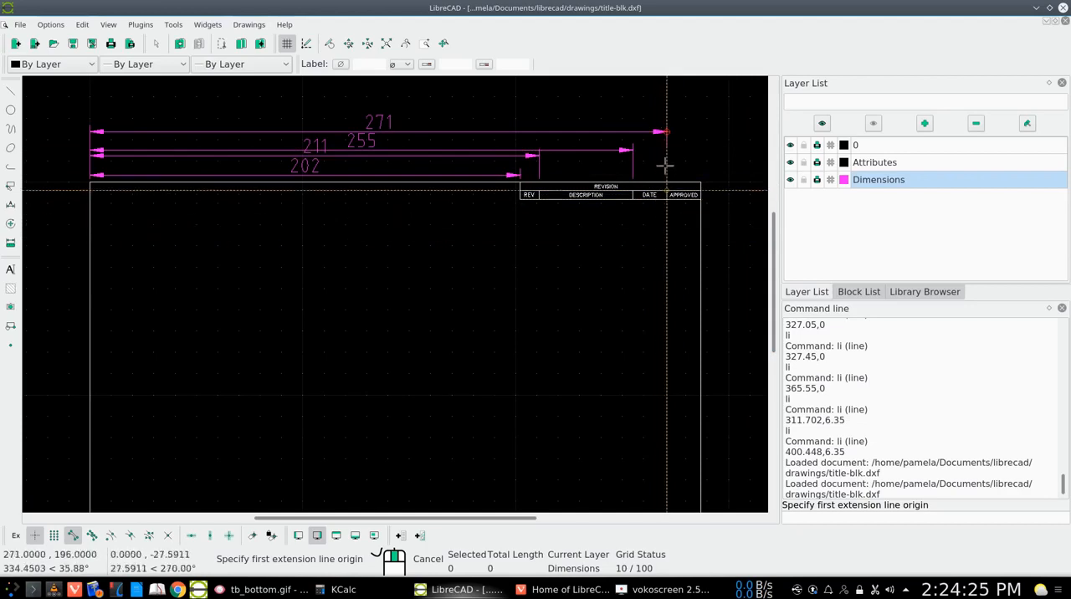
pyautogui.moveTo(658, 167)
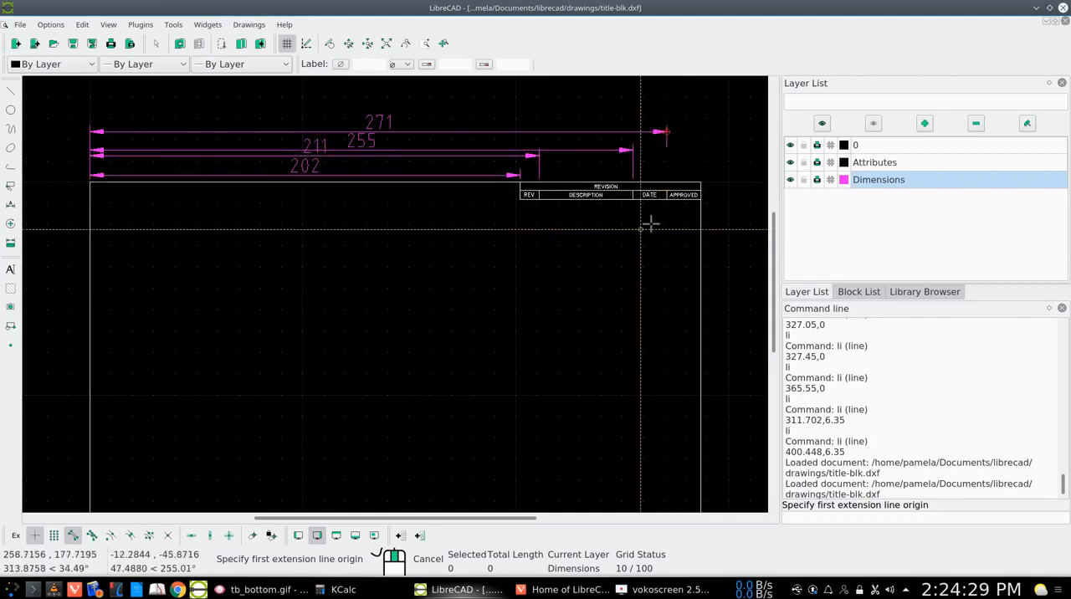
pyautogui.moveTo(669, 195)
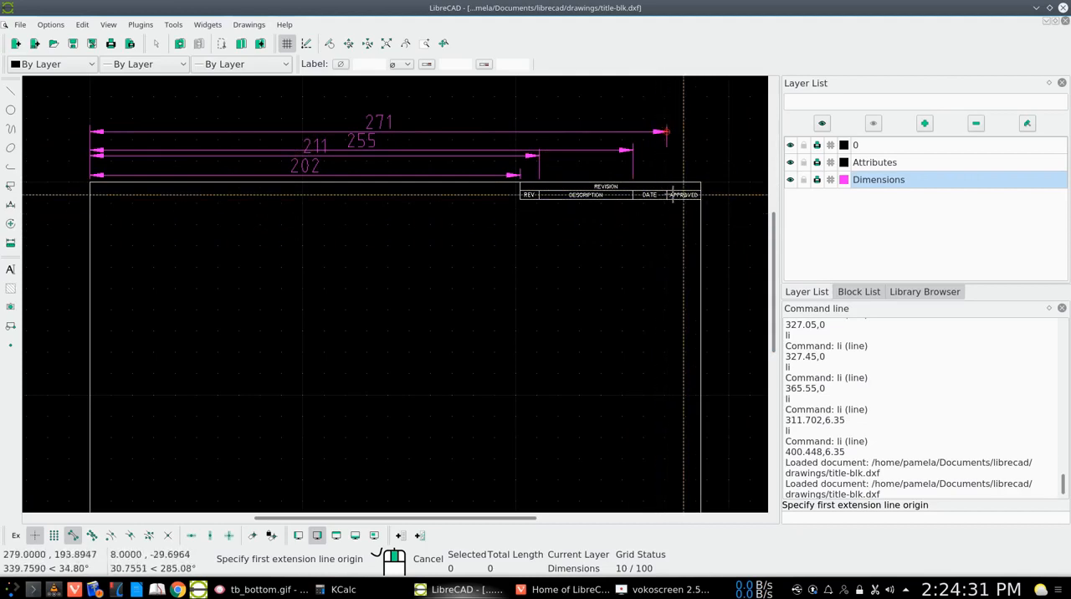
pyautogui.moveTo(701, 184)
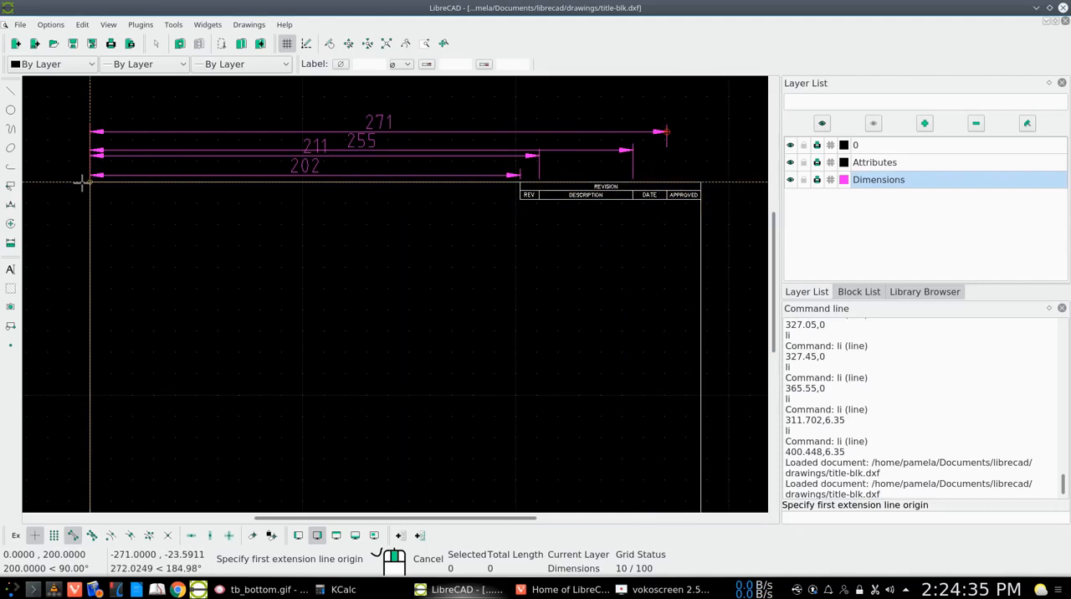
# Step: Start the full-width 287 dimension at the border's top-left corner
pyautogui.click(89, 179)
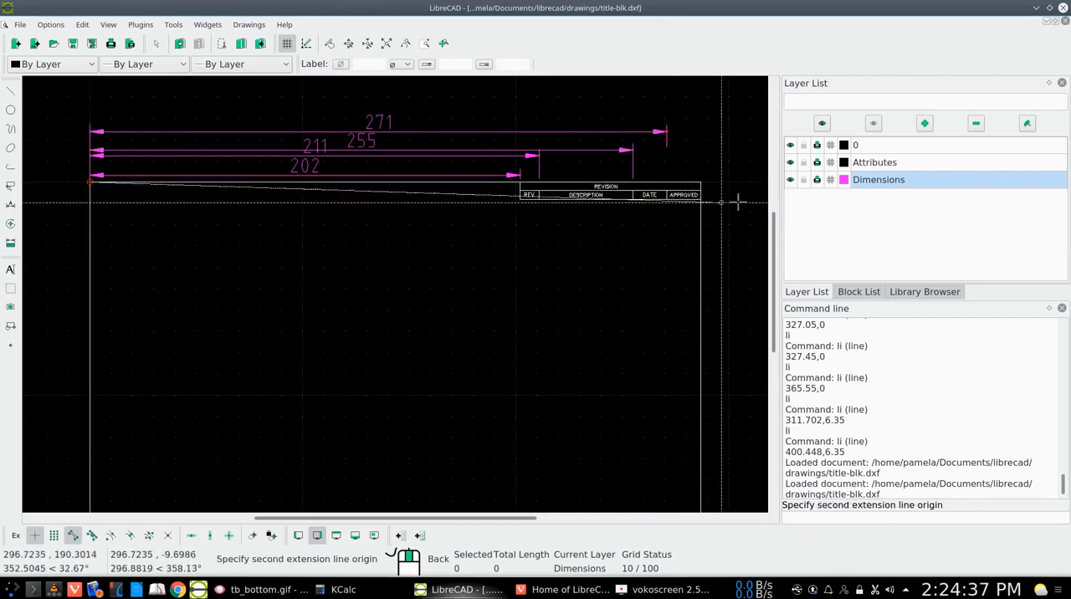
pyautogui.moveTo(714, 180)
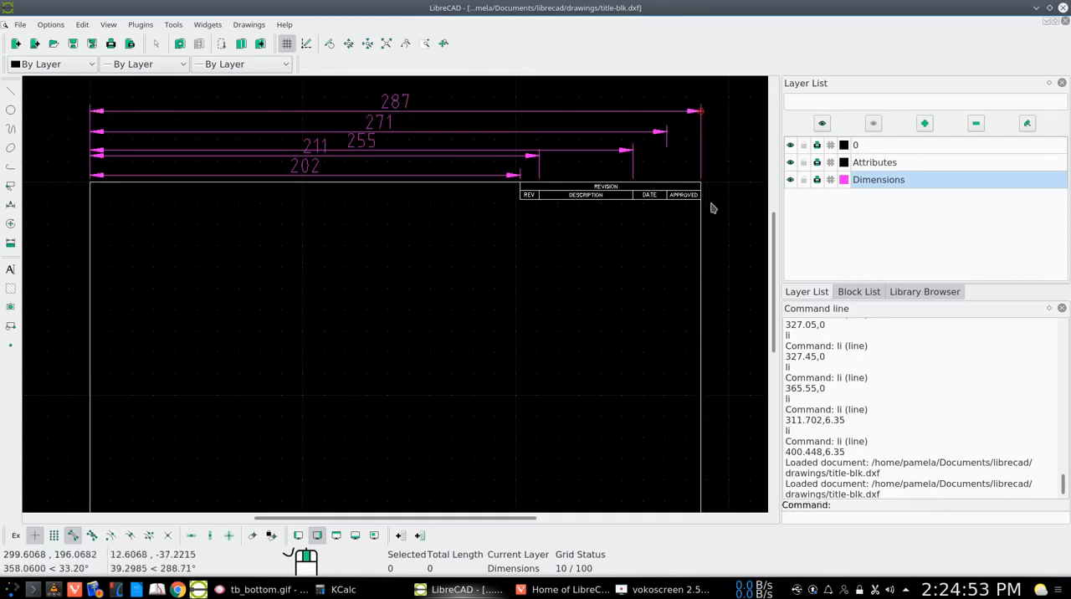
pyautogui.moveTo(651, 209)
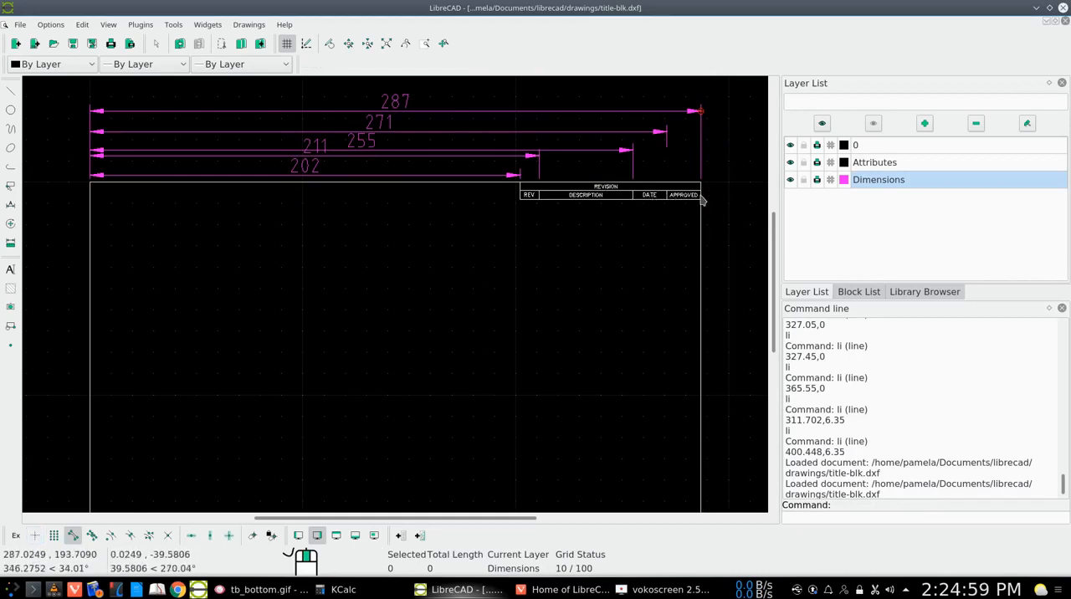
pyautogui.moveTo(426, 331)
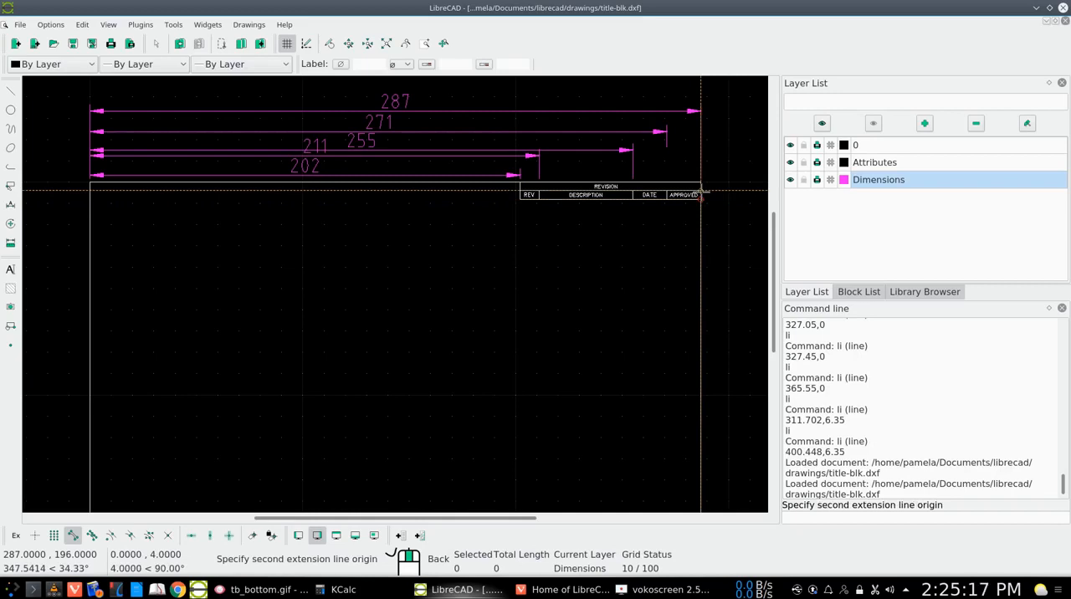
# Step: Place a vertical revision-row dimension right of the edge and start the next one
pyautogui.click(698, 196)
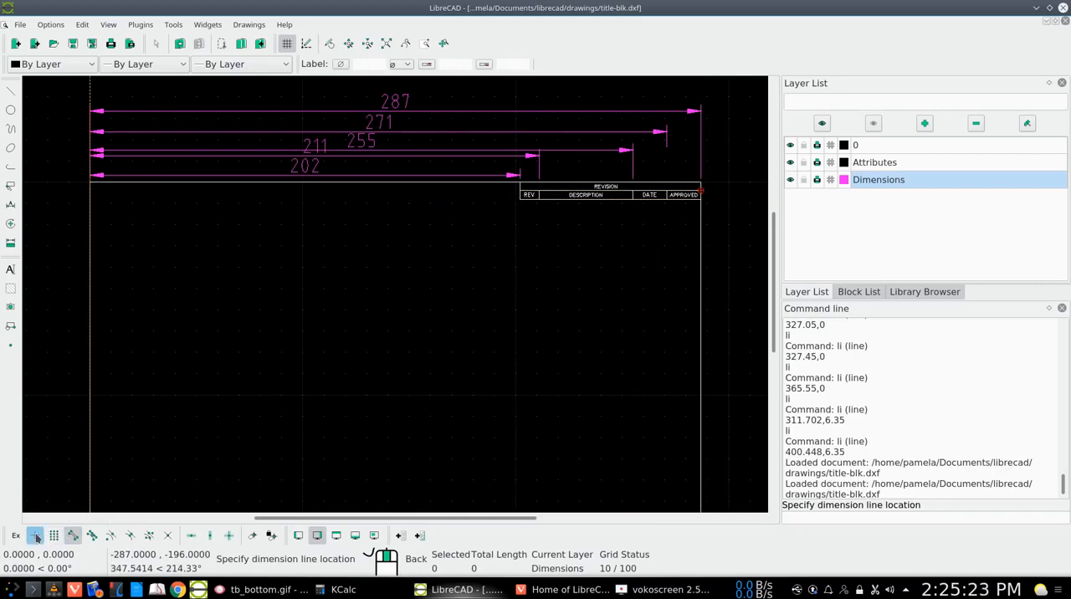
pyautogui.moveTo(722, 197)
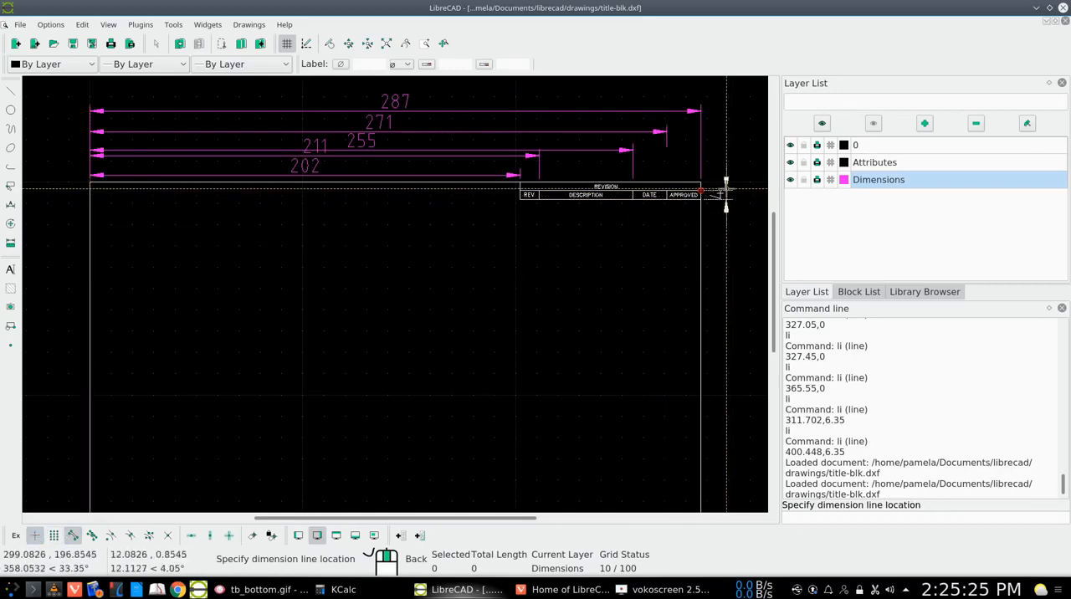
pyautogui.click(721, 194)
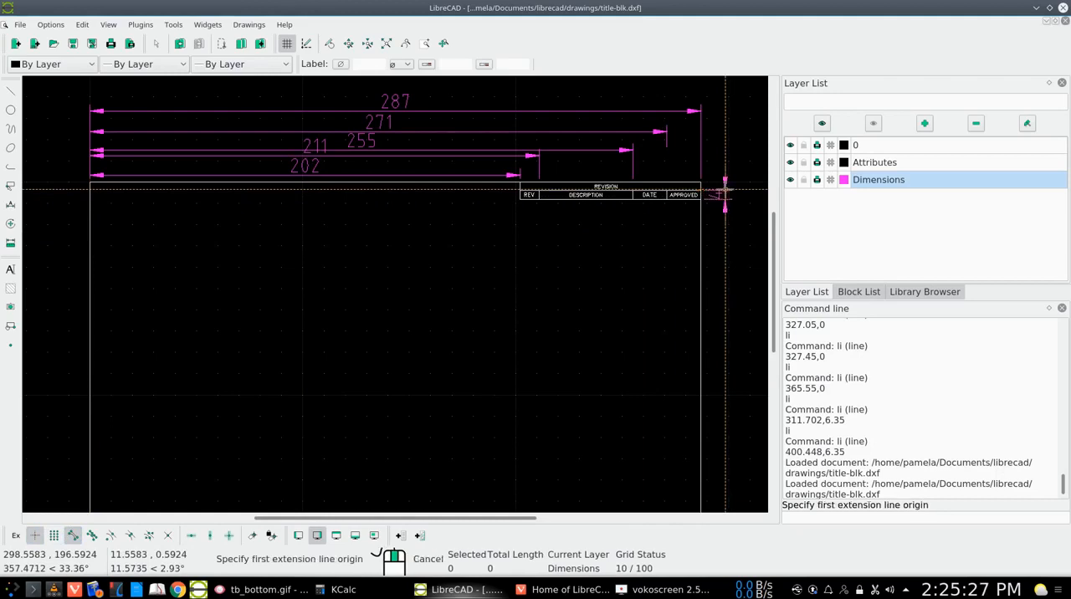
pyautogui.moveTo(691, 206)
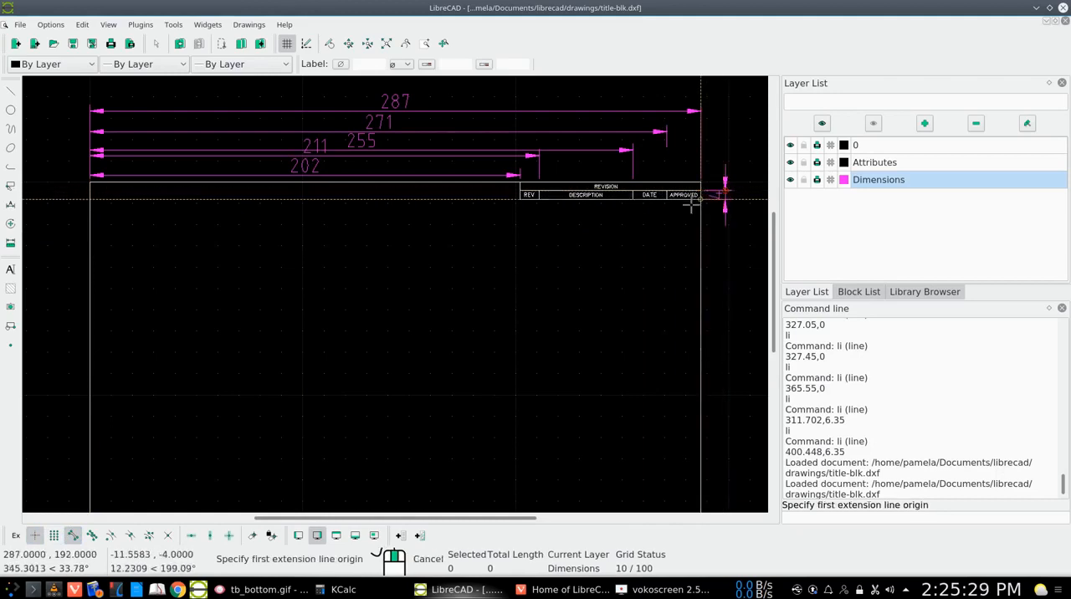
pyautogui.moveTo(704, 201)
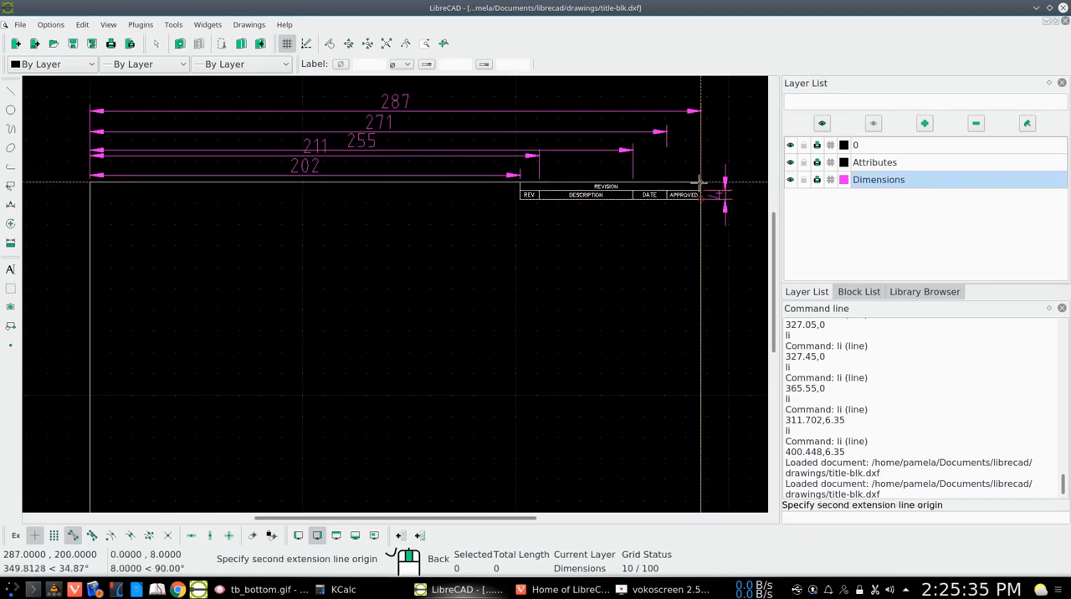
pyautogui.click(698, 180)
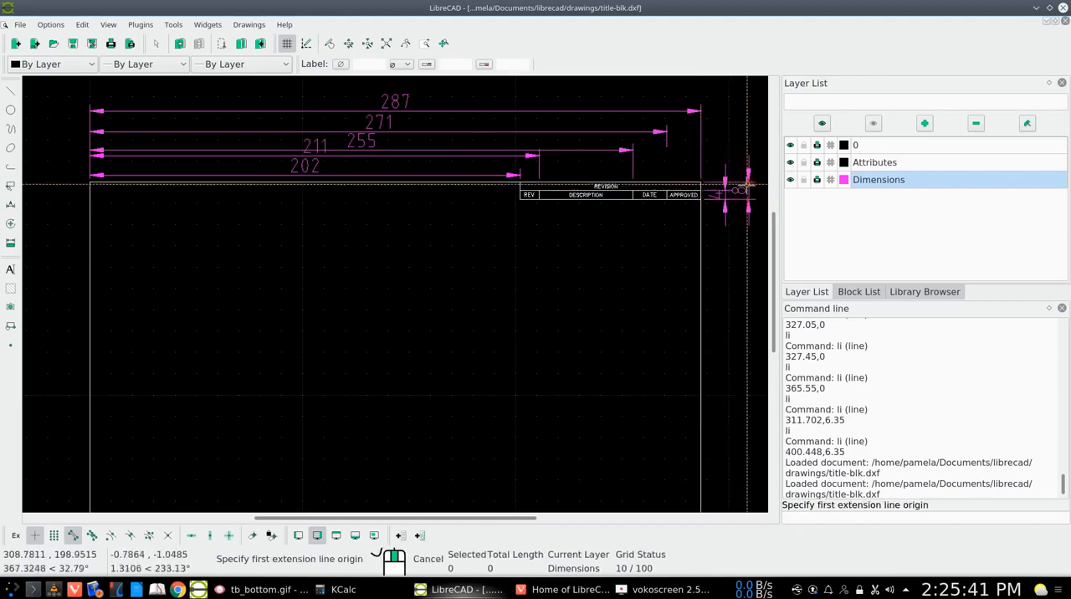
pyautogui.moveTo(696, 218)
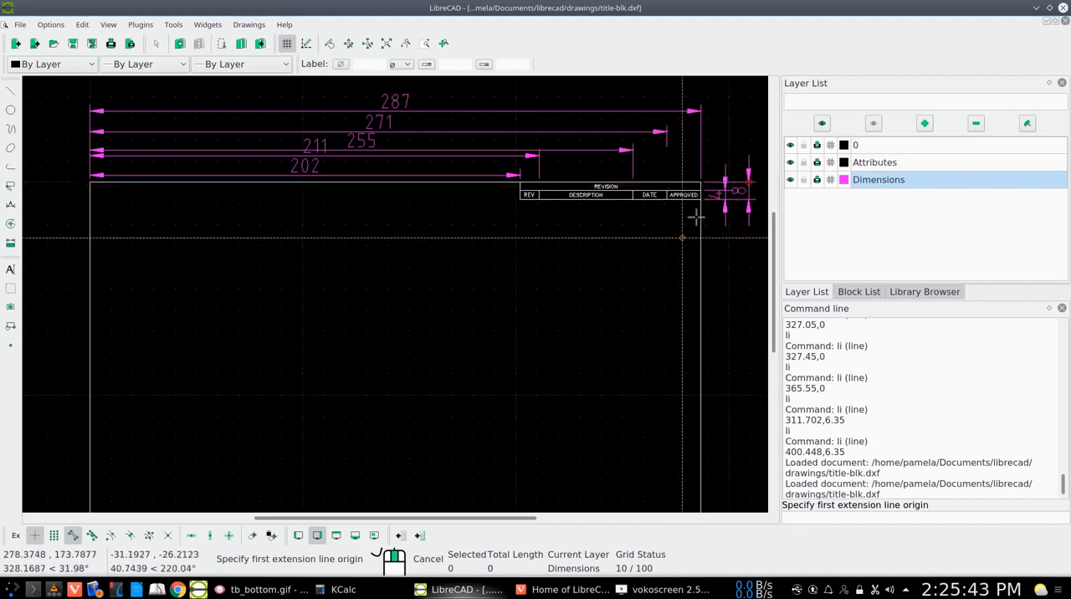
pyautogui.moveTo(666, 252)
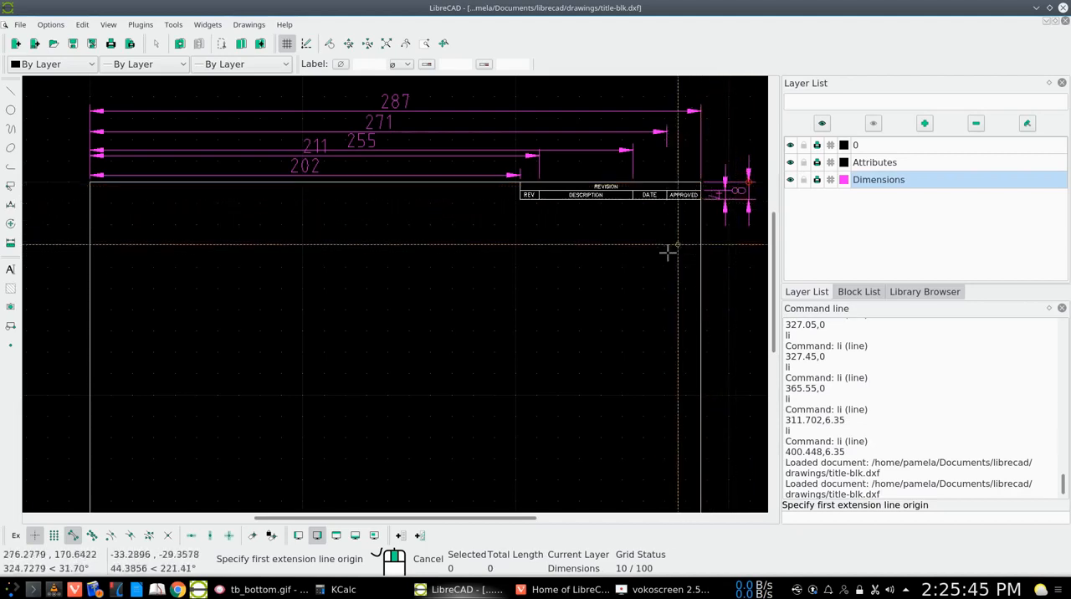
pyautogui.moveTo(668, 252)
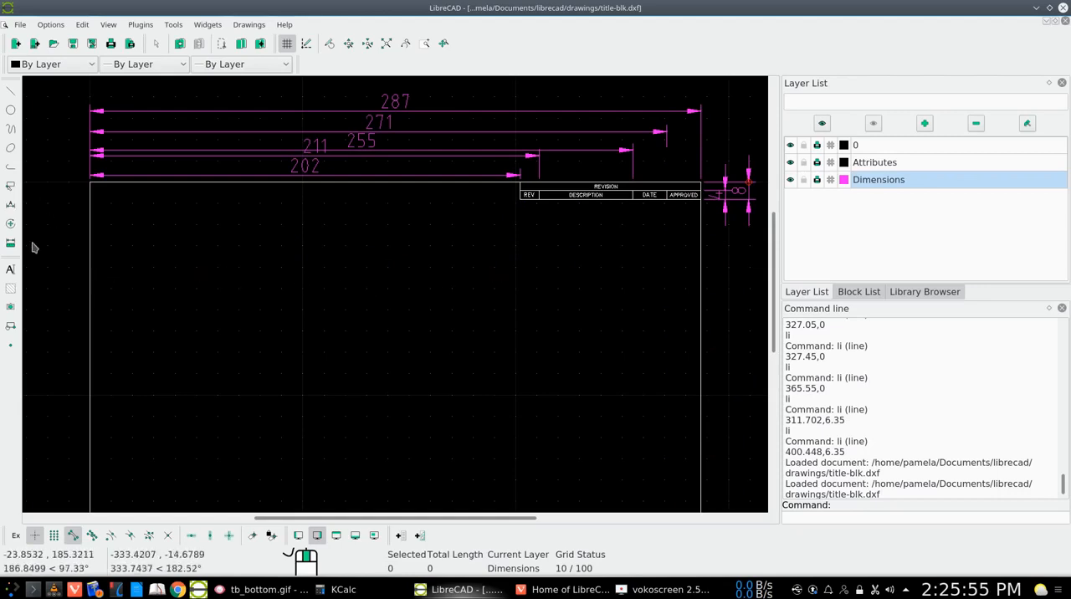
pyautogui.click(10, 205)
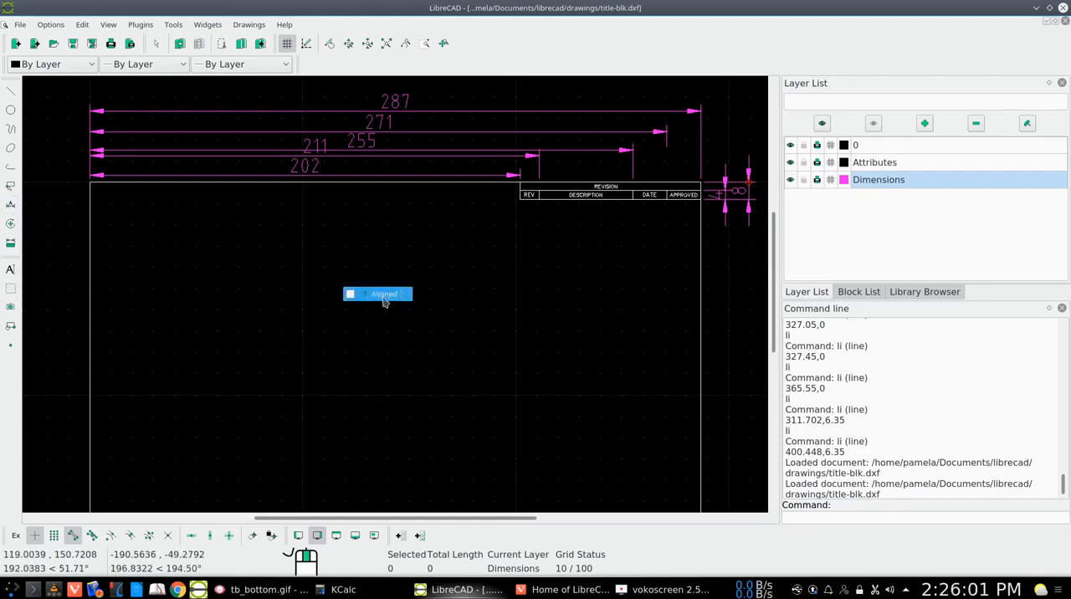
pyautogui.moveTo(418, 301)
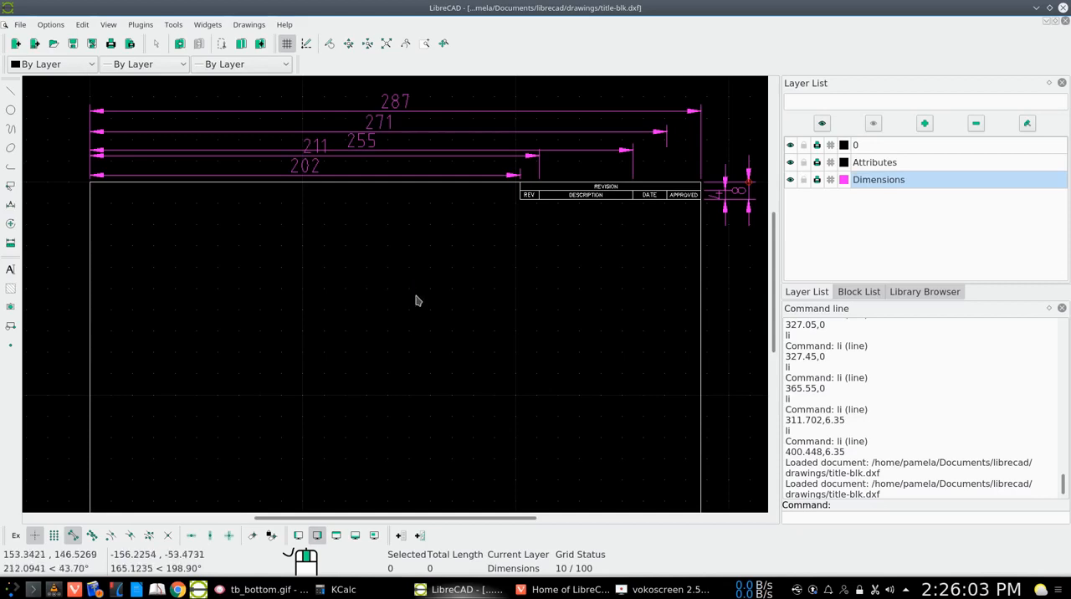
pyautogui.moveTo(325, 135)
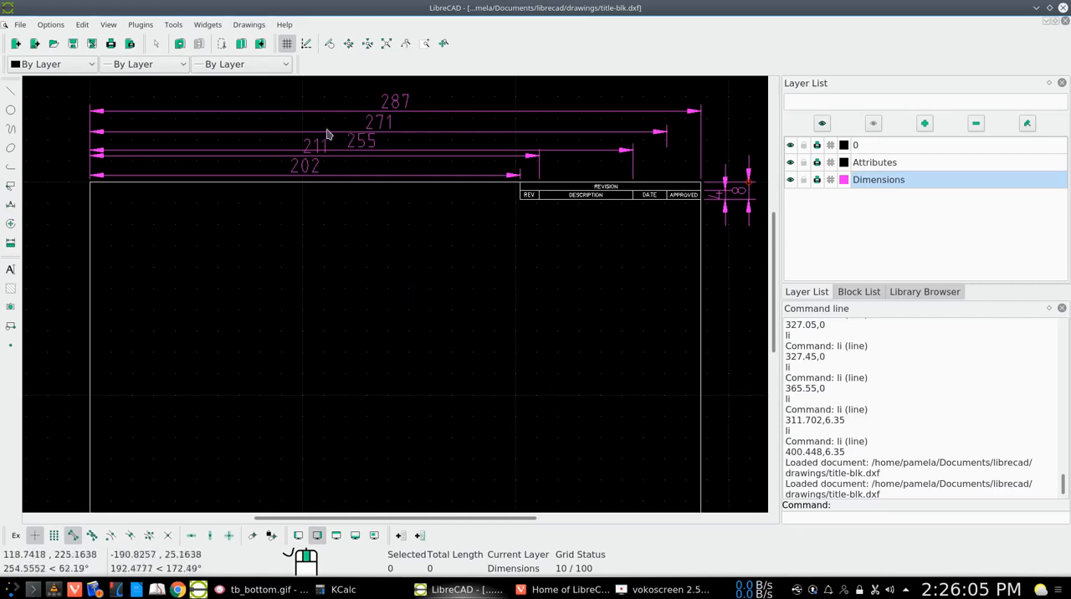
pyautogui.moveTo(360, 165)
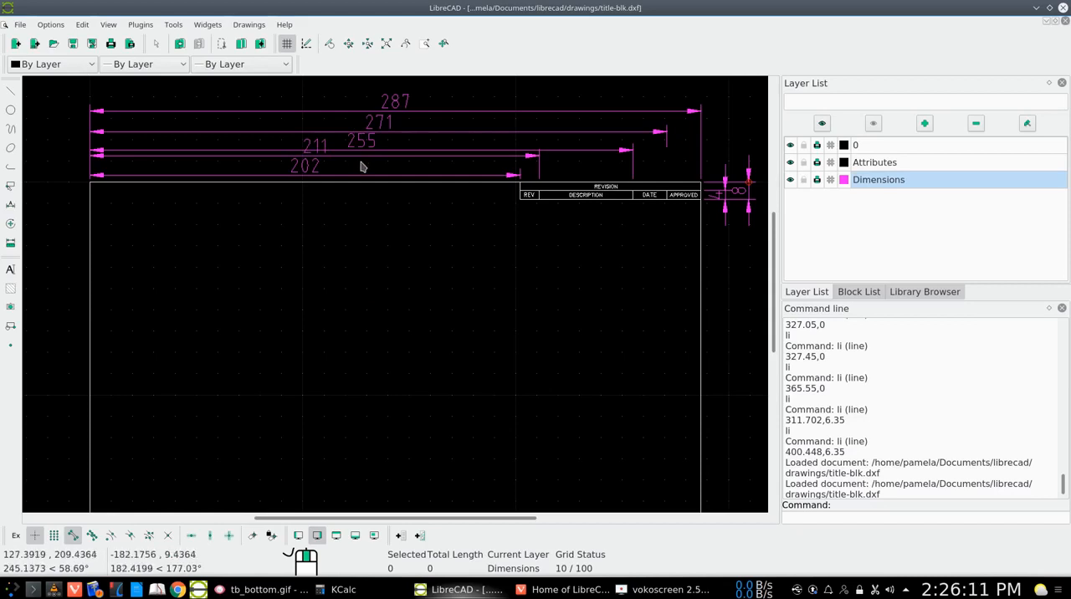
pyautogui.moveTo(368, 185)
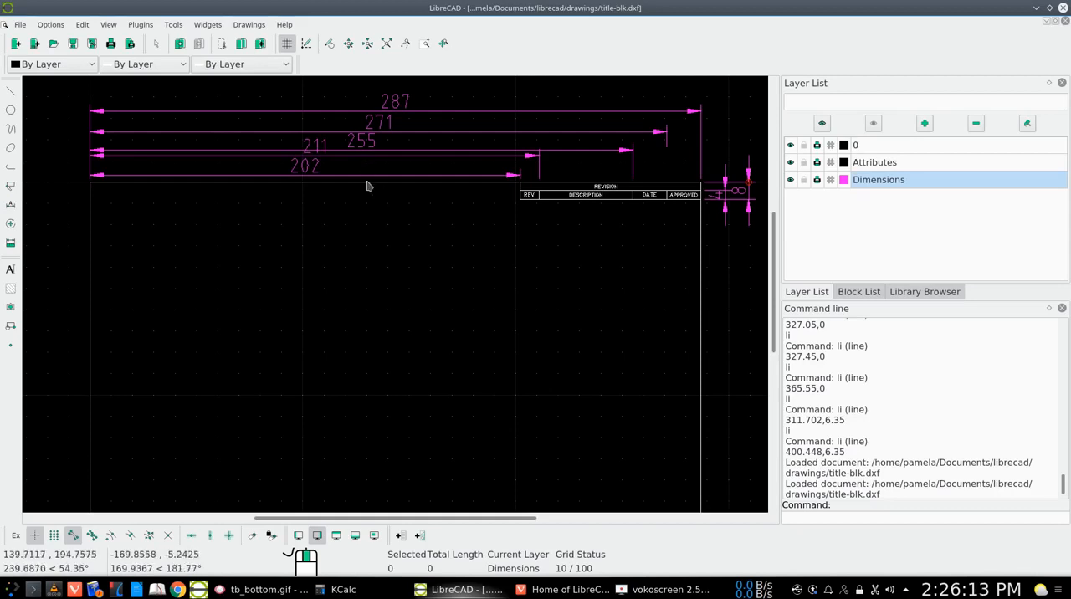
pyautogui.moveTo(317, 171)
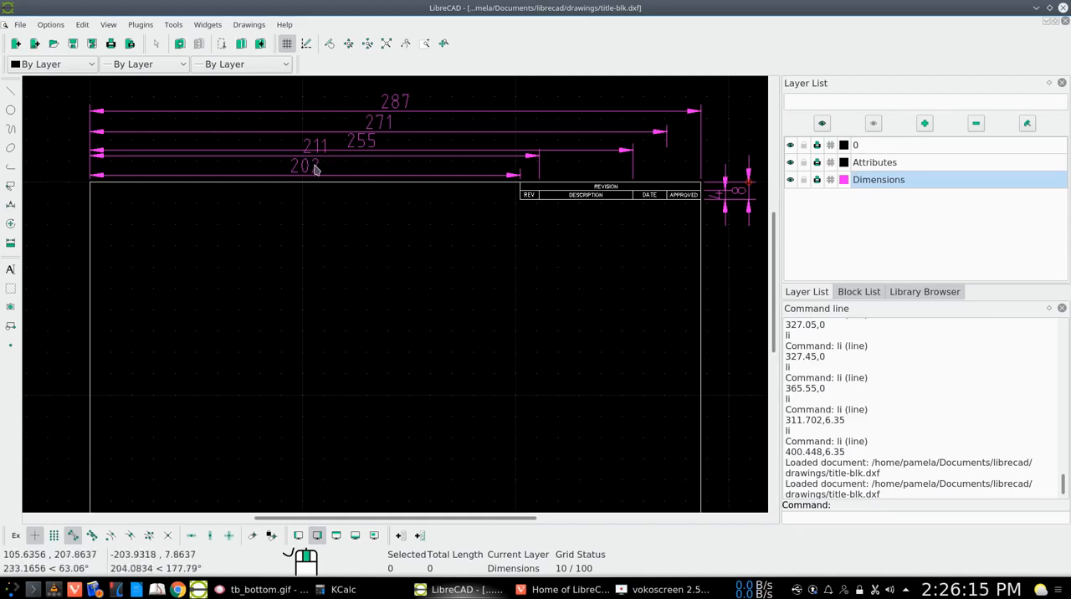
pyautogui.moveTo(245, 151)
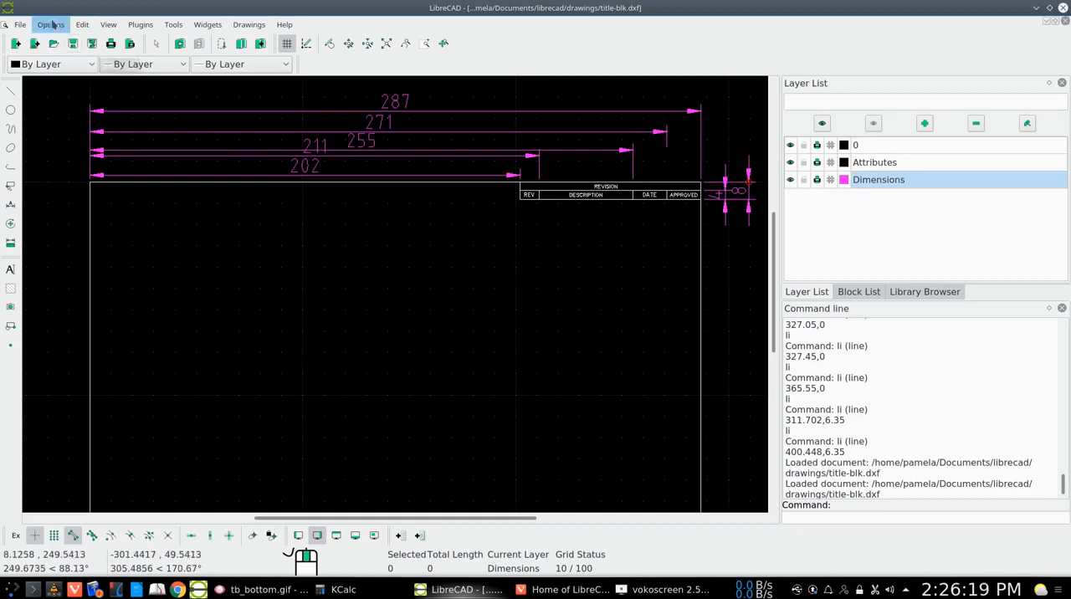
# Step: Set the drawing's general dimension scale to 1.5 in Current Drawing Preferences
pyautogui.click(50, 24)
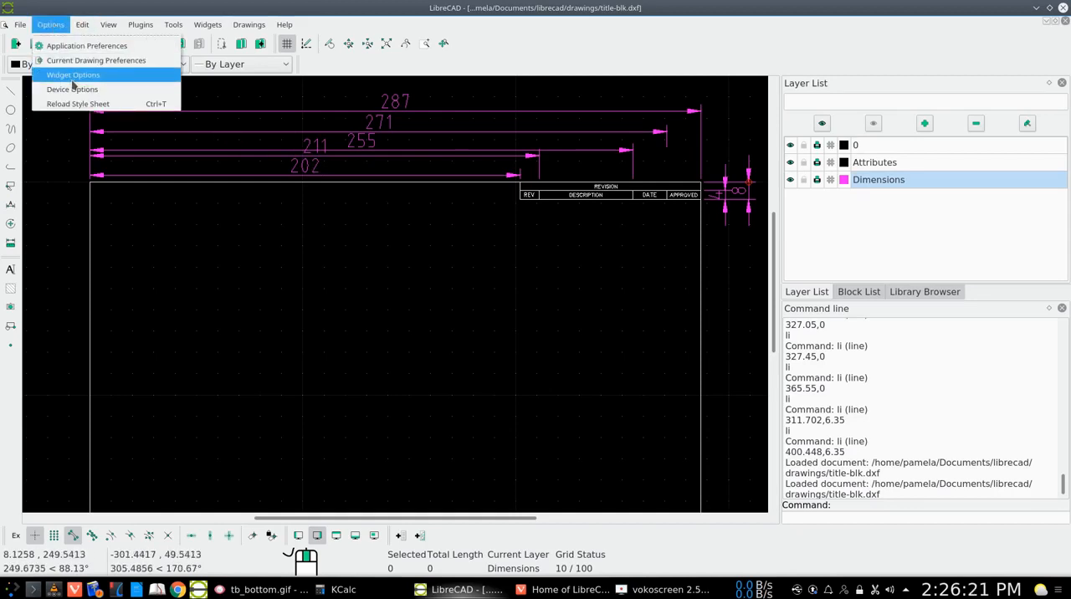
pyautogui.moveTo(97, 60)
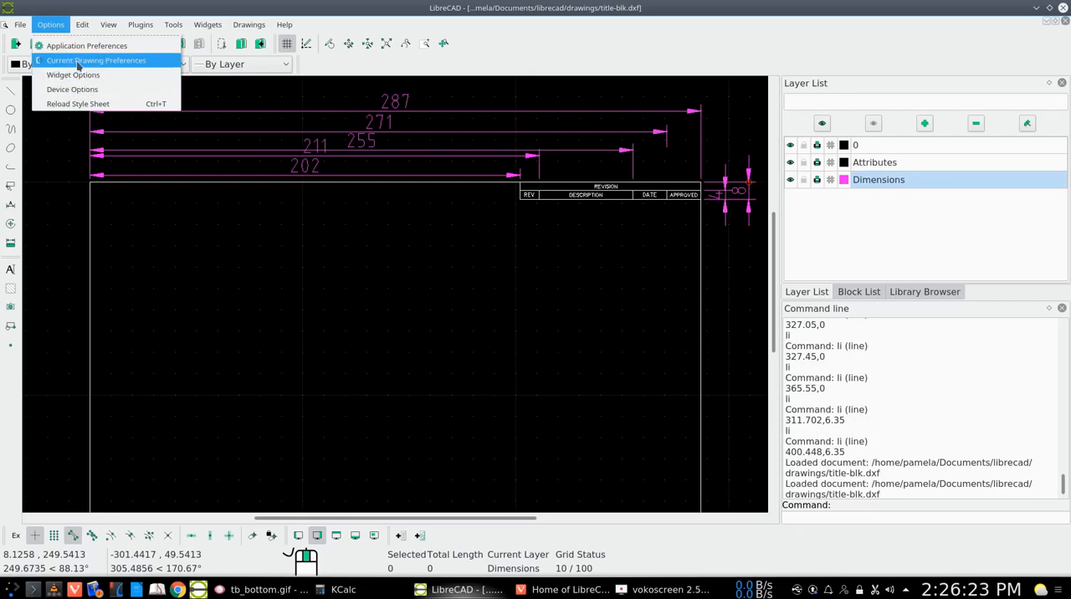
pyautogui.click(96, 60)
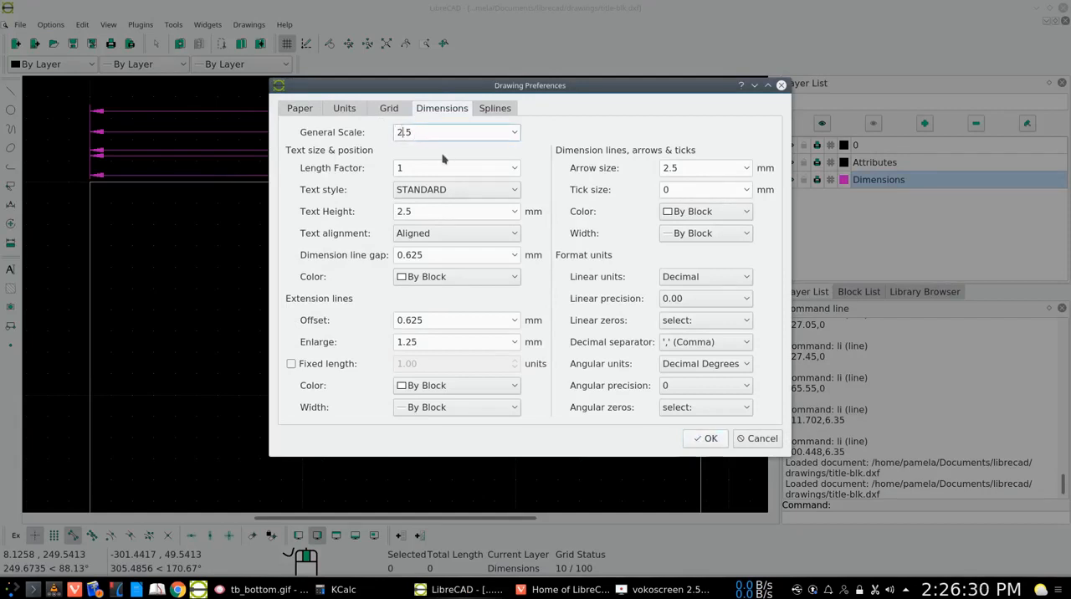
pyautogui.write('1.5')
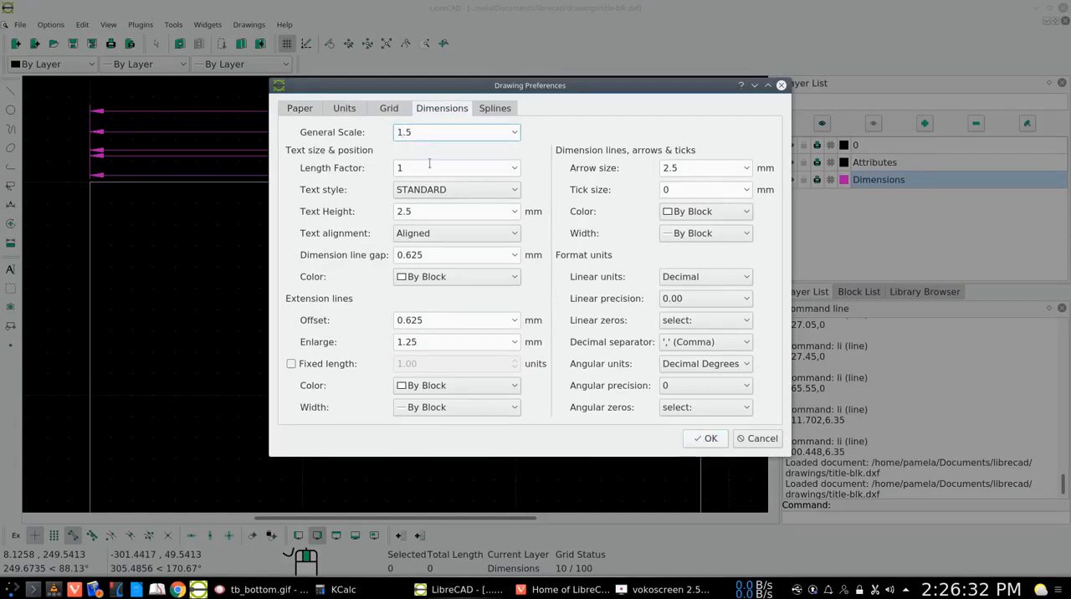
pyautogui.click(705, 438)
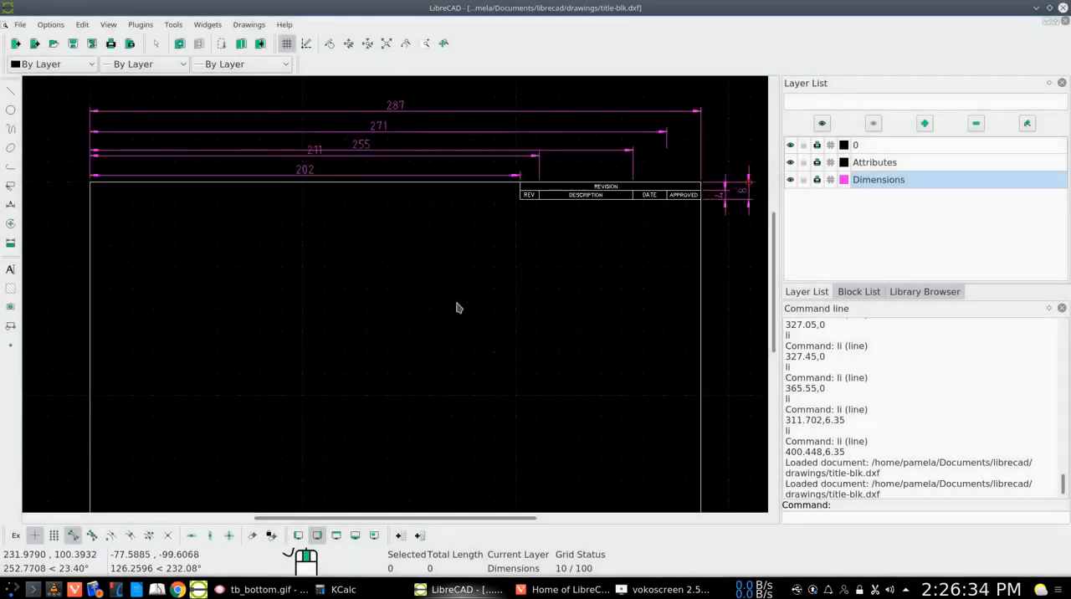
pyautogui.moveTo(361, 183)
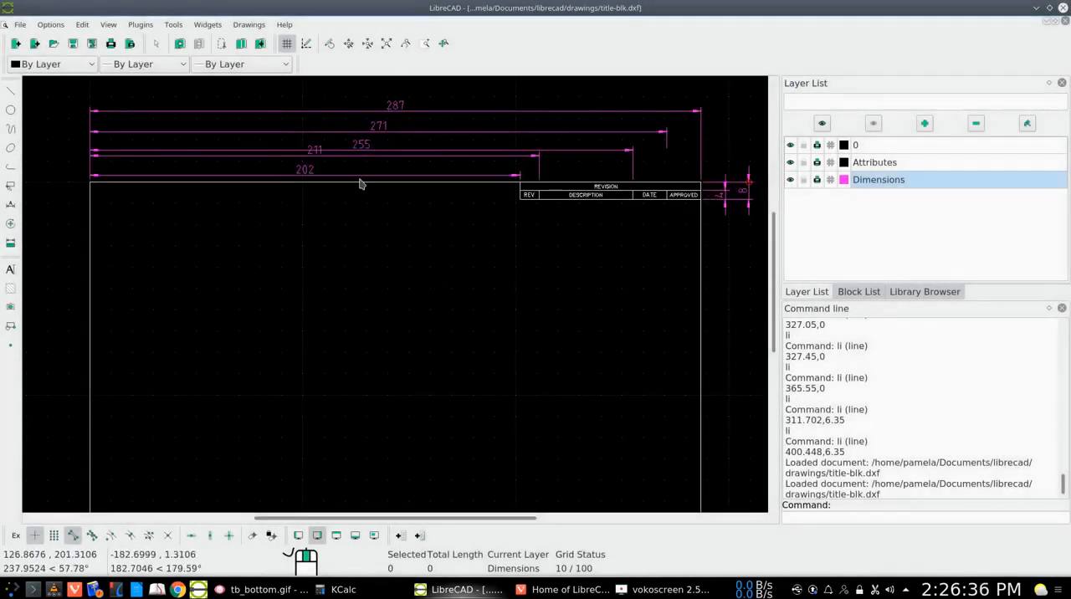
pyautogui.moveTo(325, 164)
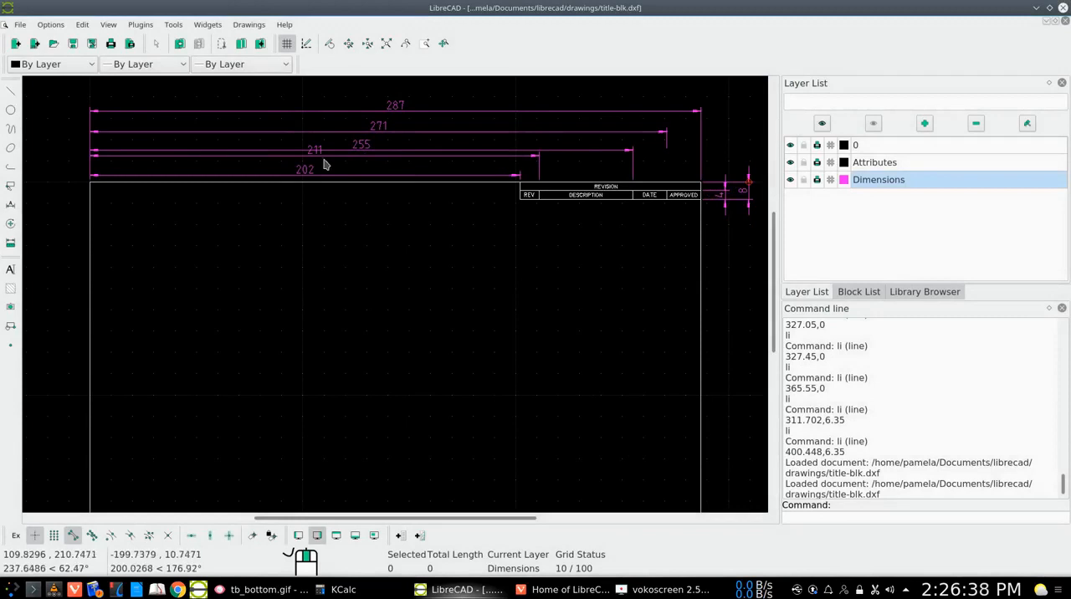
pyautogui.moveTo(534, 228)
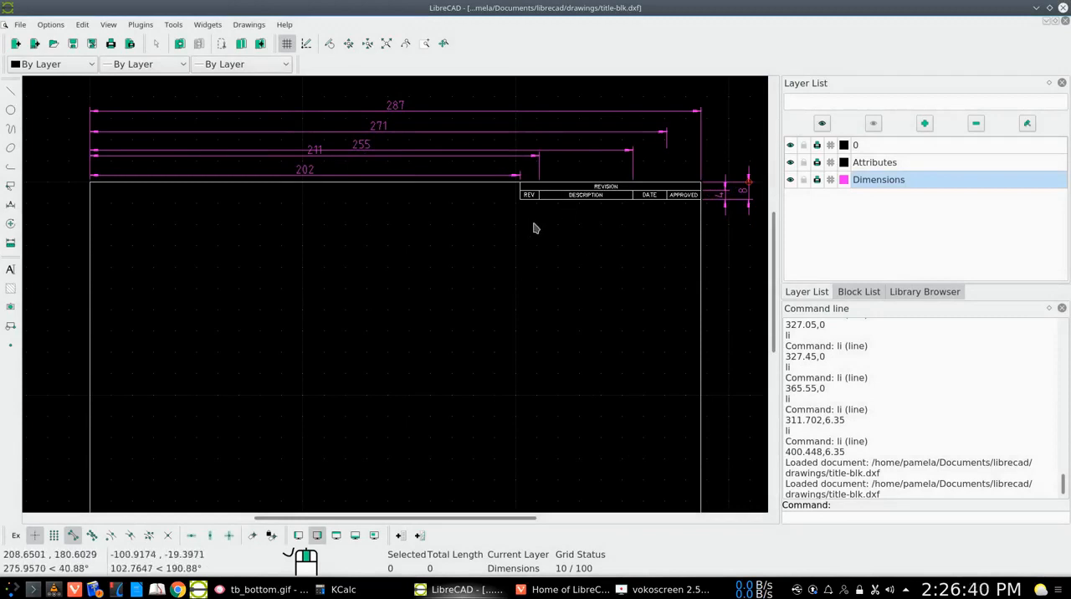
pyautogui.moveTo(450, 225)
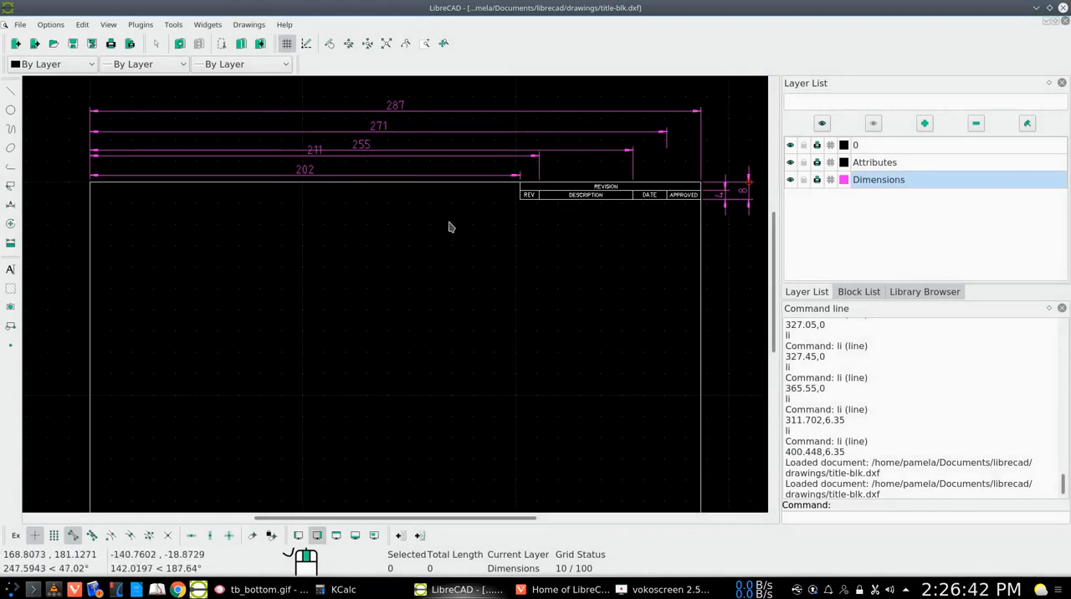
pyautogui.moveTo(461, 241)
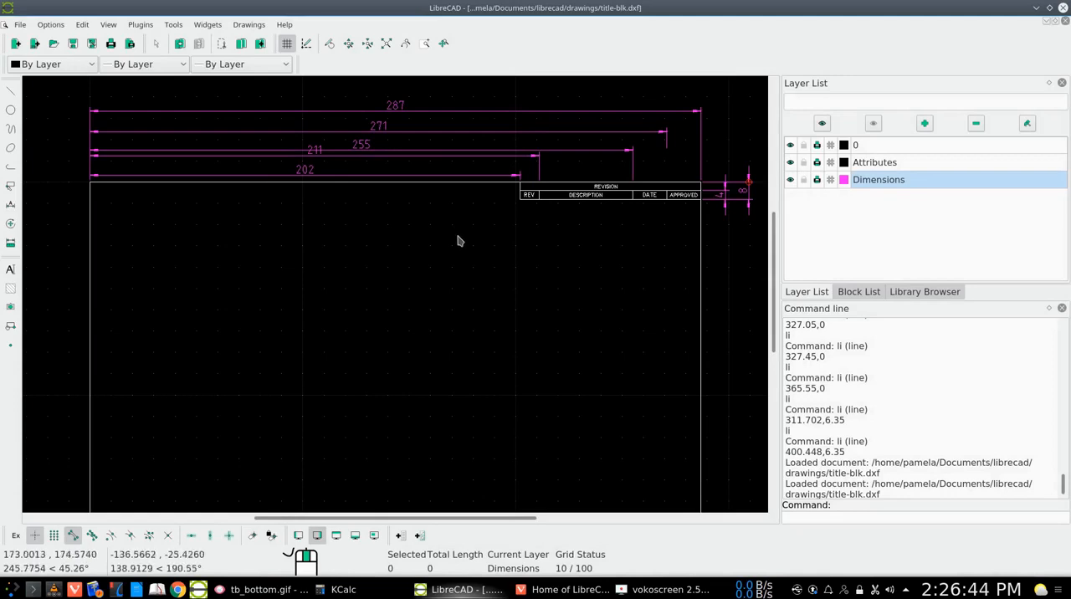
pyautogui.moveTo(441, 243)
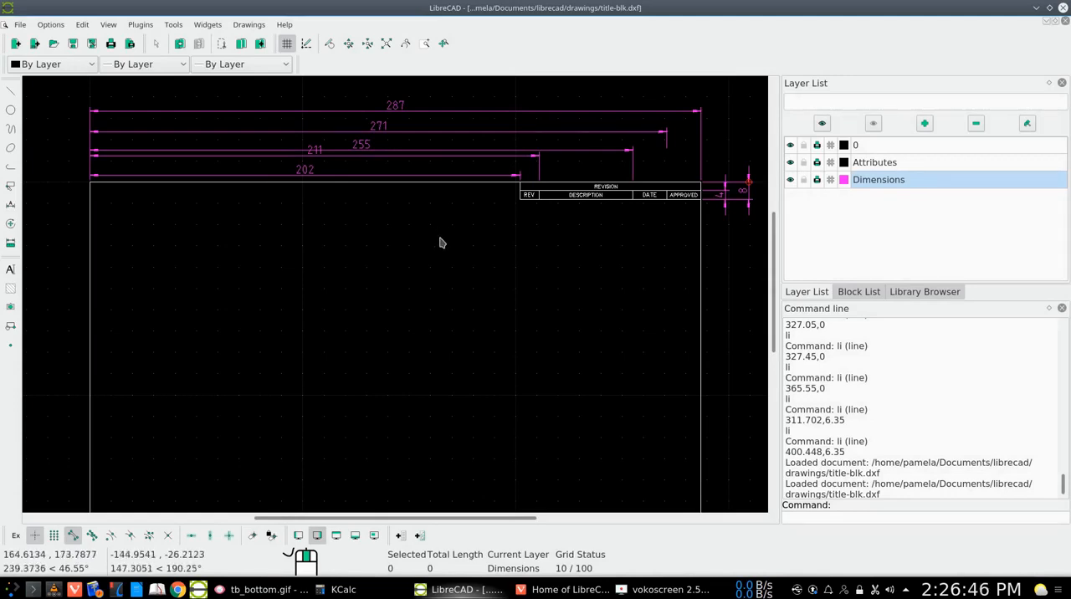
pyautogui.moveTo(374, 229)
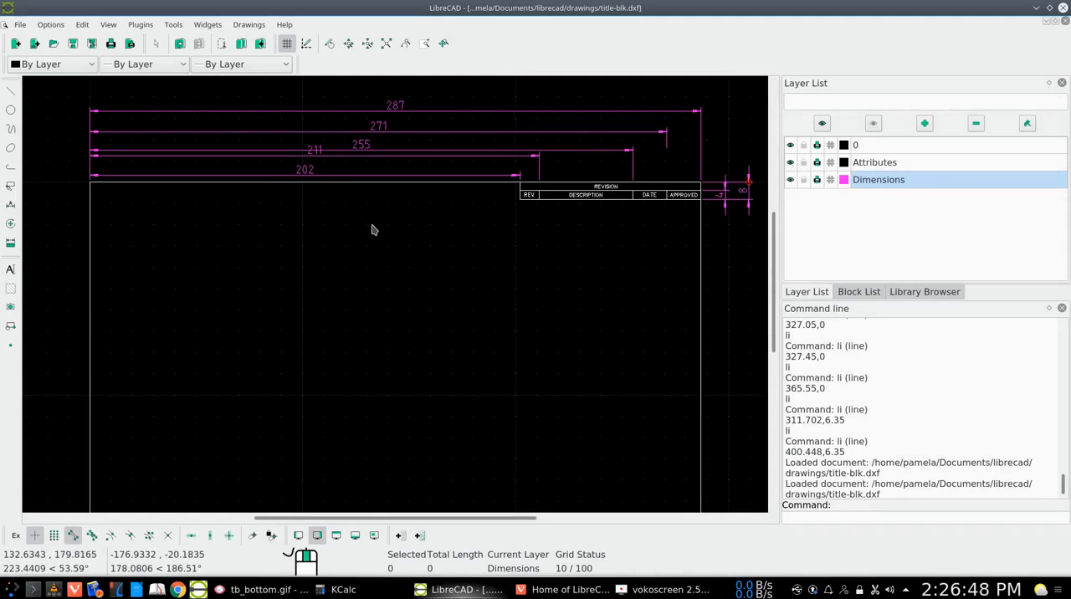
pyautogui.moveTo(358, 247)
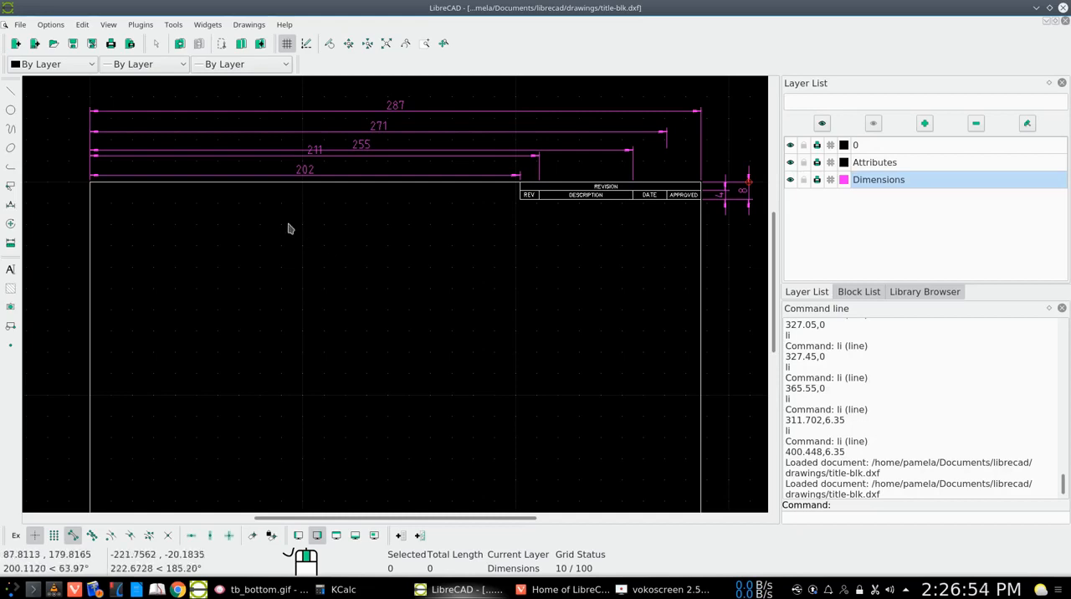
pyautogui.moveTo(262, 232)
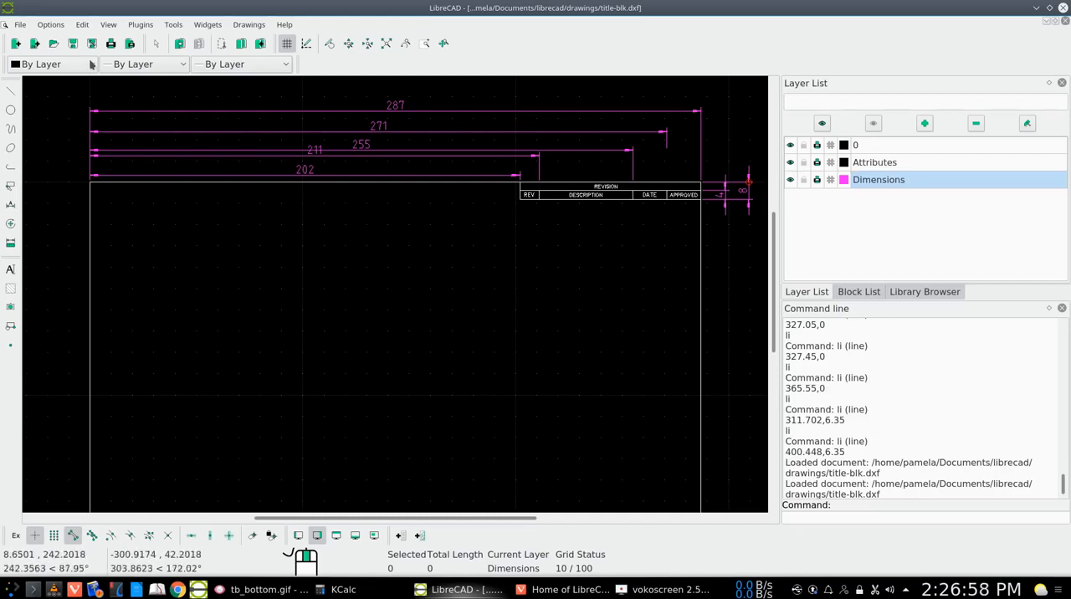
pyautogui.moveTo(421, 185)
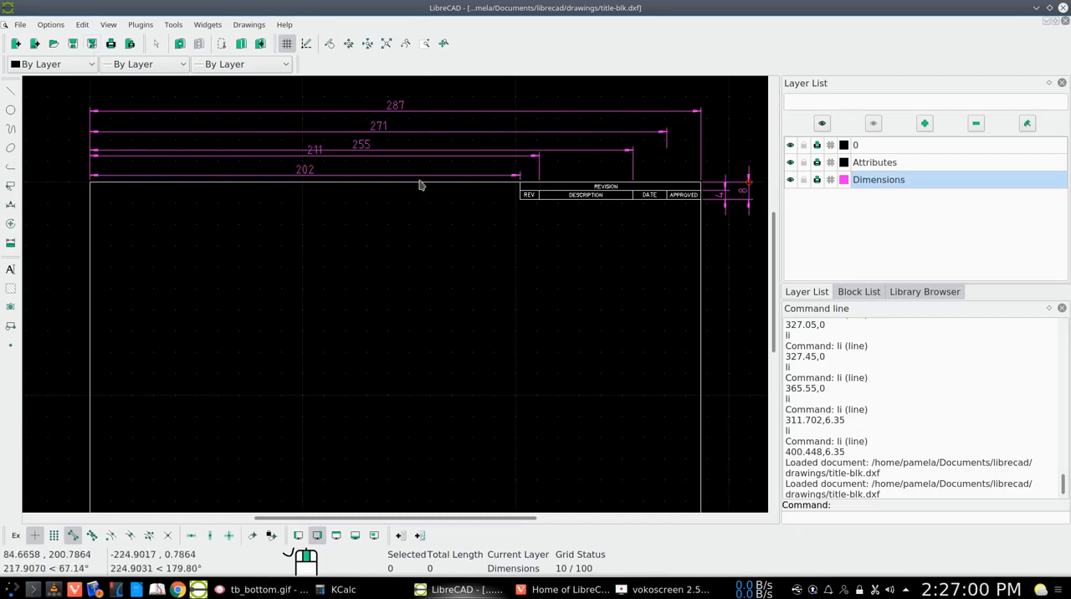
pyautogui.moveTo(92, 89)
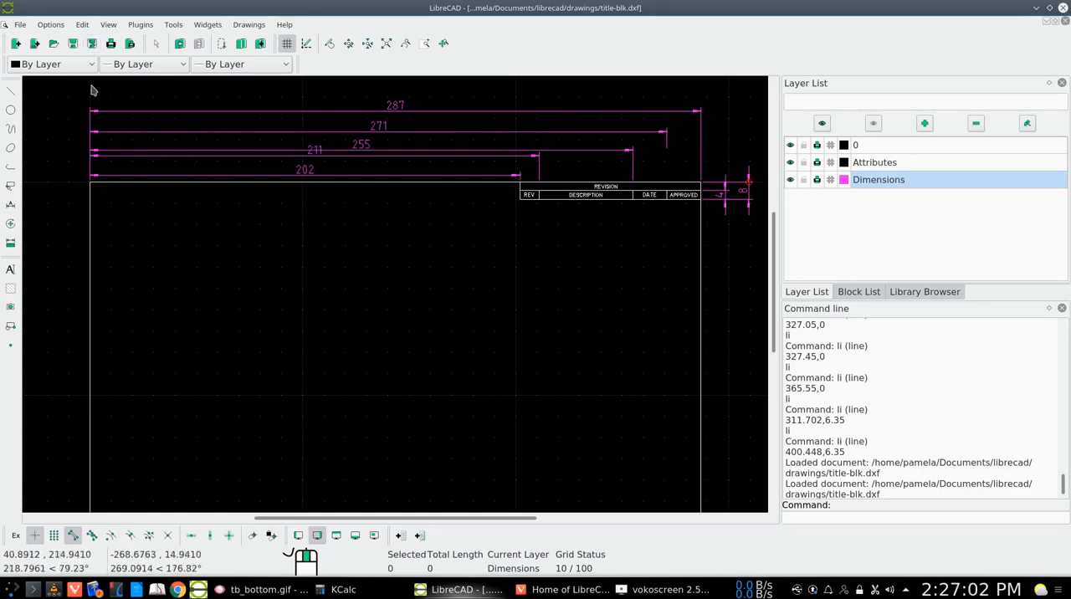
# Step: Save the drawing as top-title-blk-dimensions.dxf (DXF 2007) in the drawings folder
pyautogui.click(92, 45)
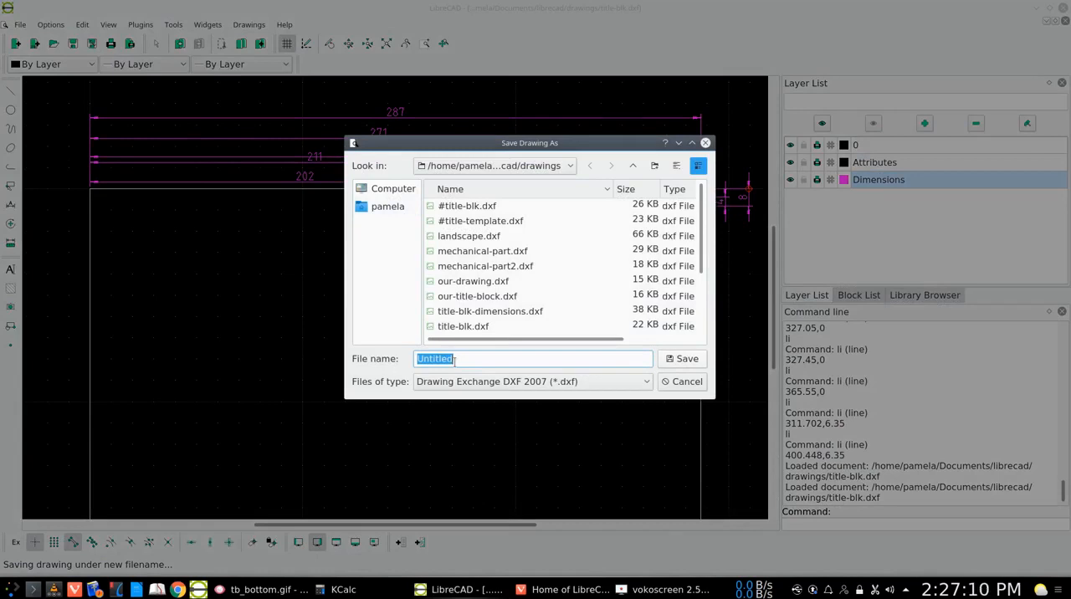
pyautogui.write('top-')
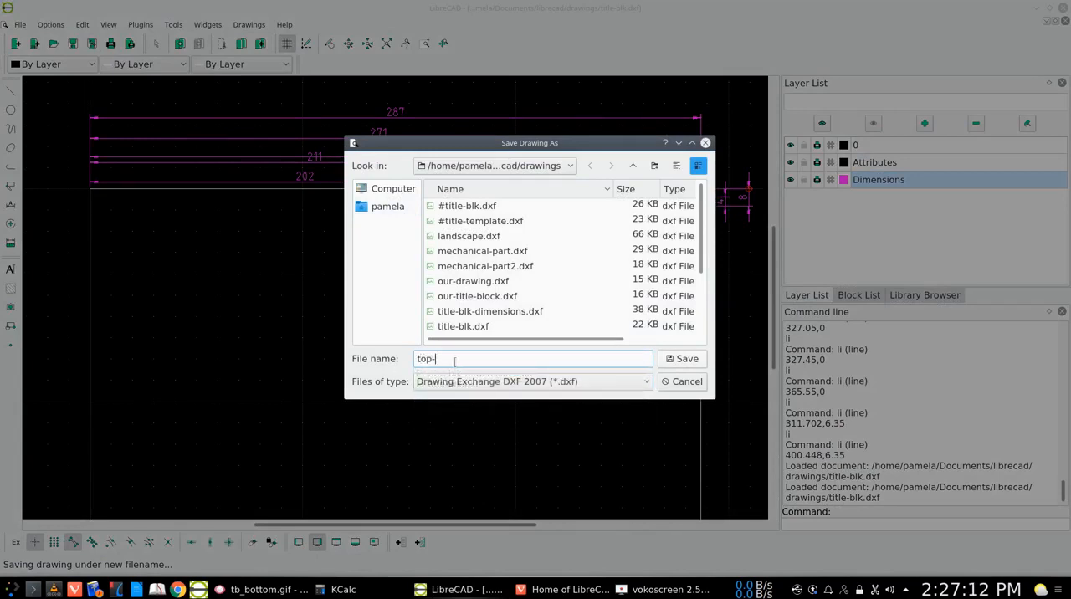
pyautogui.write('titl')
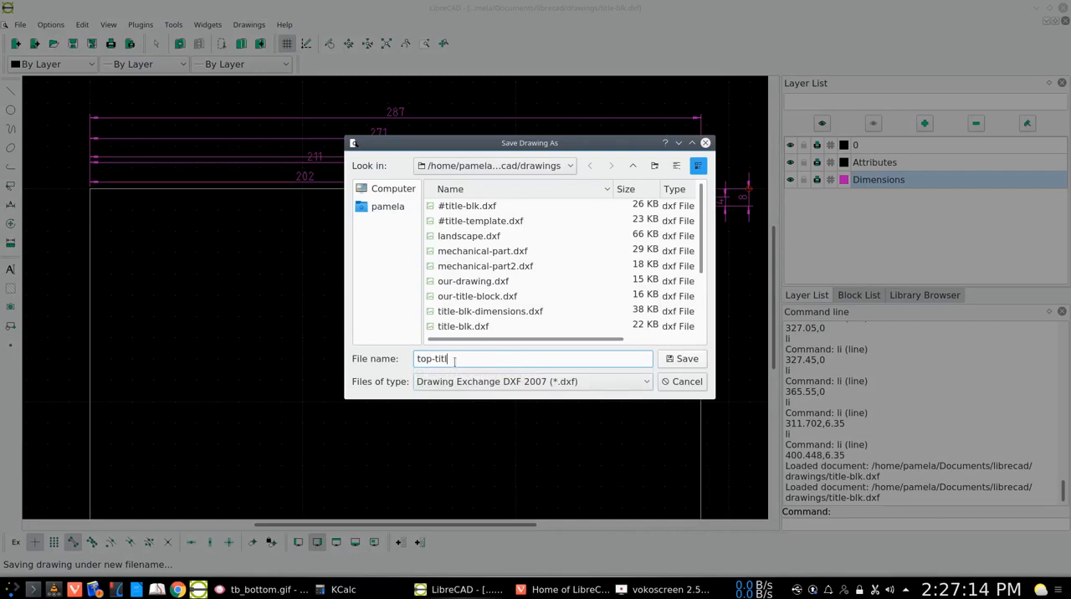
pyautogui.write('e')
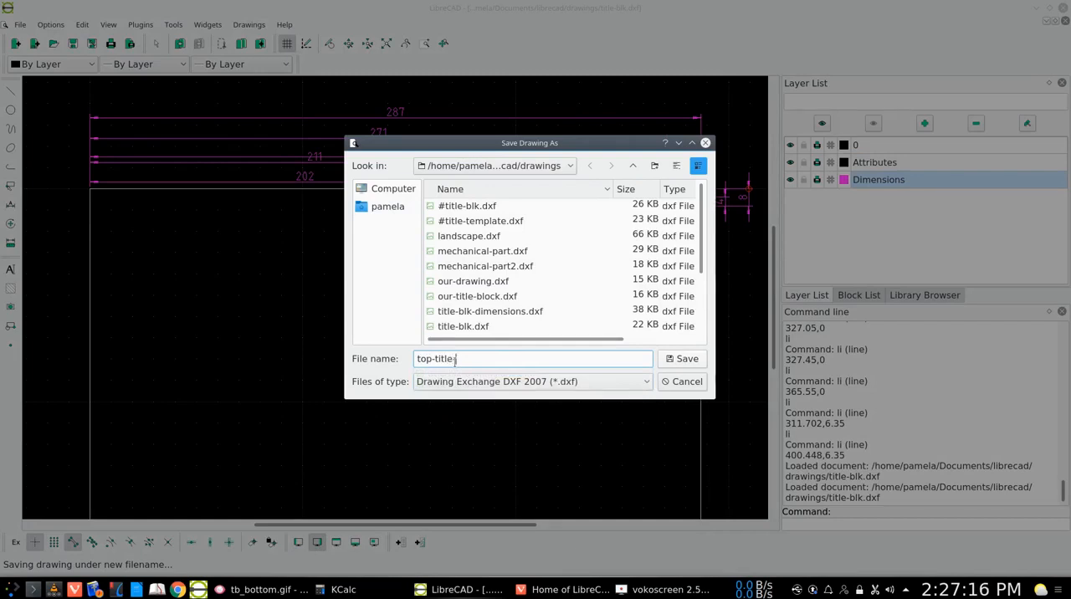
pyautogui.write('-blk-dimens')
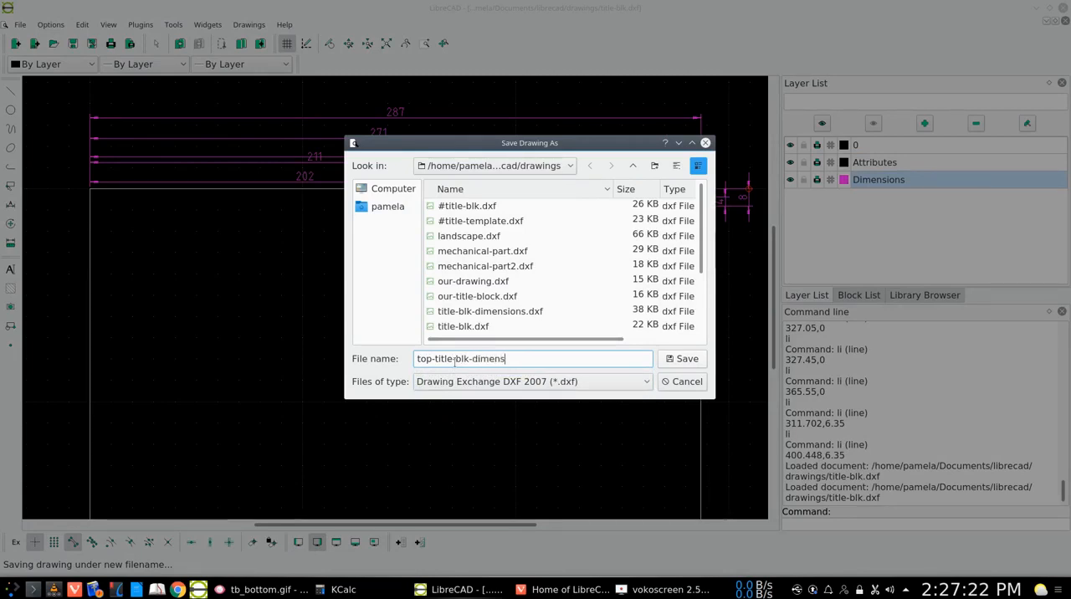
pyautogui.write('ions')
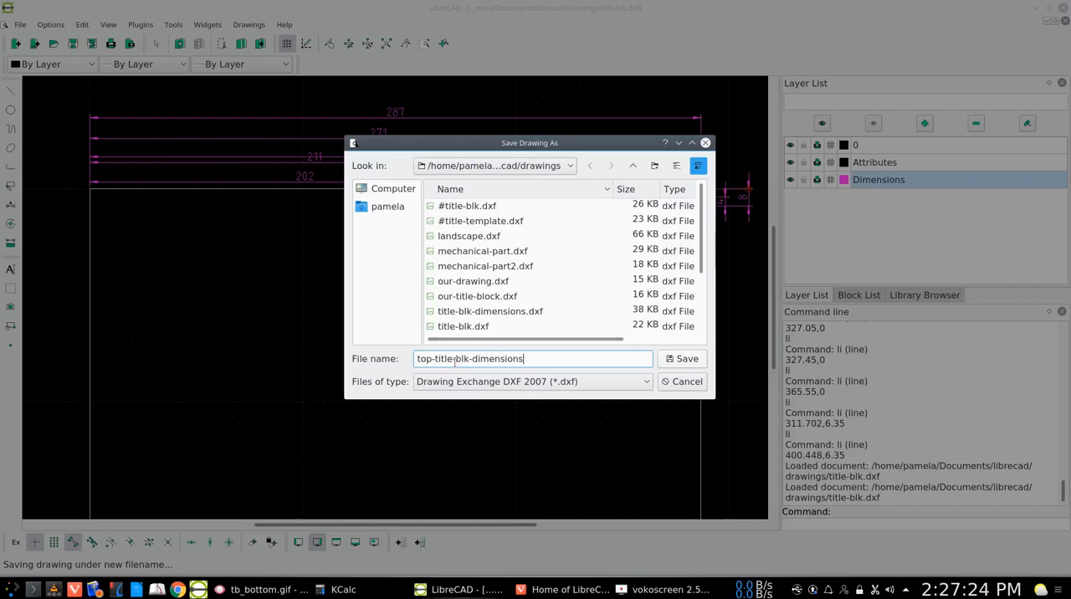
pyautogui.click(681, 358)
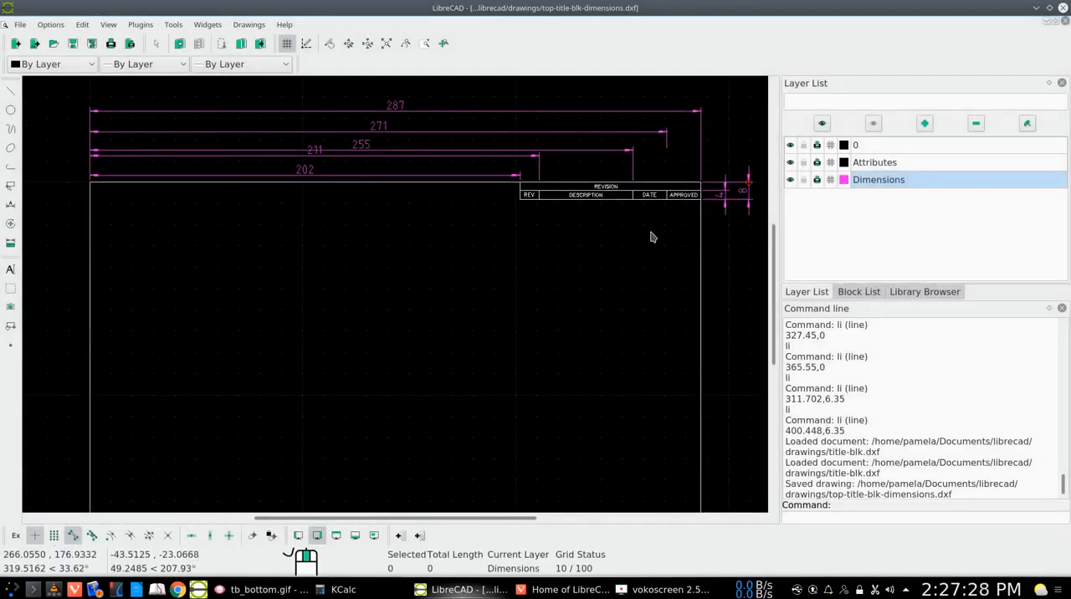
pyautogui.moveTo(500, 219)
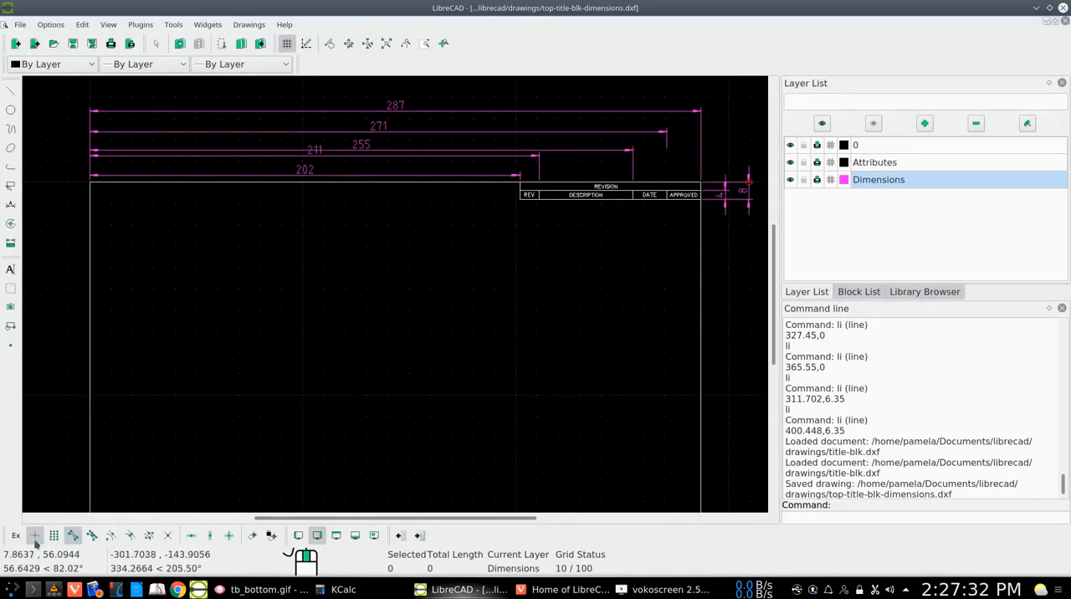
pyautogui.moveTo(343, 500)
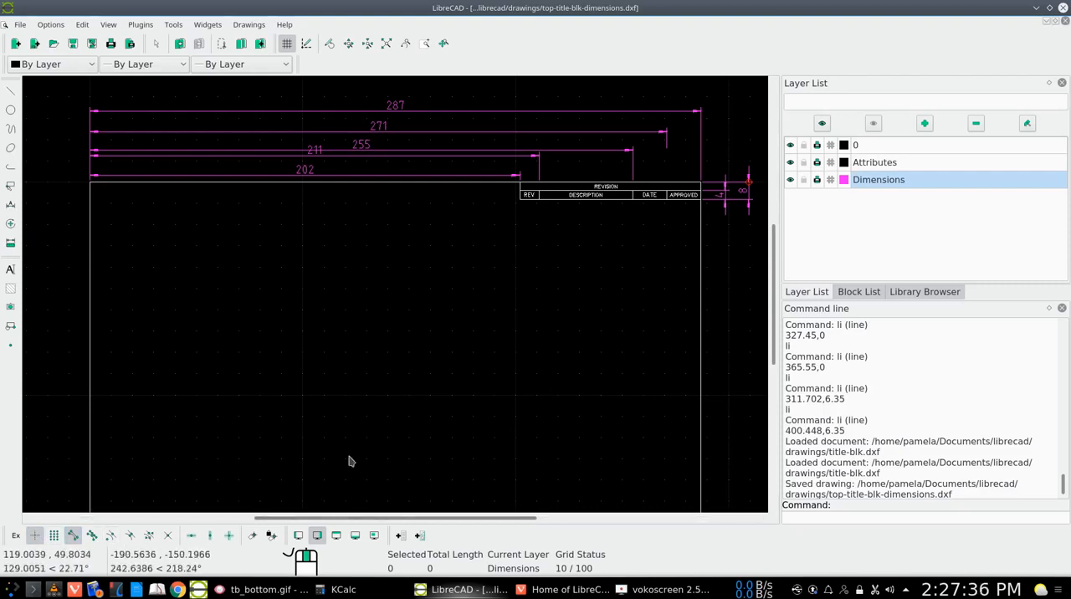
pyautogui.moveTo(362, 356)
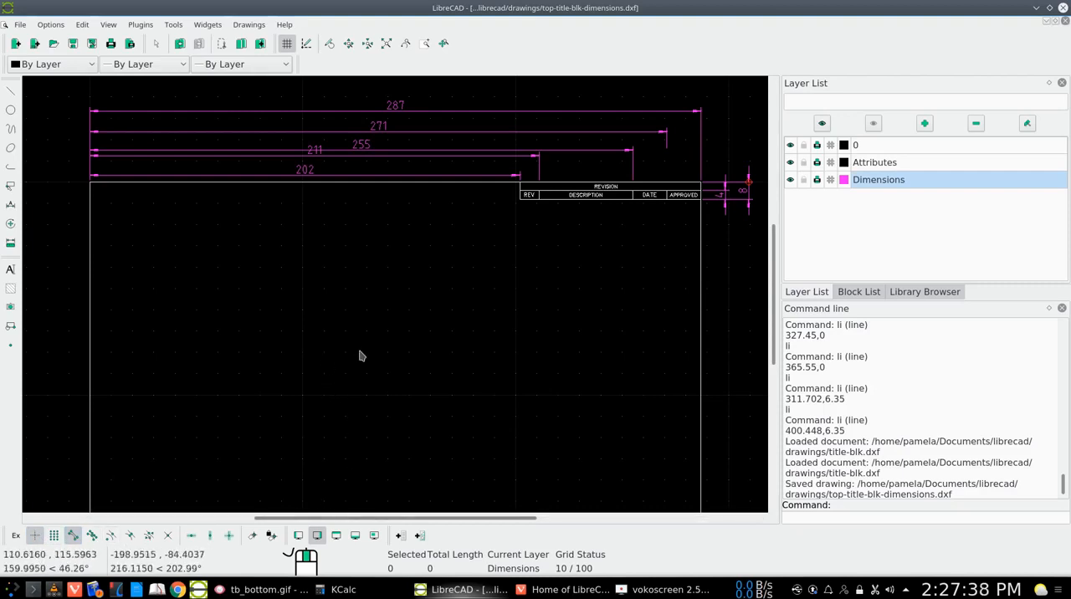
pyautogui.moveTo(280, 356)
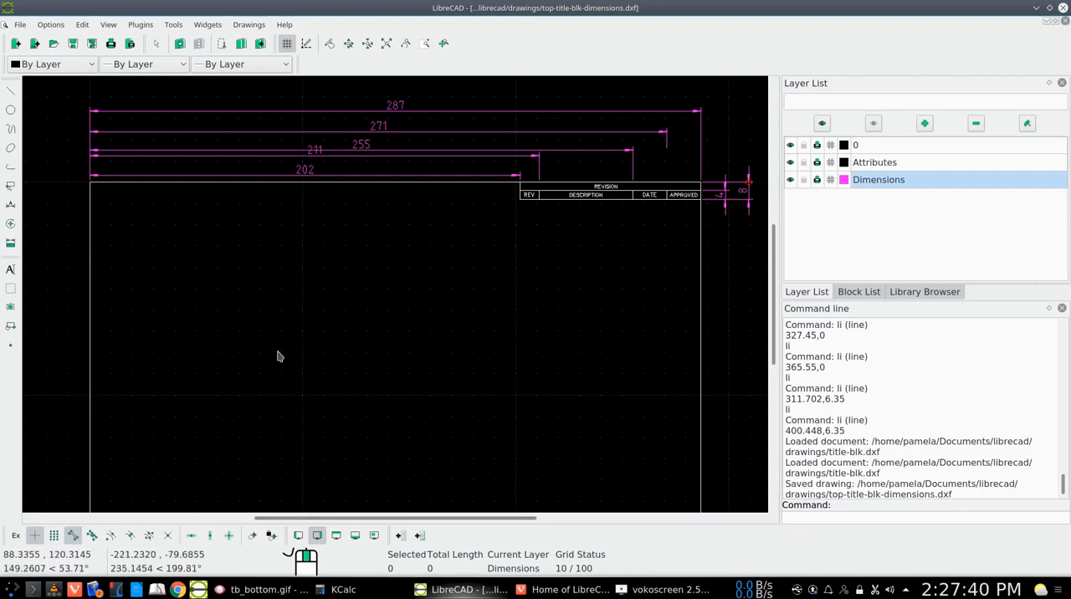
pyautogui.moveTo(502, 180)
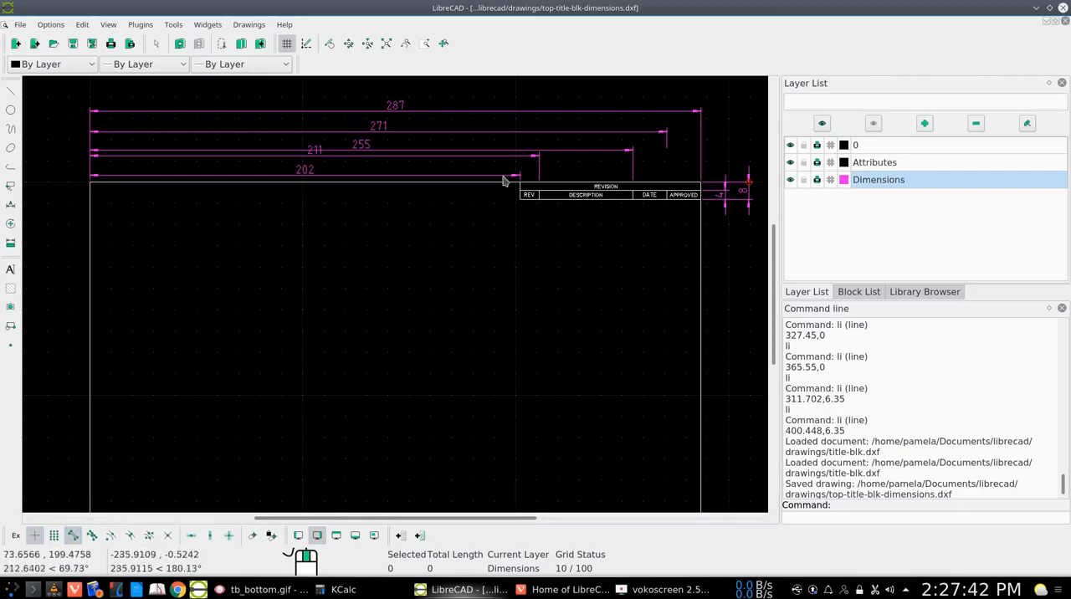
pyautogui.moveTo(437, 139)
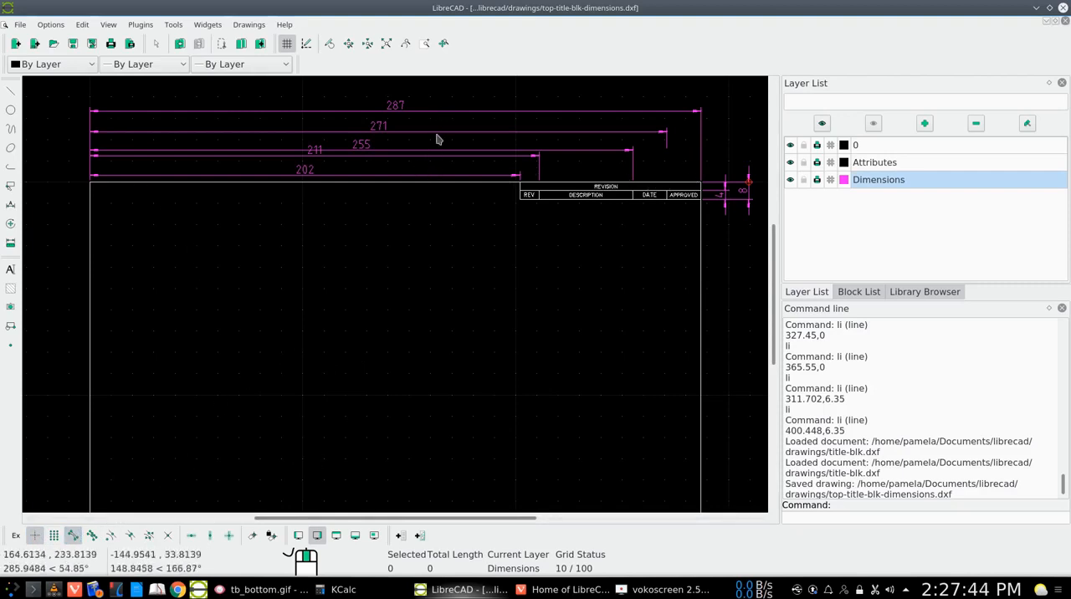
pyautogui.moveTo(403, 244)
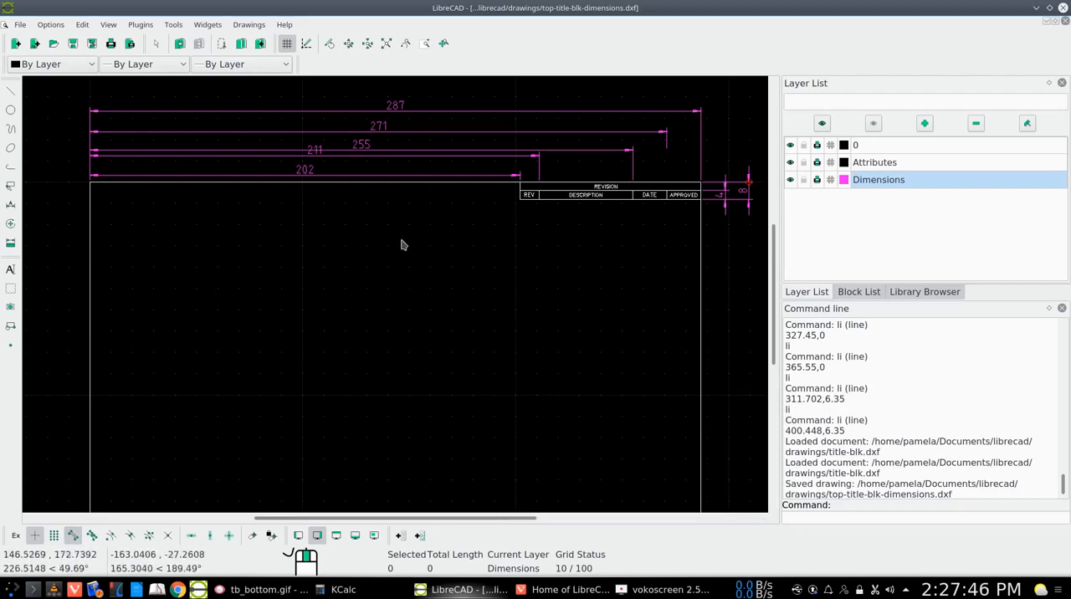
pyautogui.moveTo(344, 398)
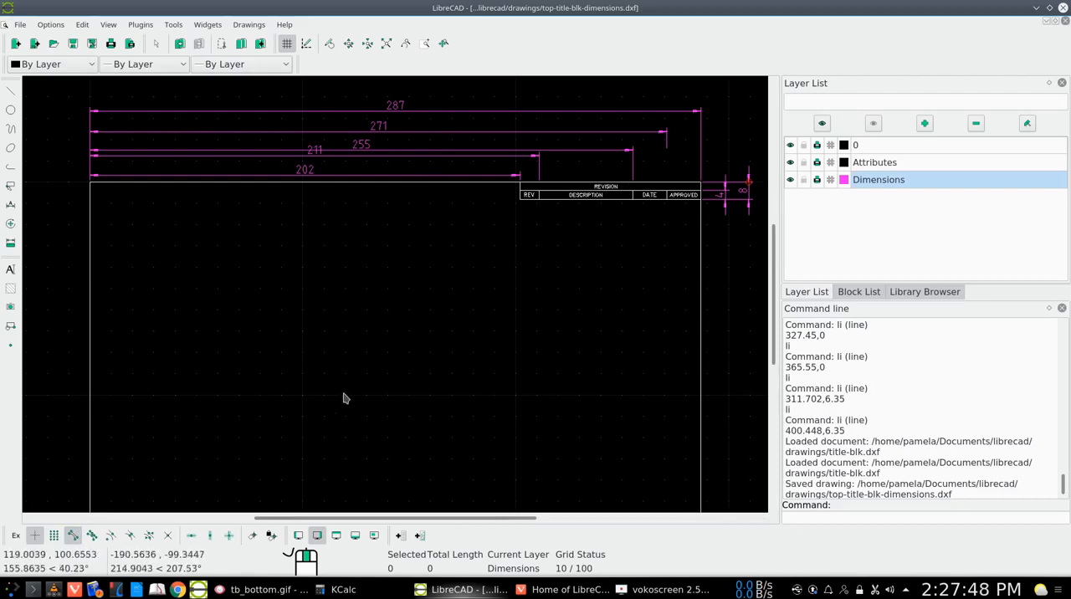
pyautogui.moveTo(760, 295)
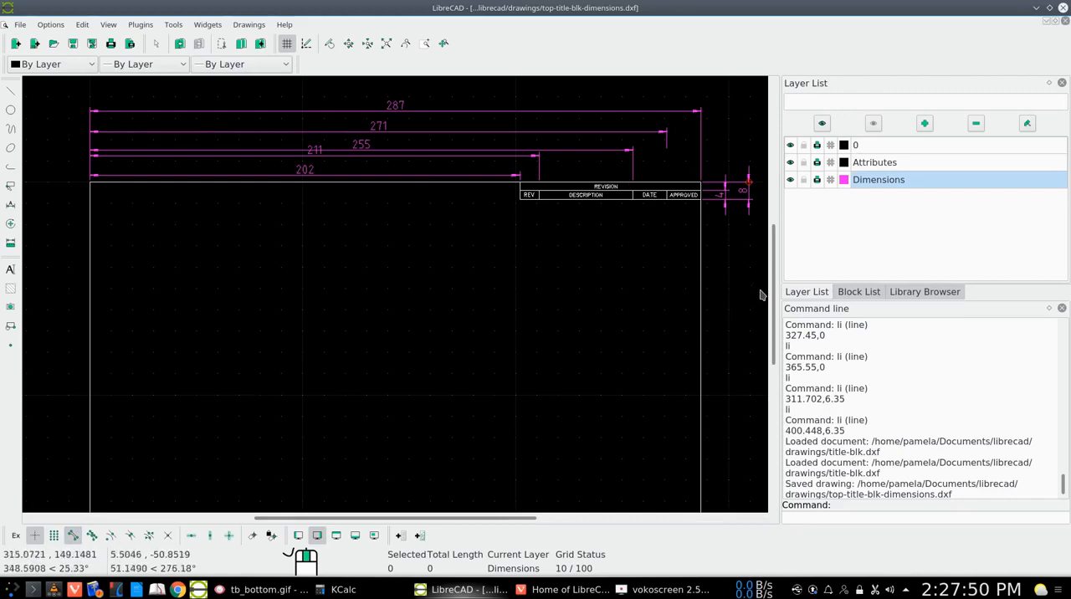
pyautogui.moveTo(281, 90)
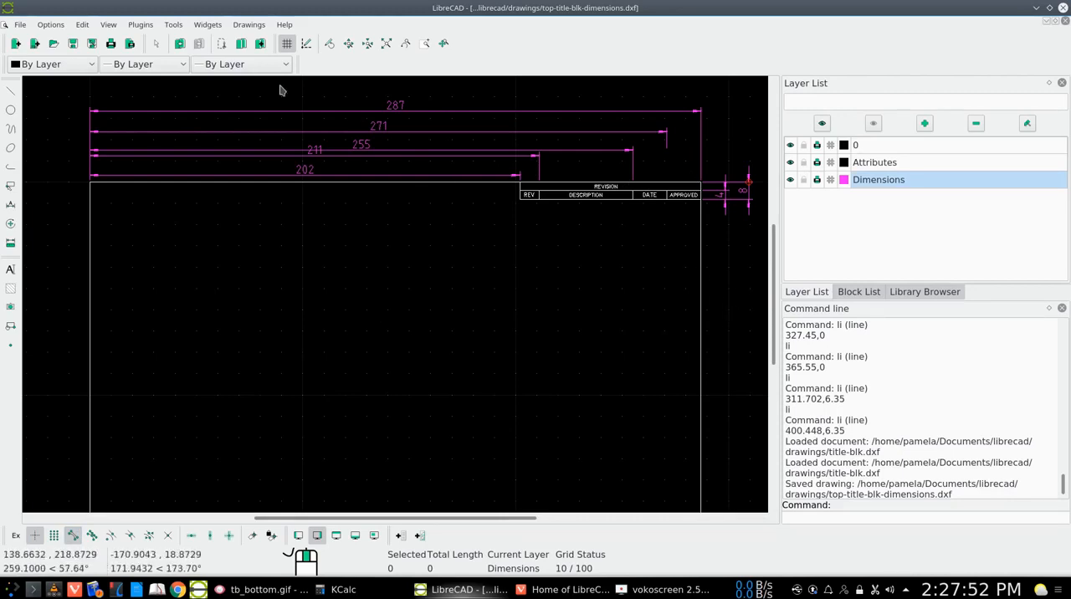
pyautogui.moveTo(109, 23)
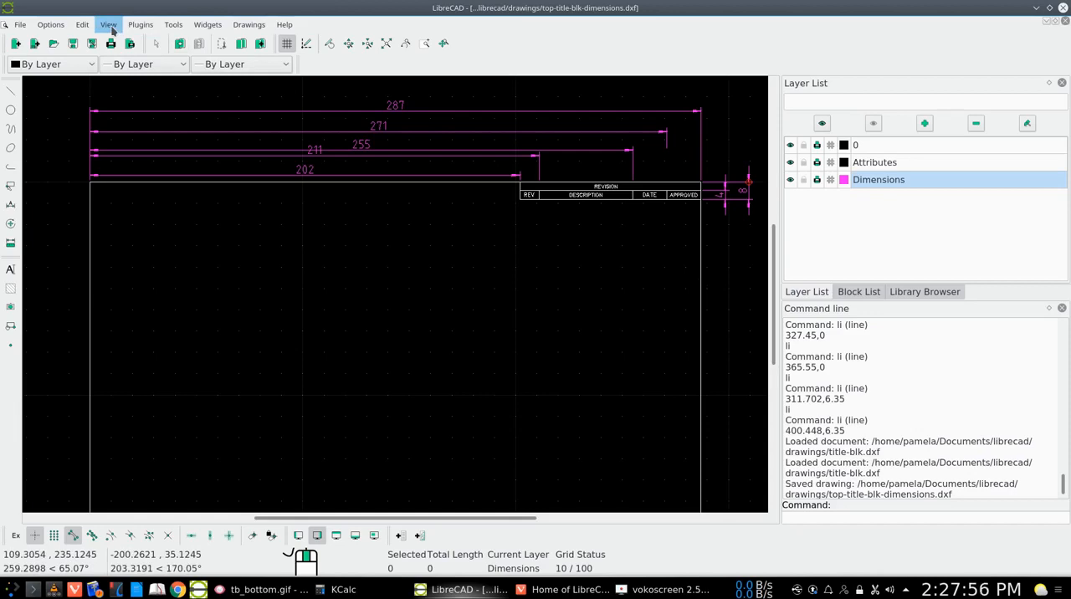
# Step: Zoom to show the whole frame with the LOGO and PROJECT title block at the bottom
pyautogui.click(110, 23)
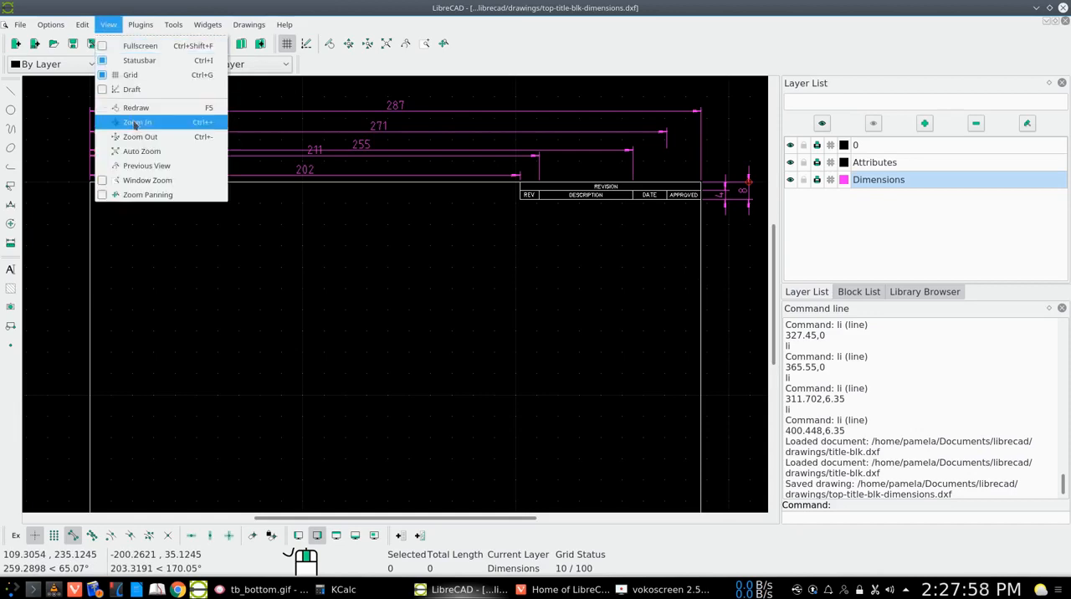
pyautogui.click(136, 136)
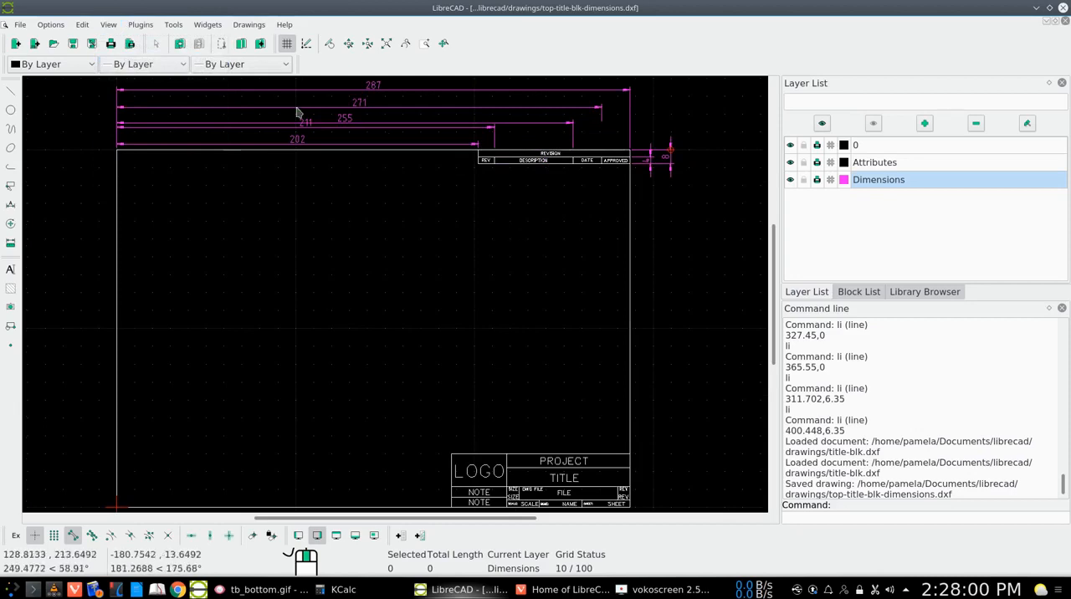
pyautogui.moveTo(691, 329)
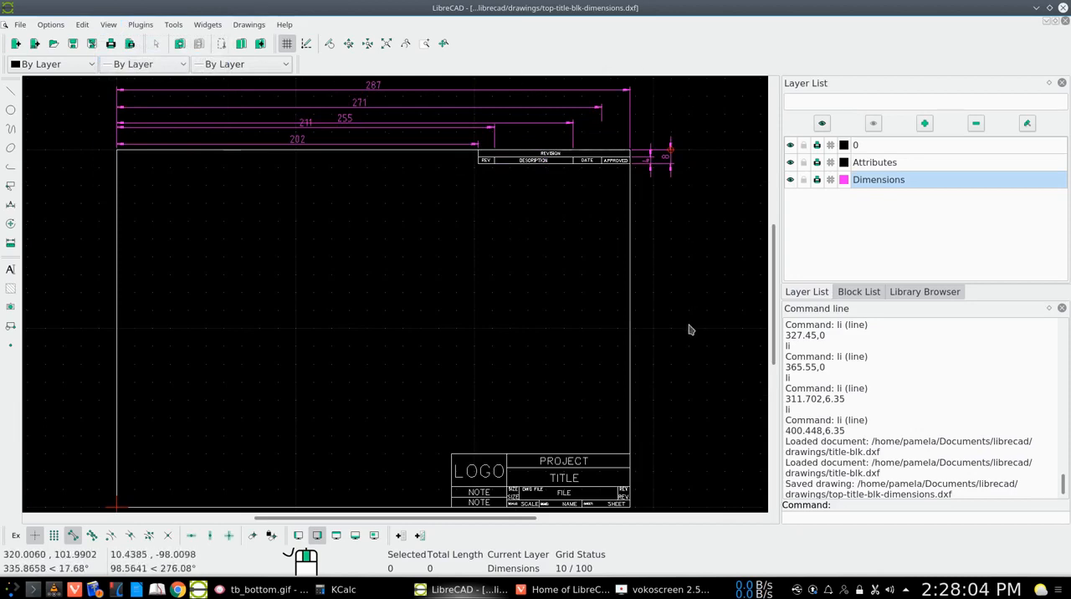
pyautogui.moveTo(176, 94)
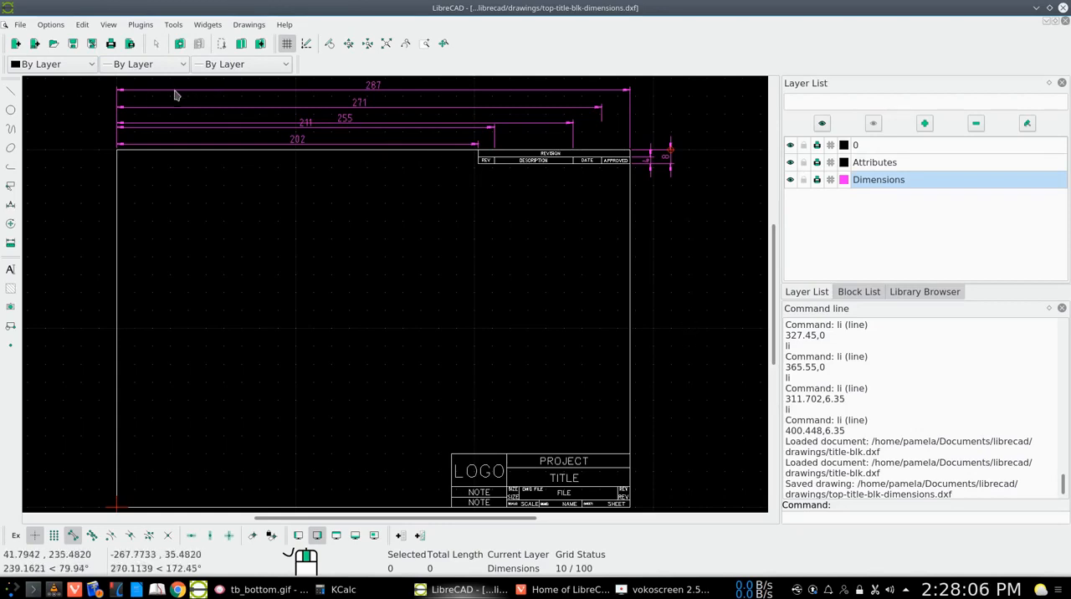
pyautogui.click(260, 592)
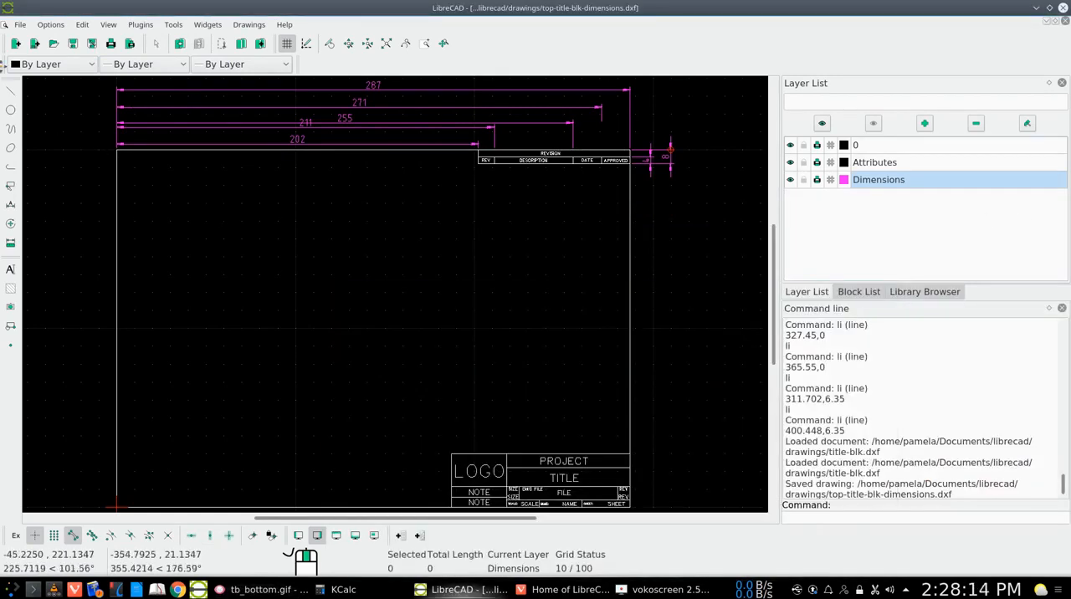
# Step: Export as image, keeping the name top-title-blk-dimensions as PNG in the pics folder
pyautogui.click(20, 23)
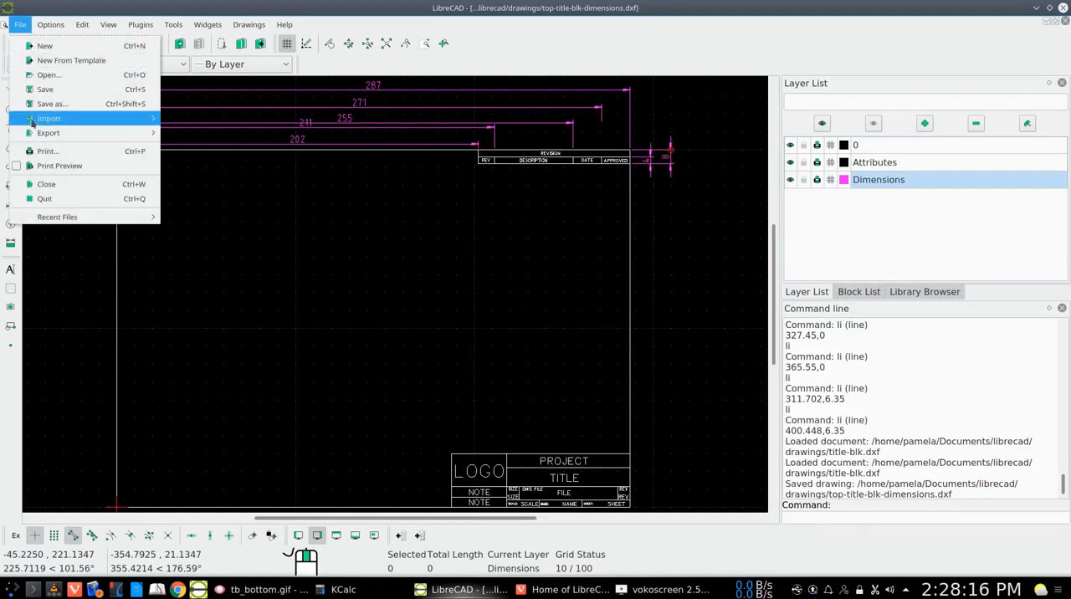
pyautogui.moveTo(48, 132)
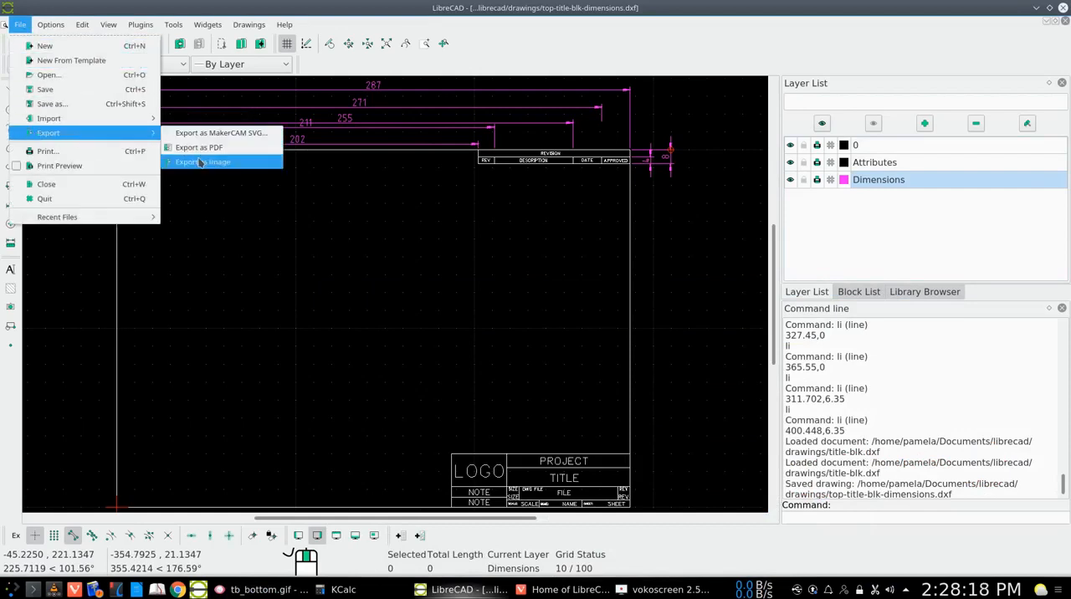
pyautogui.click(203, 161)
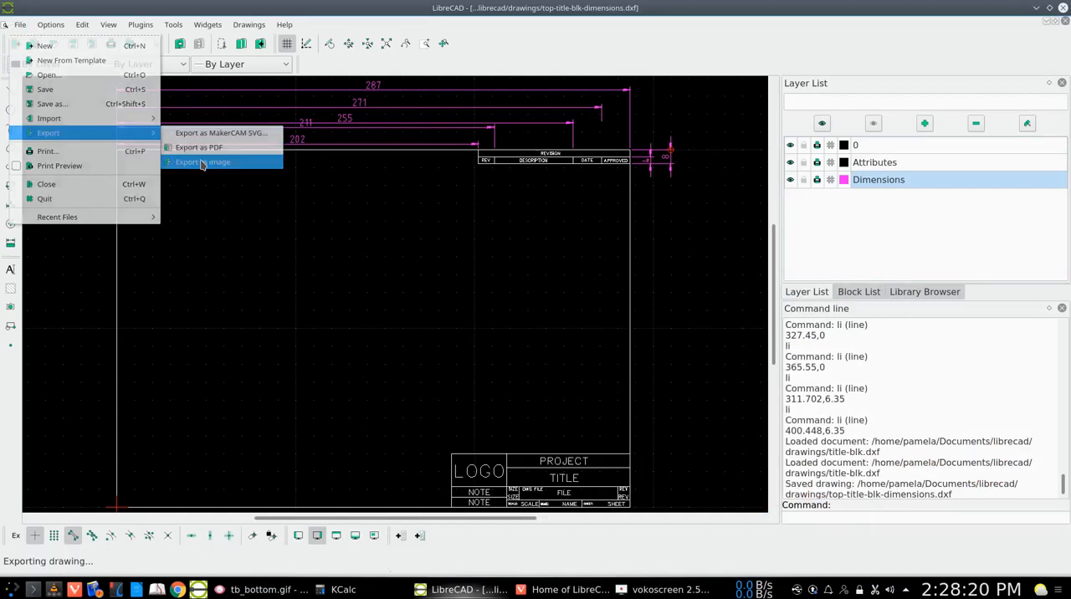
pyautogui.click(202, 161)
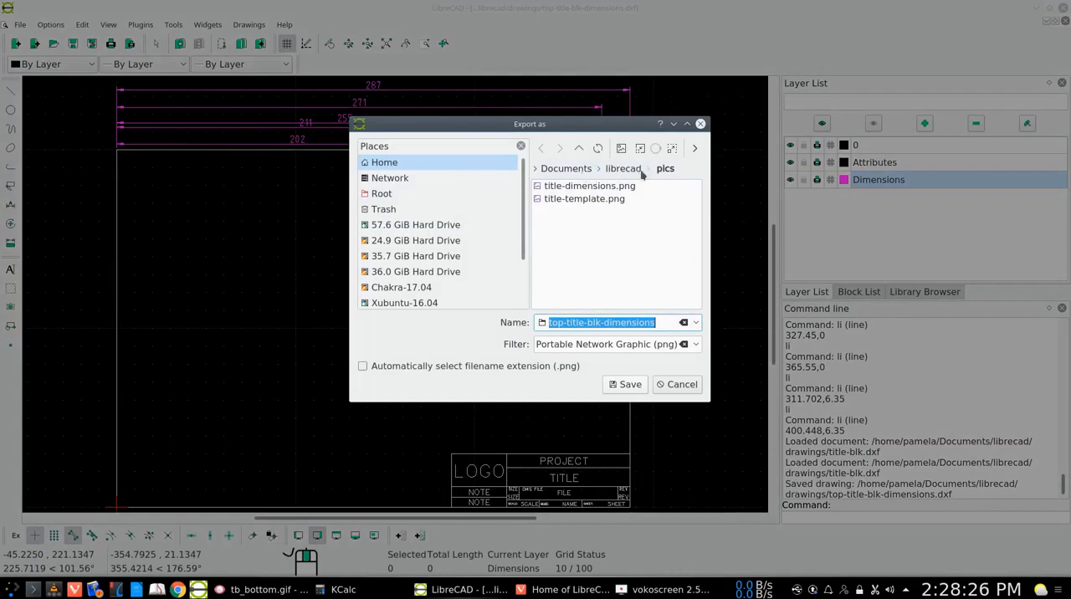
pyautogui.moveTo(601, 221)
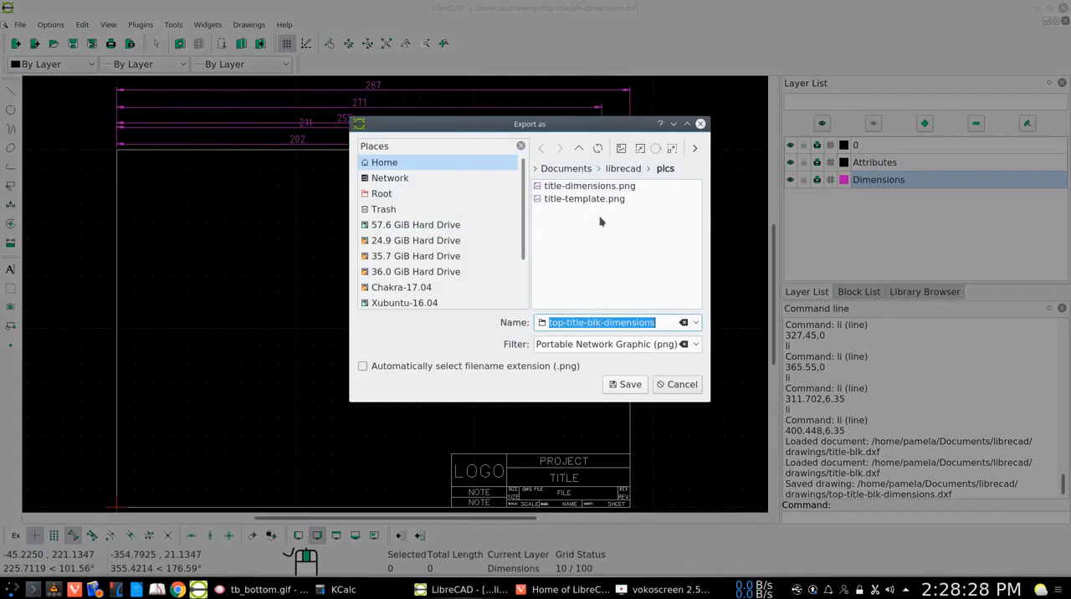
pyautogui.moveTo(622, 276)
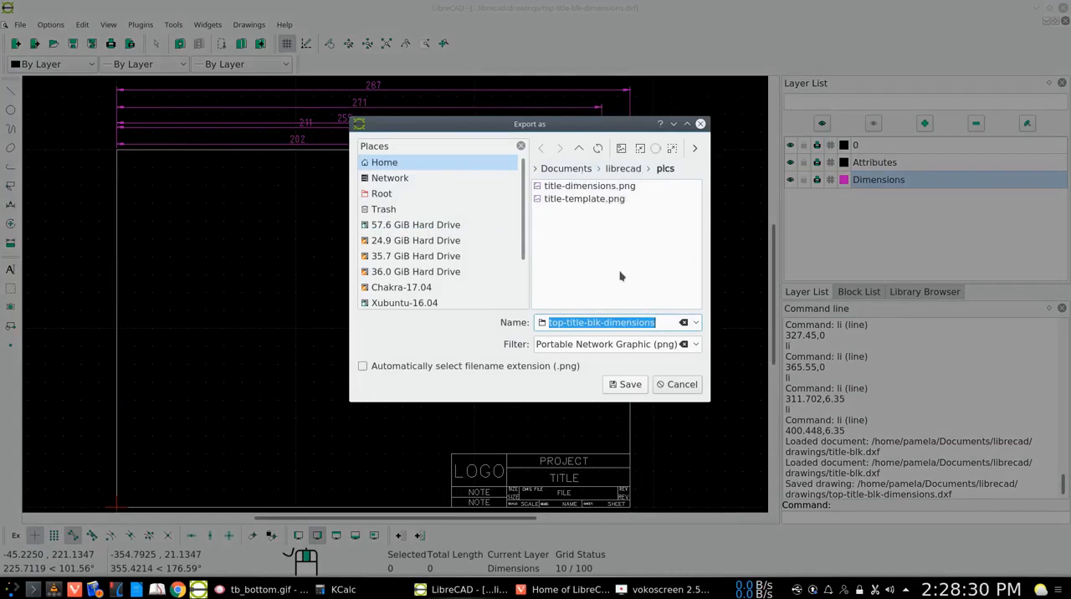
pyautogui.moveTo(626, 384)
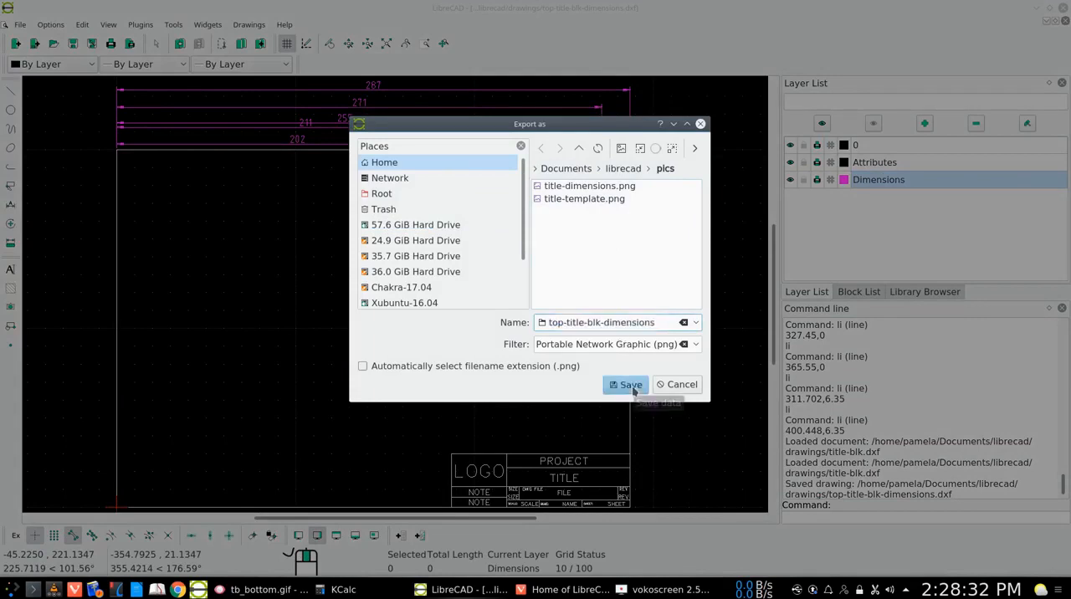
pyautogui.click(625, 385)
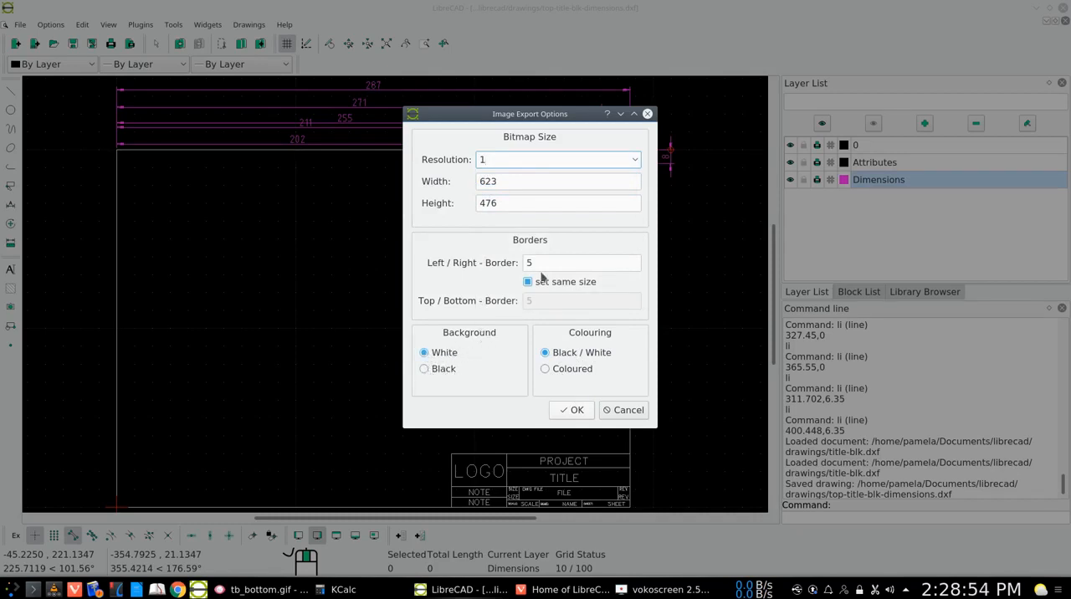
# Step: Accept the 623×476 export with white background and Black / White colouring
pyautogui.click(580, 262)
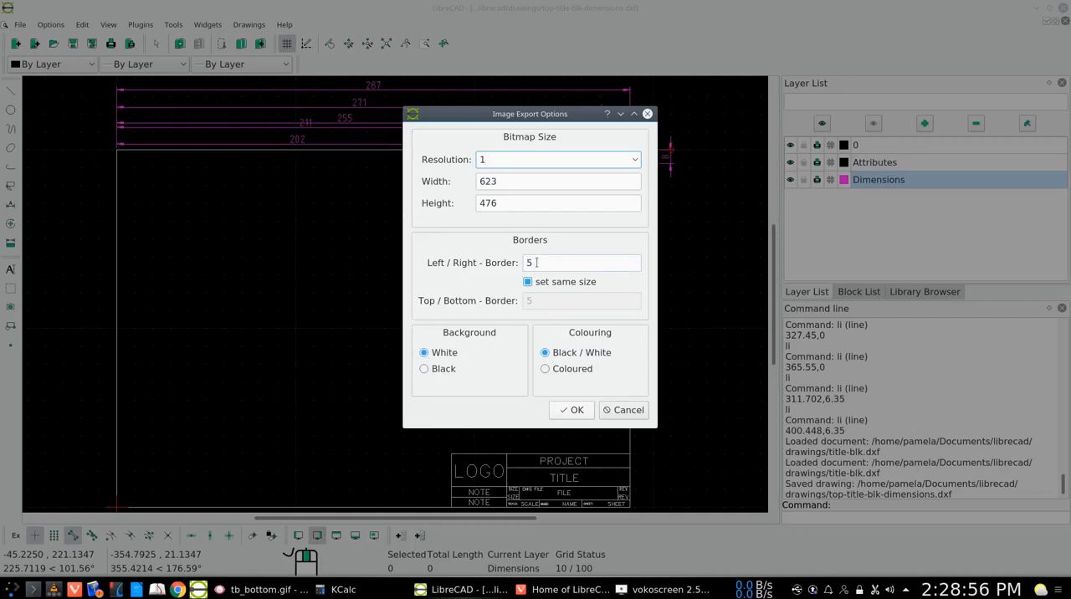
pyautogui.moveTo(524, 295)
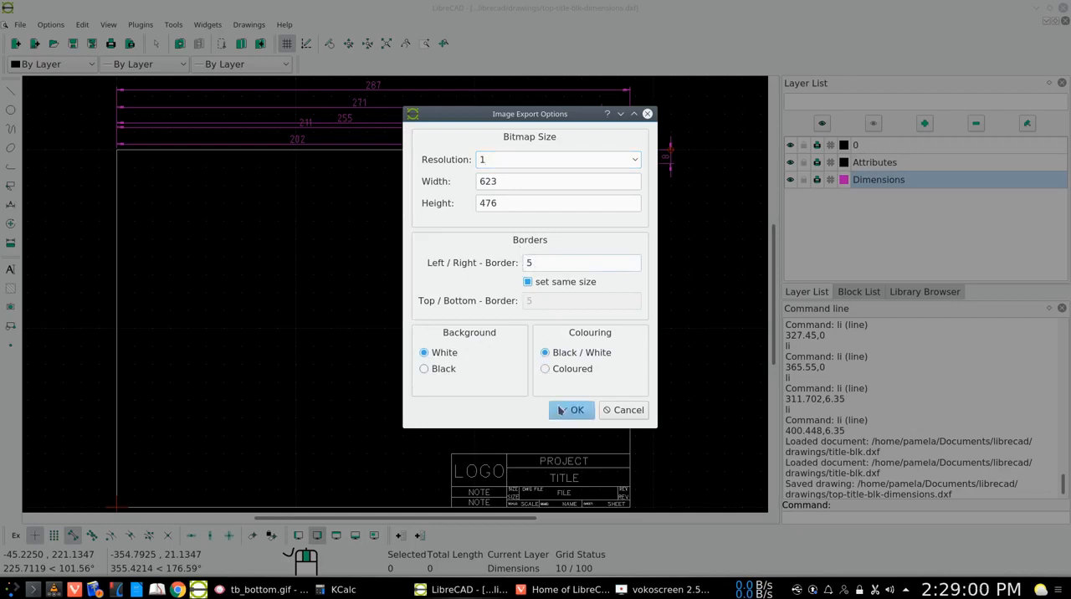
pyautogui.click(571, 410)
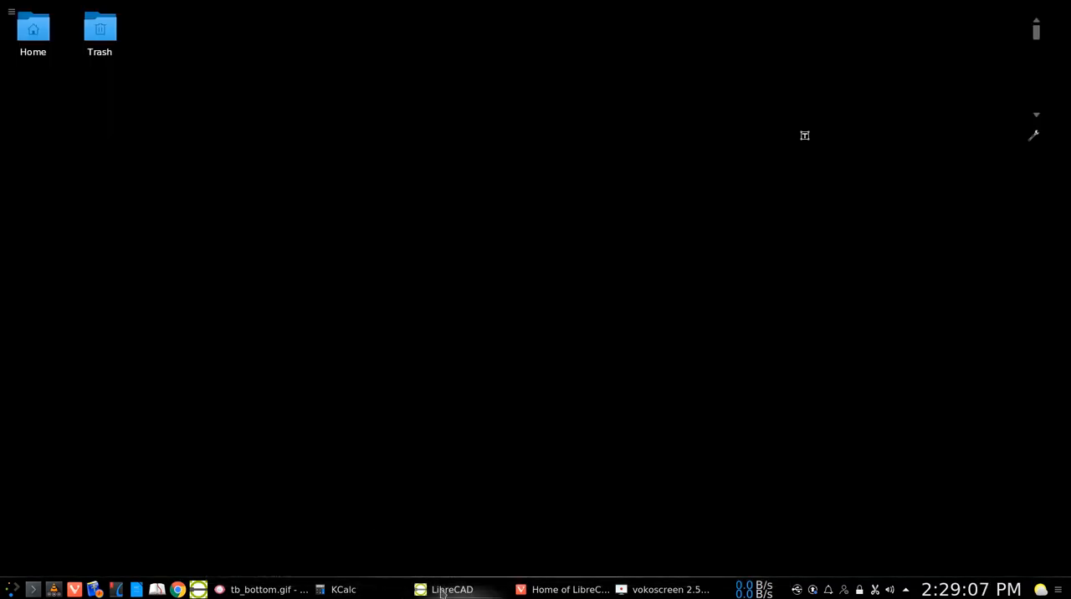
# Step: Switch to Gwenview and step forward from tb_bottom.gif to top-title-blk-dimensions.png
pyautogui.click(452, 589)
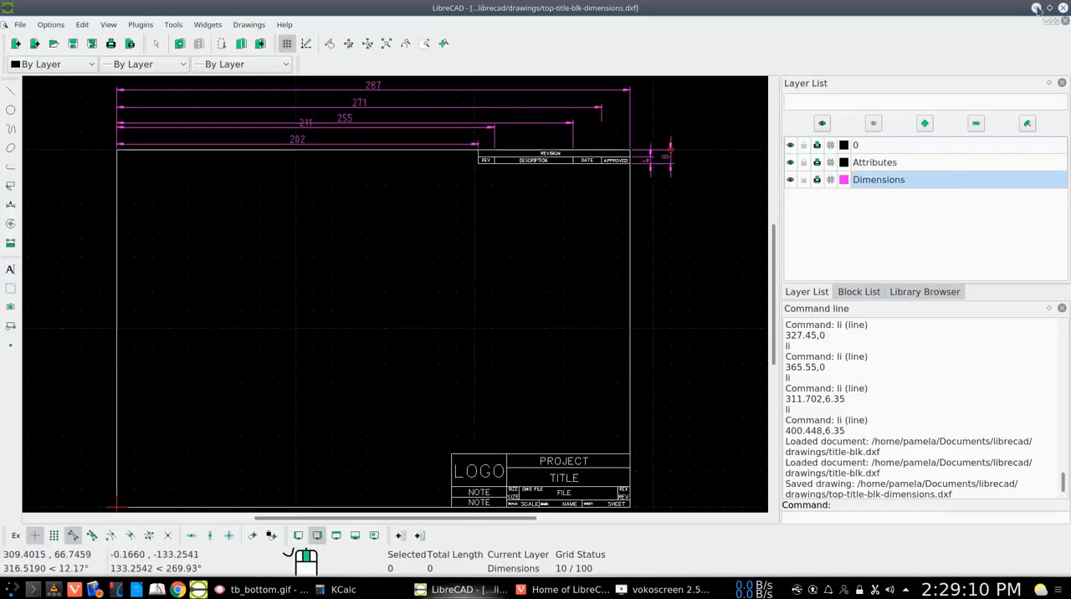
pyautogui.click(268, 585)
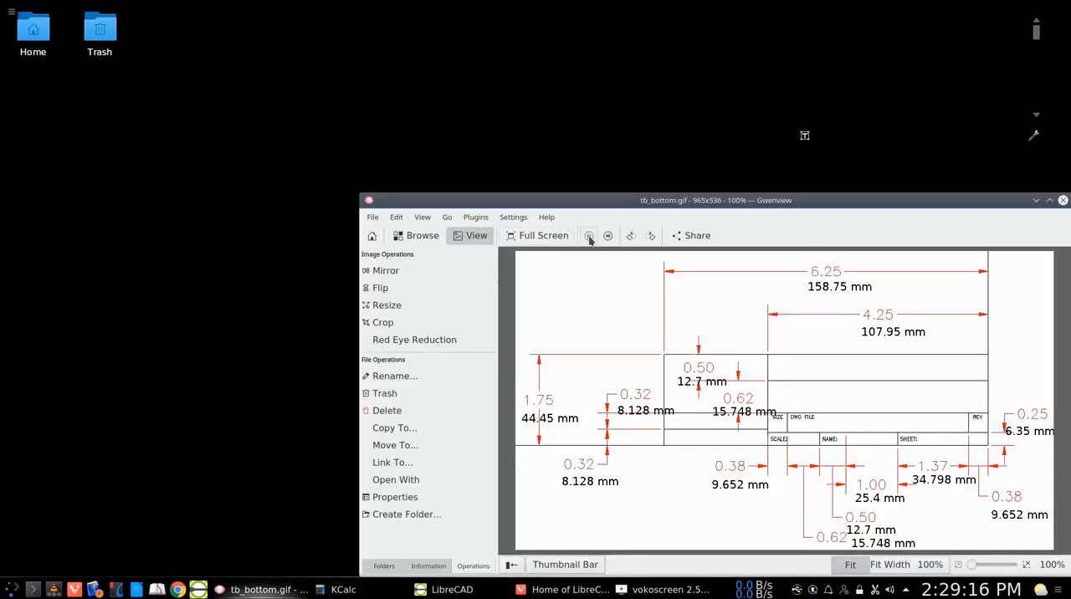
pyautogui.click(608, 235)
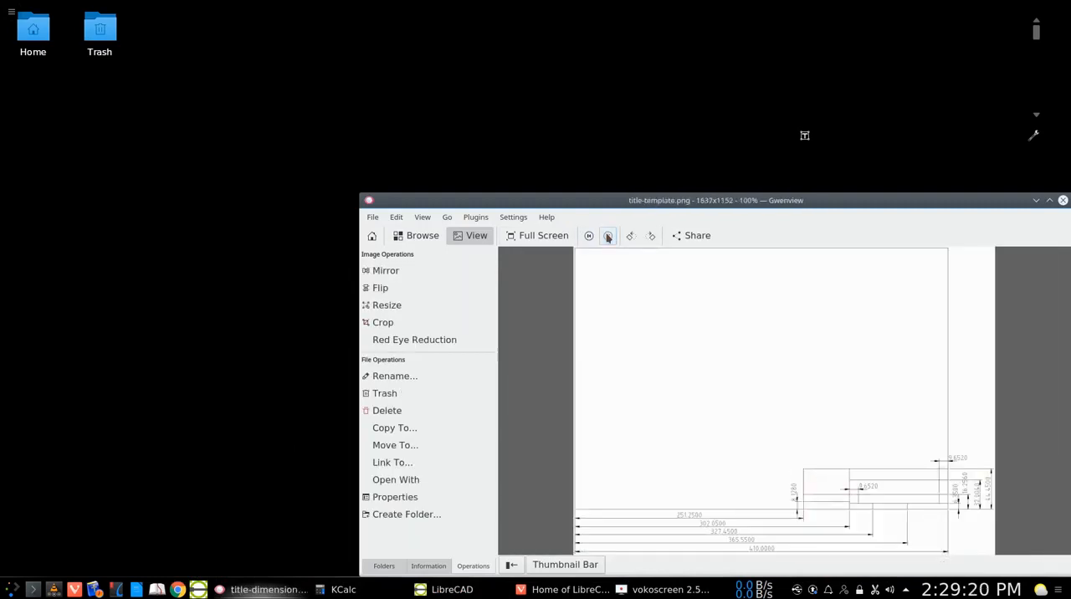
pyautogui.click(607, 235)
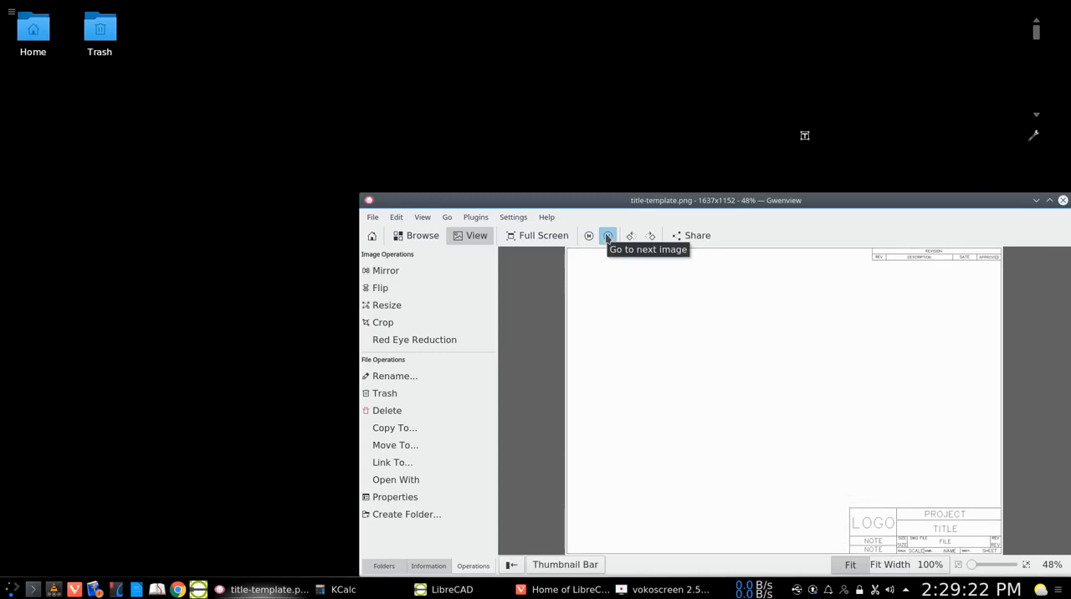
pyautogui.click(608, 236)
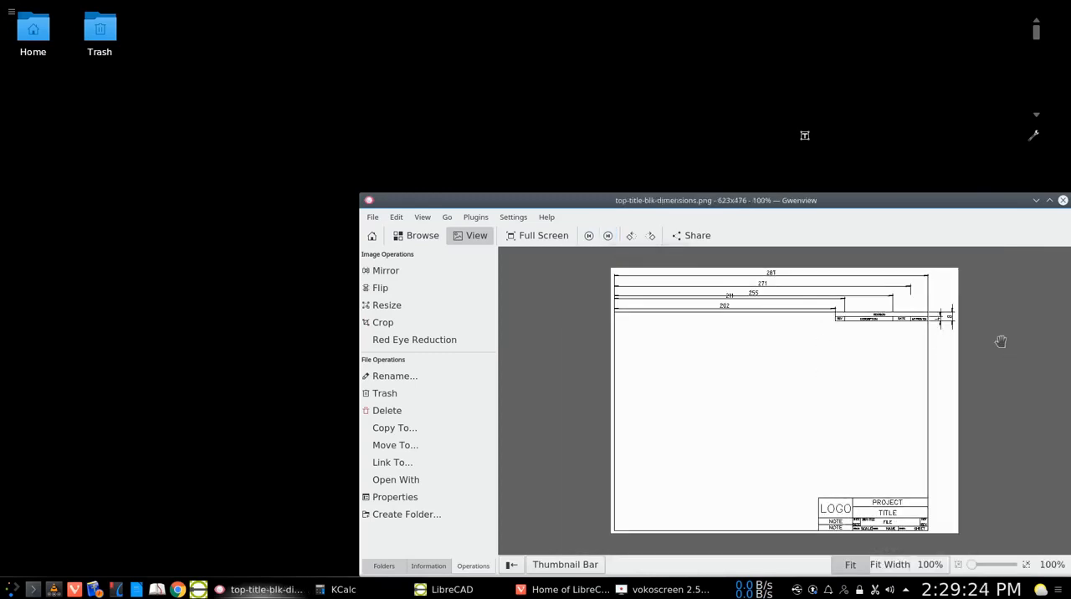
pyautogui.moveTo(815, 387)
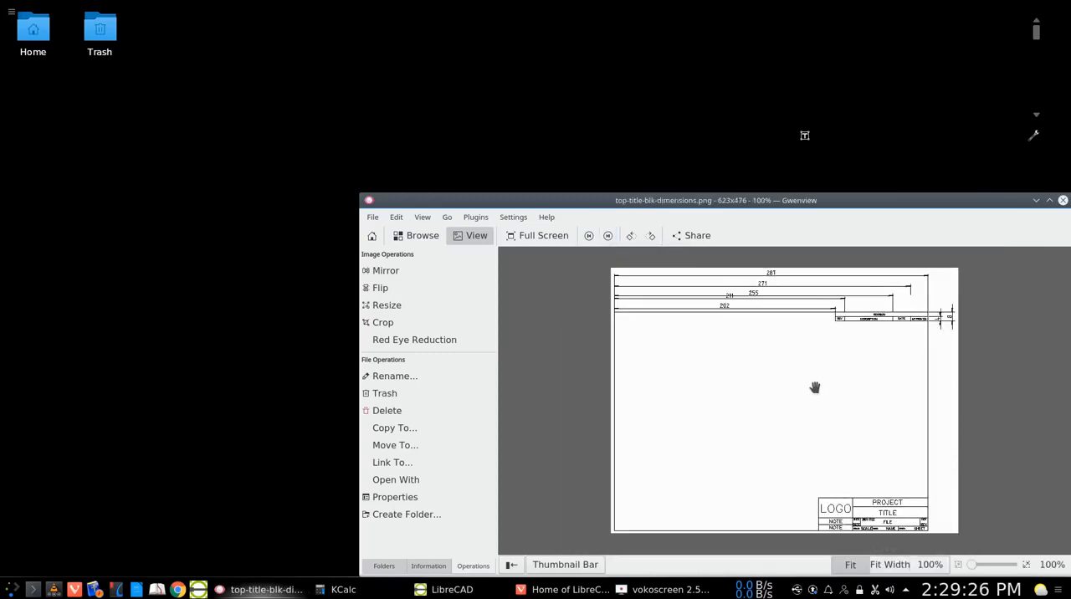
pyautogui.moveTo(874, 318)
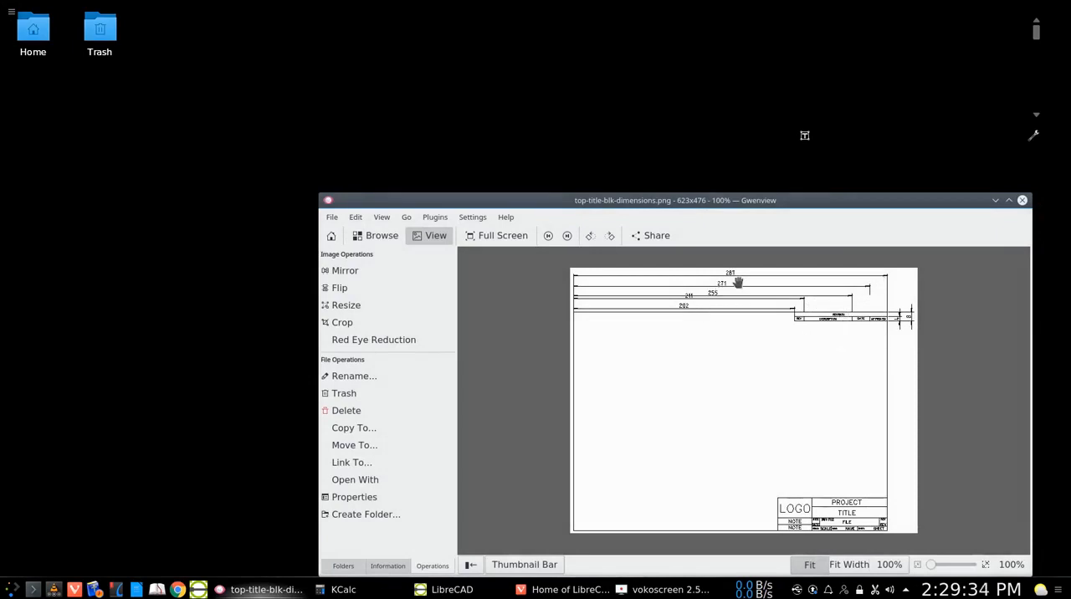
pyautogui.moveTo(872, 298)
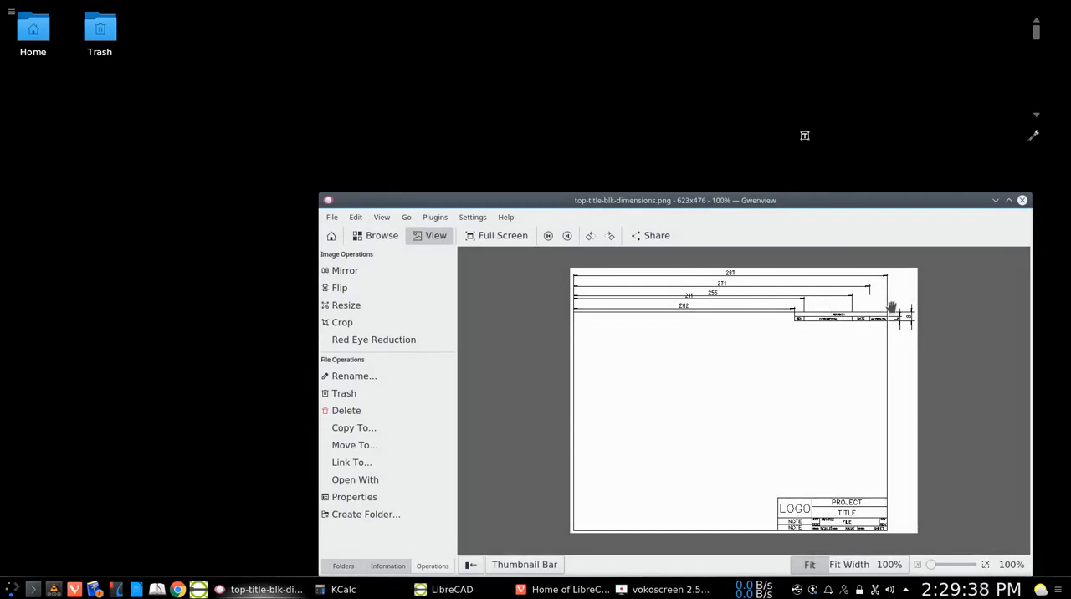
pyautogui.moveTo(619, 325)
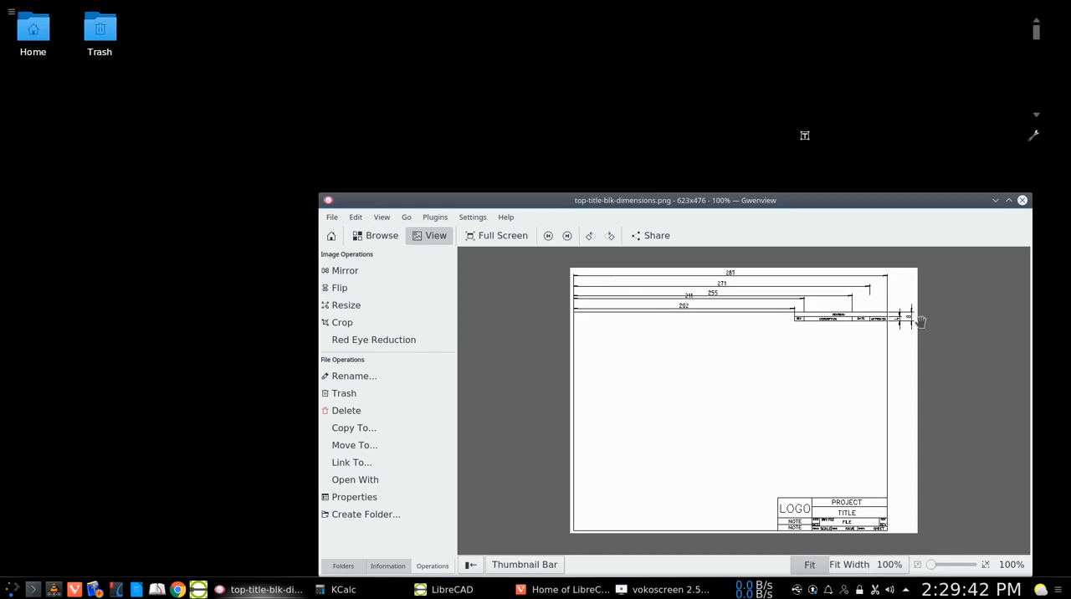
pyautogui.moveTo(997, 220)
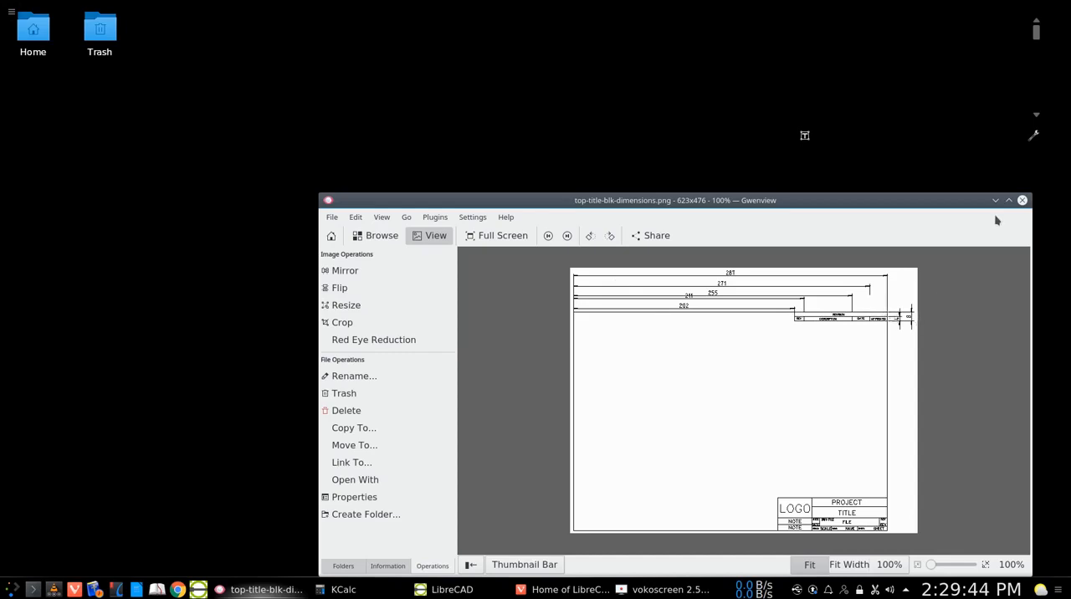
# Step: Restore Gwenview and enlarge the exported image slightly to about 112%
pyautogui.click(993, 200)
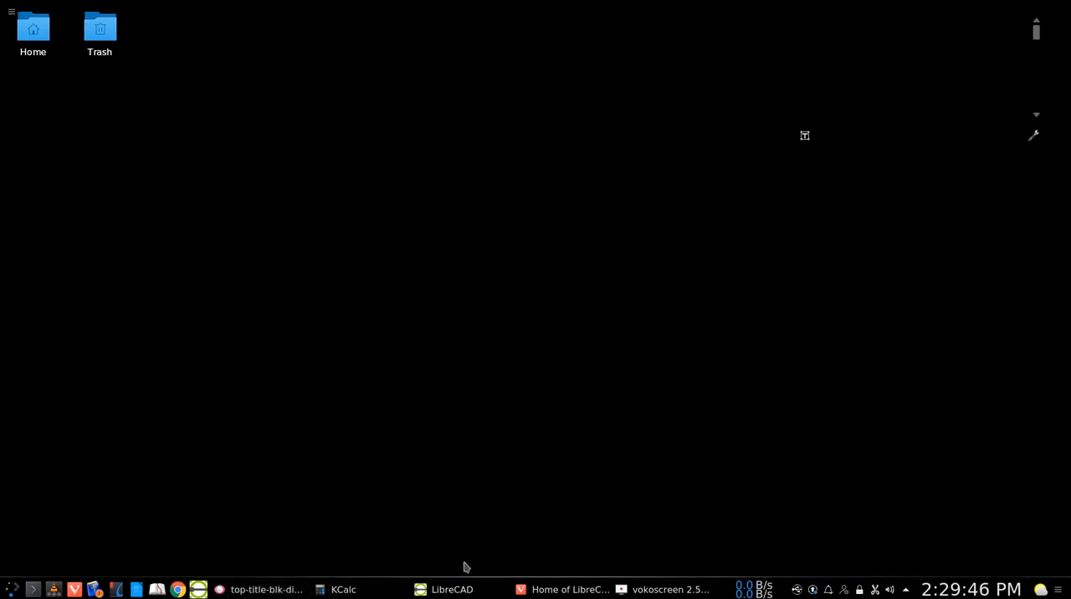
pyautogui.click(266, 591)
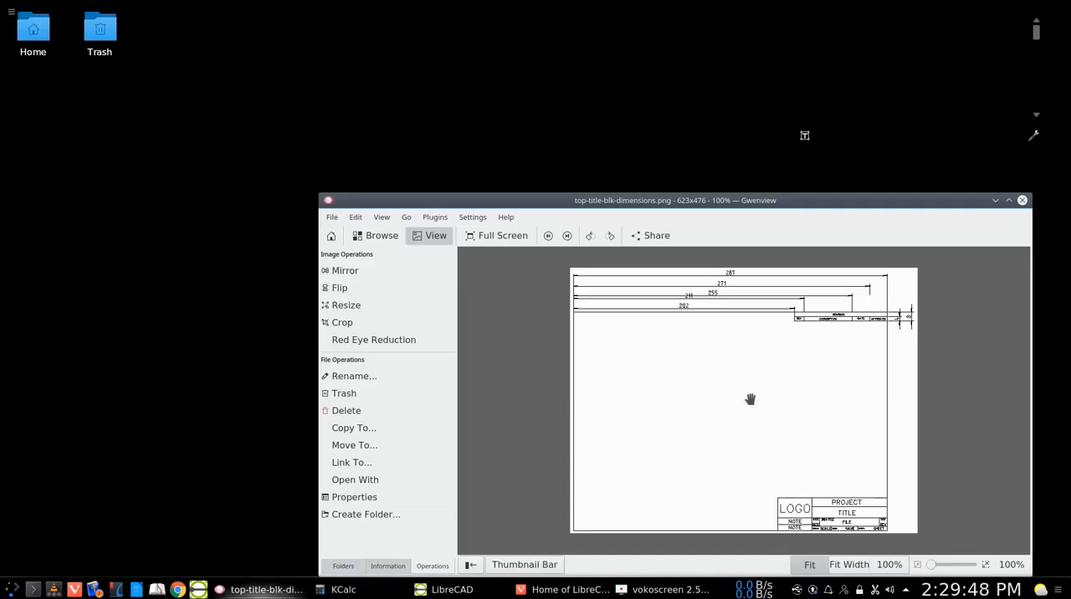
pyautogui.moveTo(925, 505)
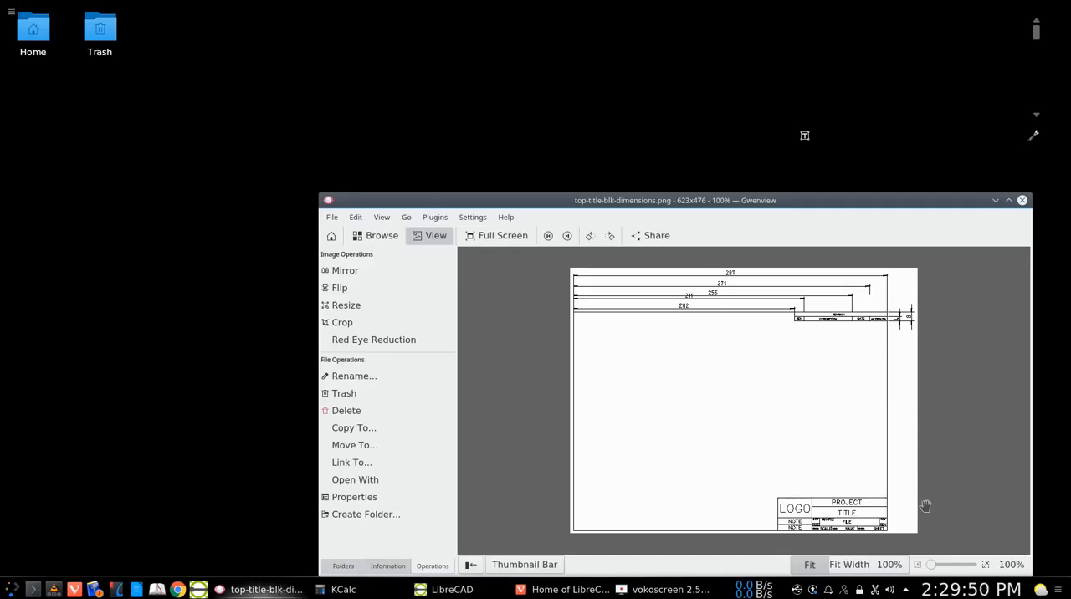
pyautogui.moveTo(929, 564); pyautogui.dragTo(935, 565)
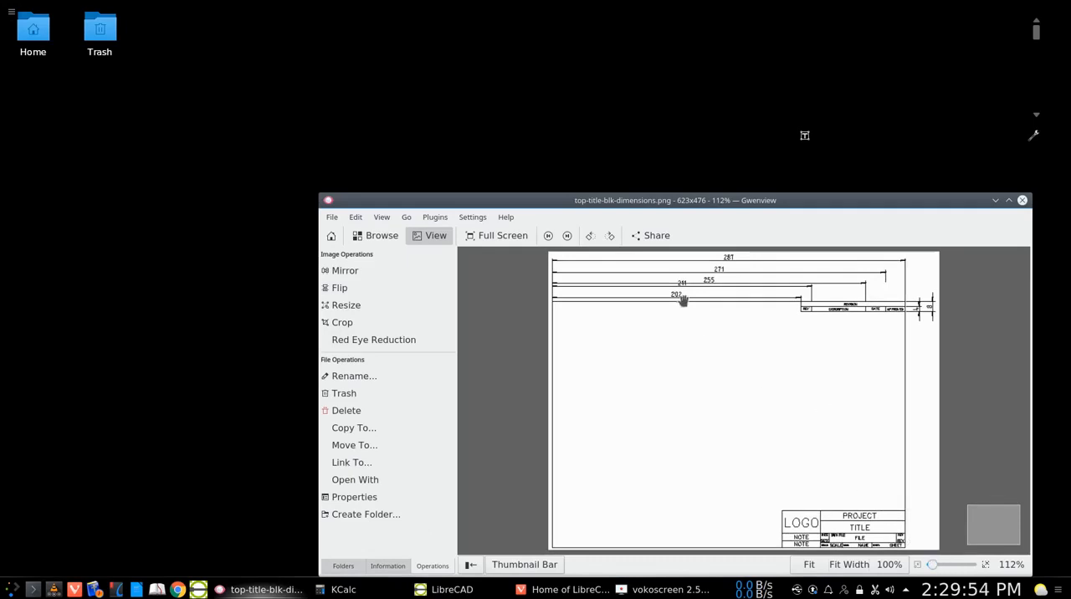
pyautogui.moveTo(729, 297)
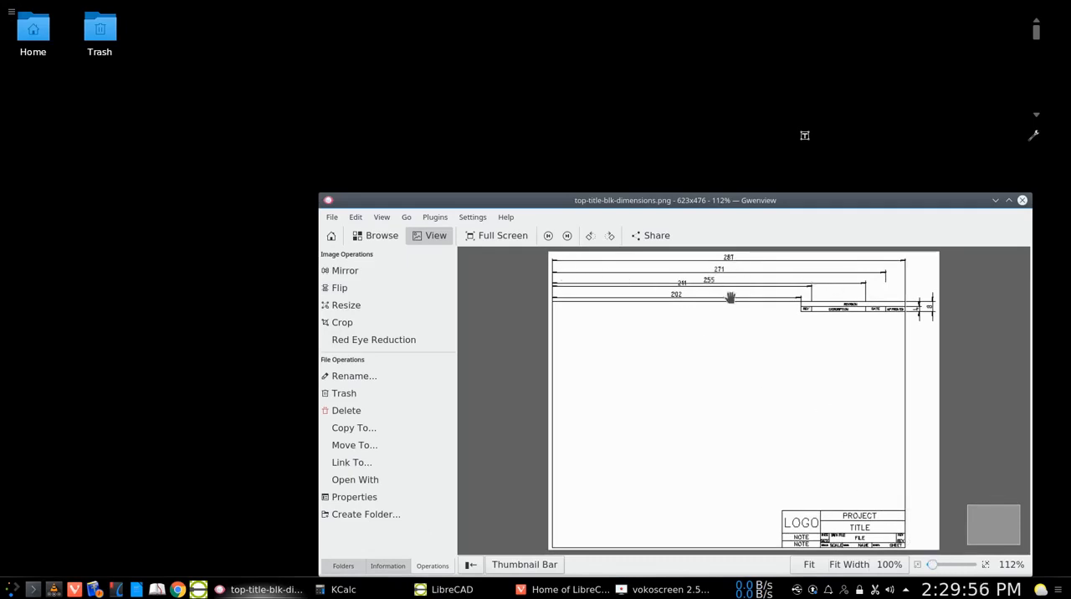
pyautogui.moveTo(905, 336)
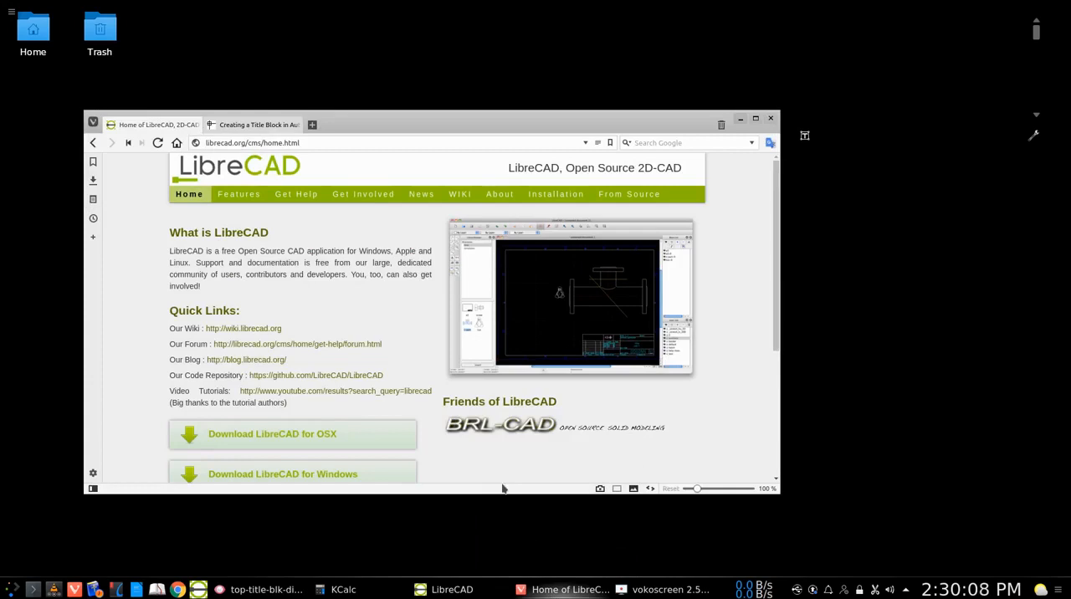
pyautogui.moveTo(471, 376)
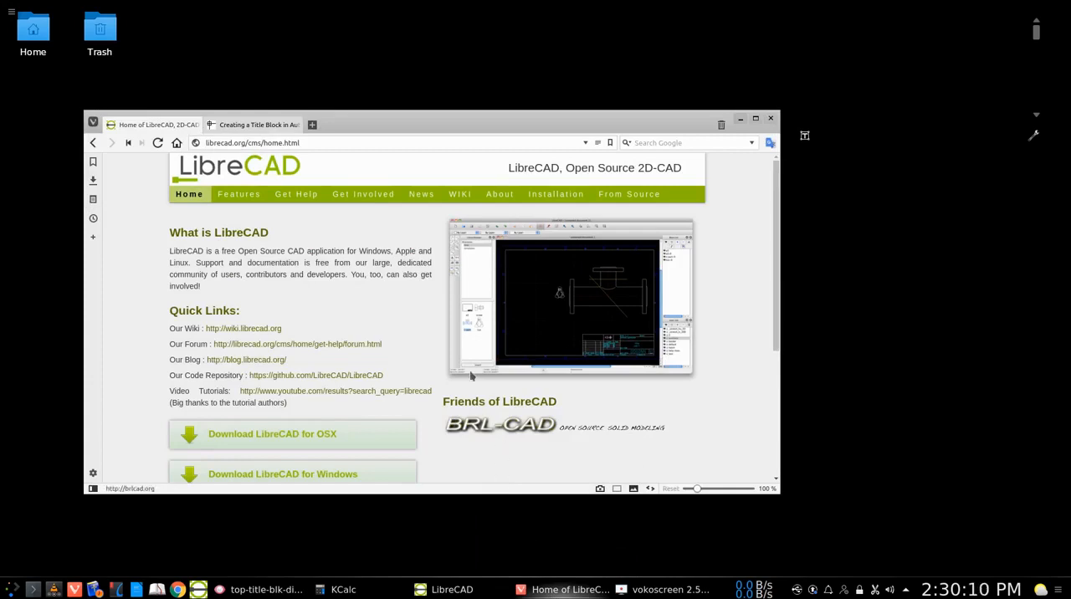
pyautogui.moveTo(439, 341)
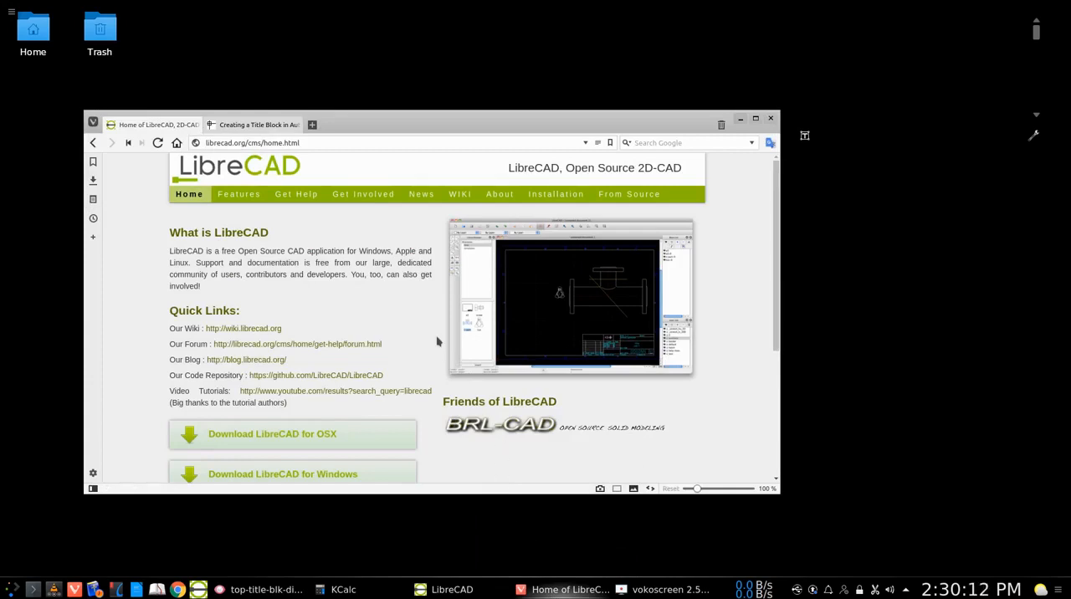
pyautogui.moveTo(421, 316)
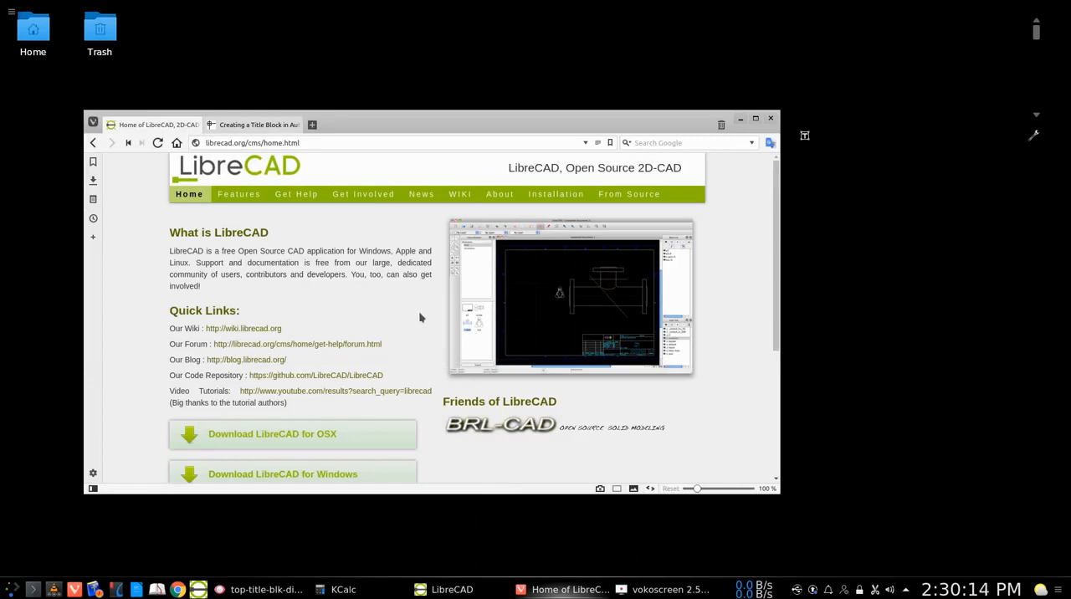